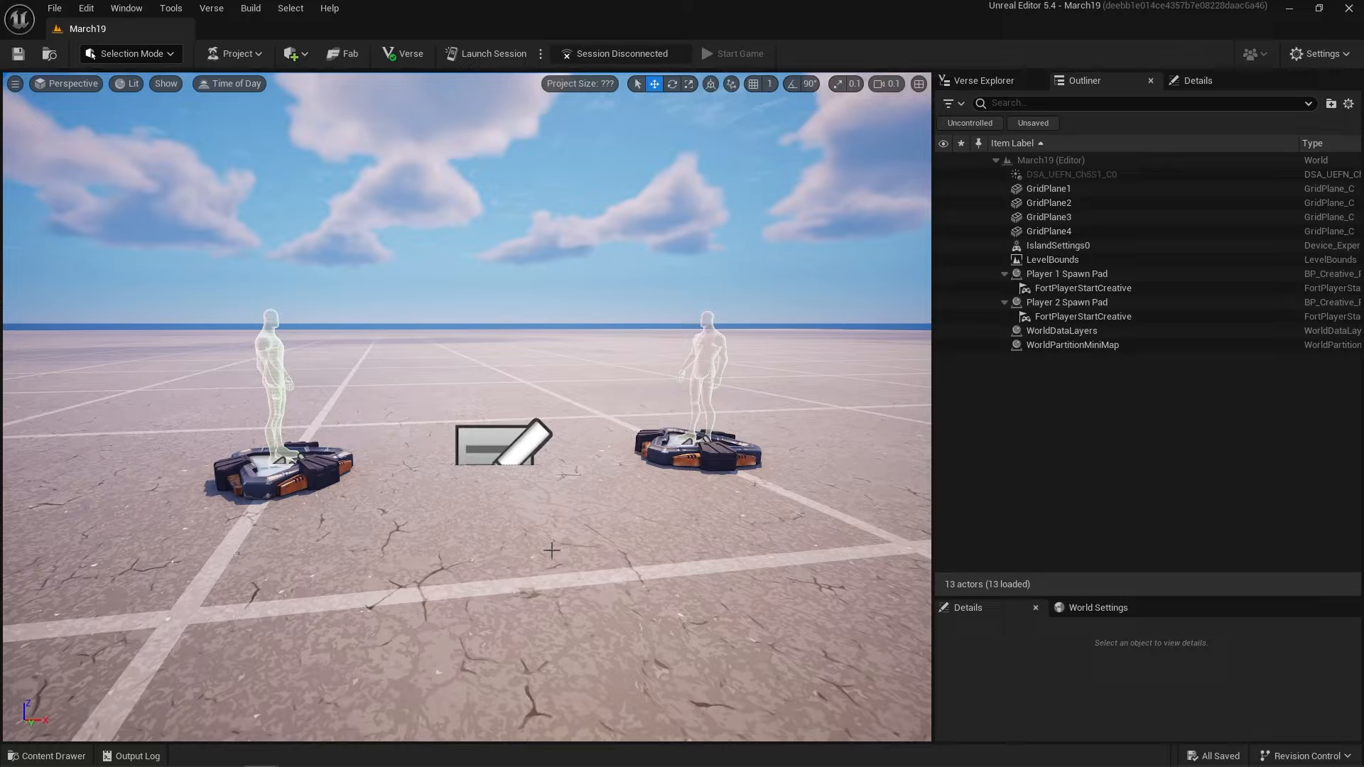
mouse_move(43, 755)
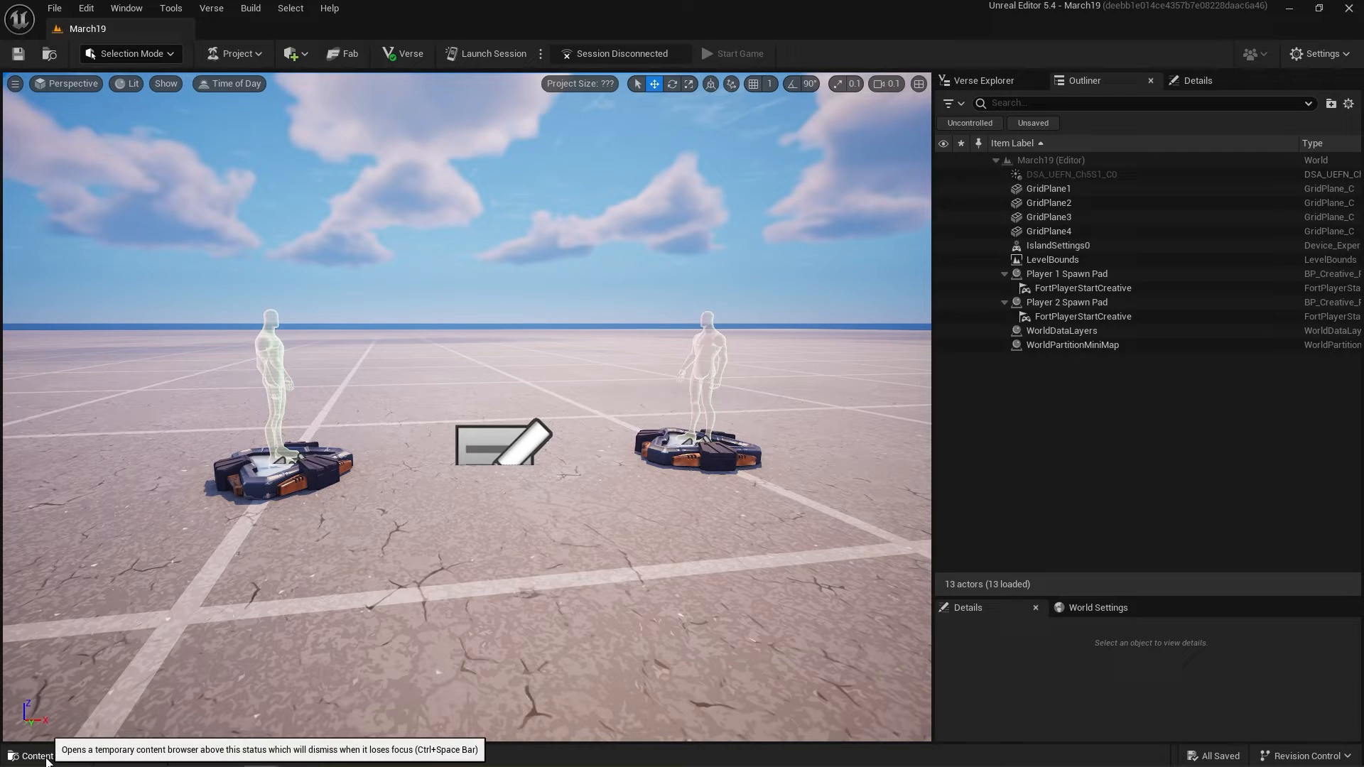
Step: Delete the old IMPORt folder and create a new folder in March19 Content
left_click(35, 755)
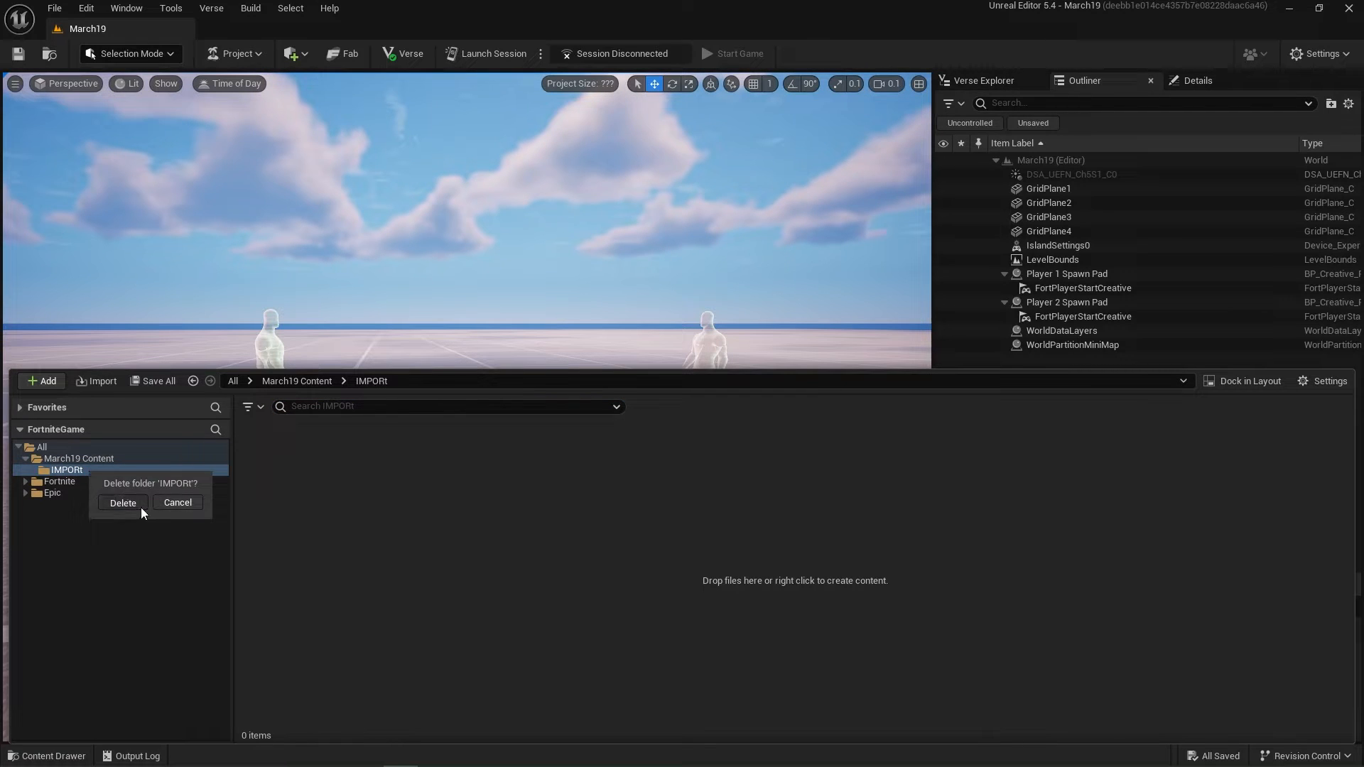
left_click(123, 503)
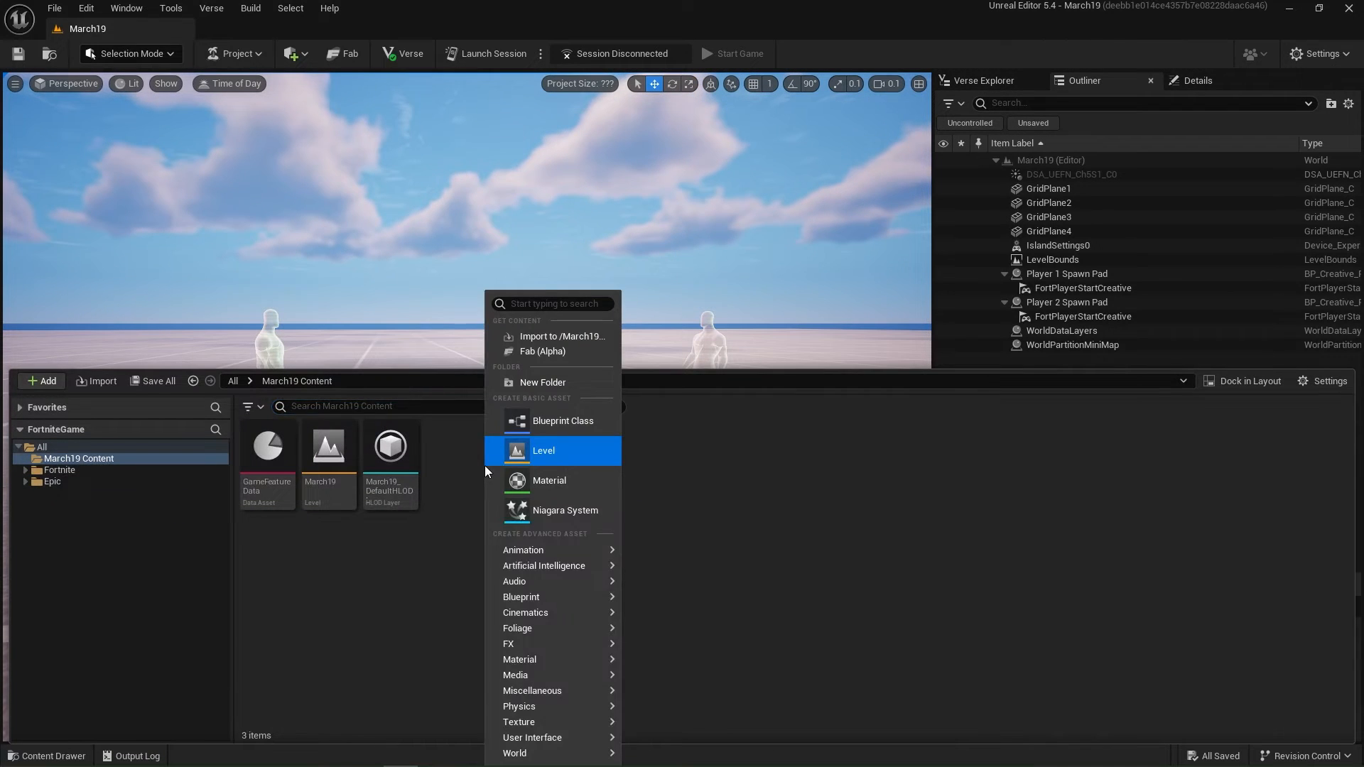
left_click(542, 382)
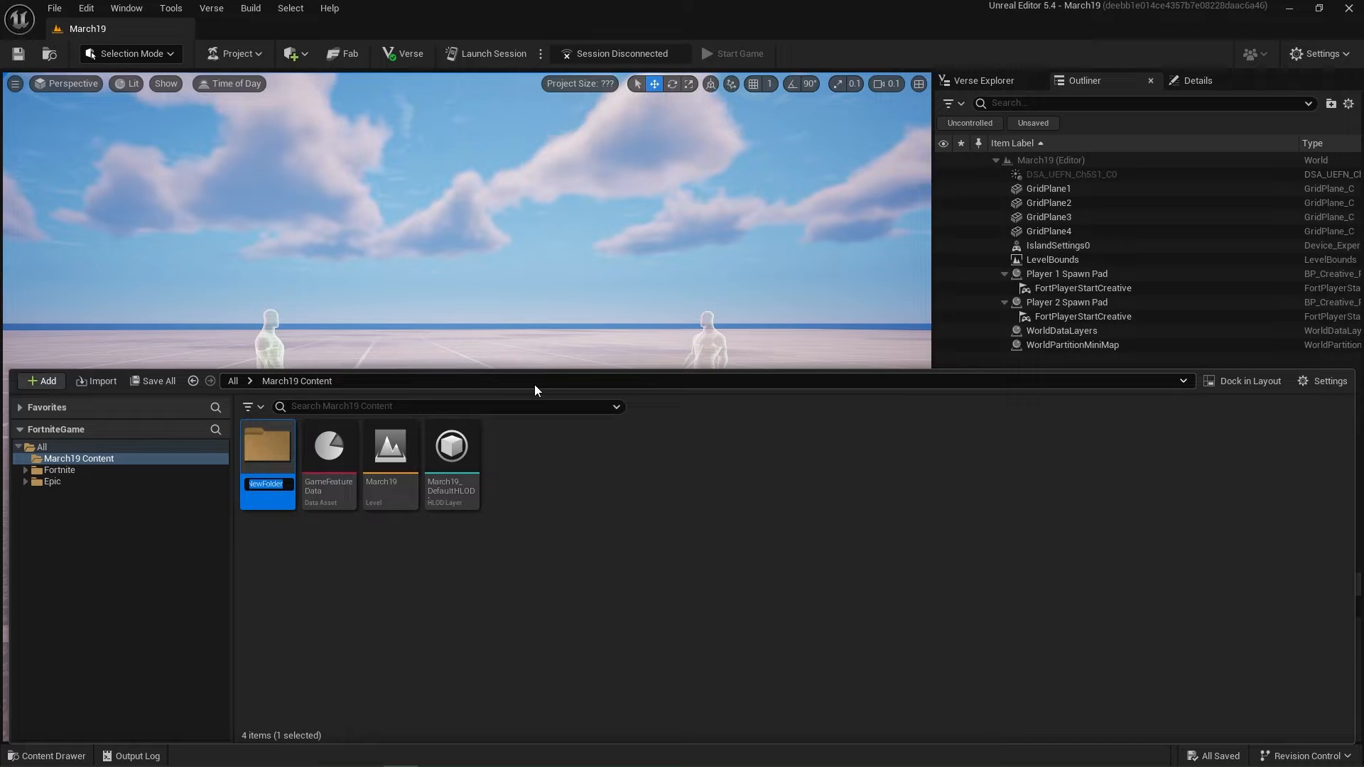
left_click(101, 380)
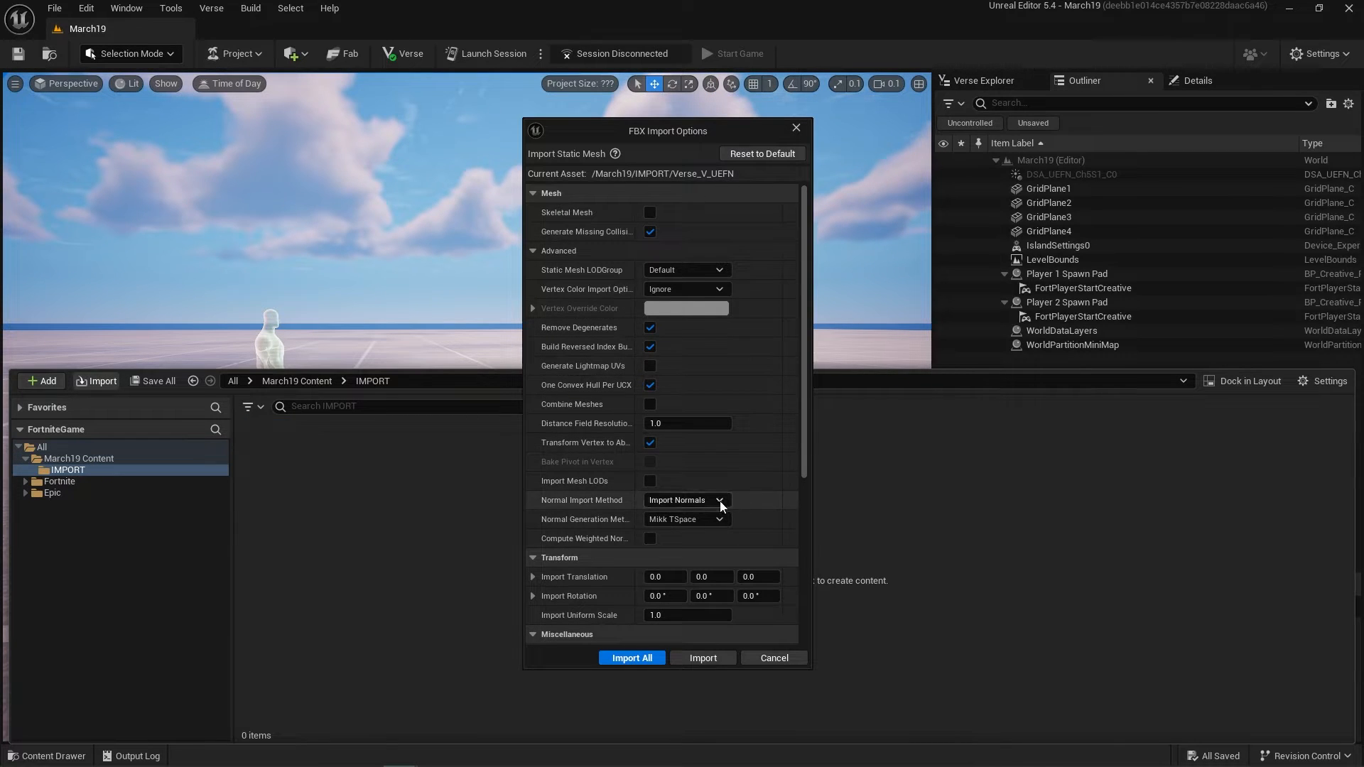
Step: Import the Verse V UEFN model with Normal Import Method set to Compute Normals
left_click(686, 500)
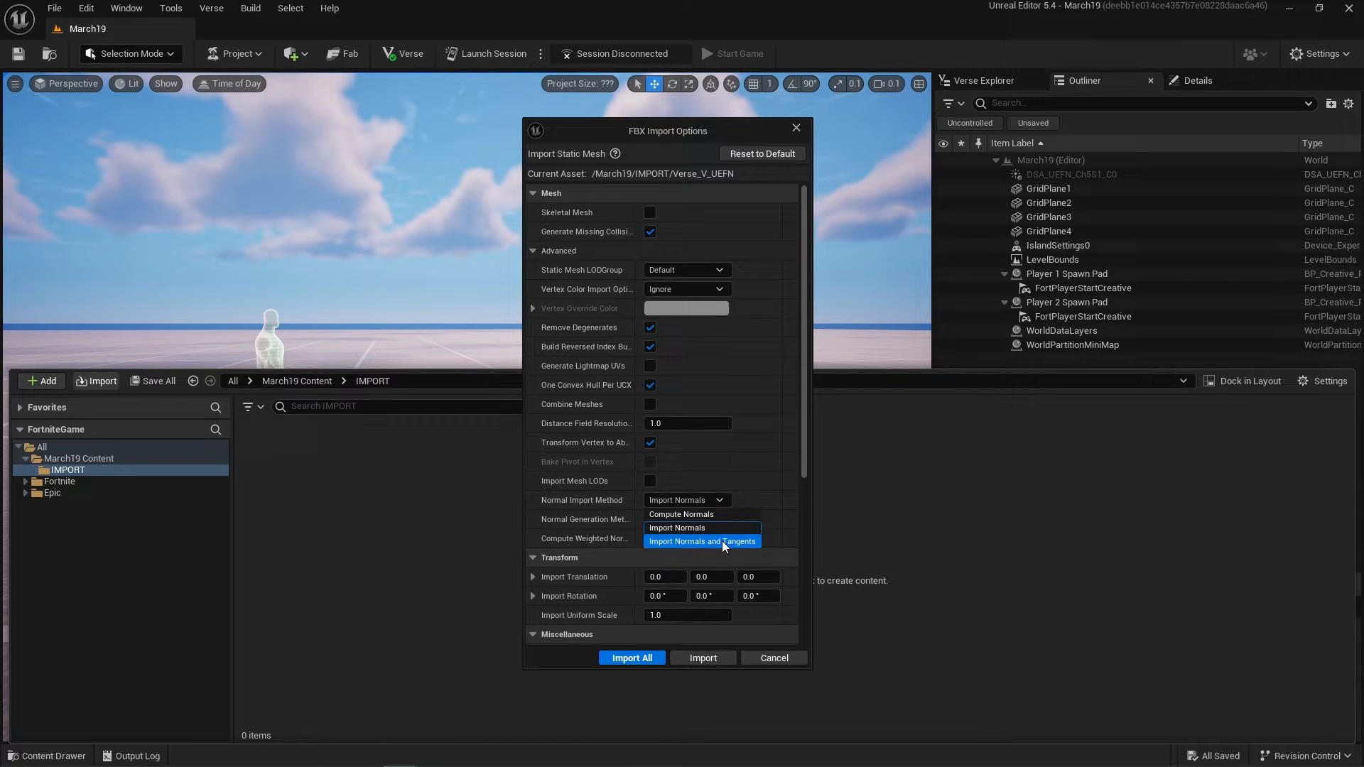
left_click(681, 514)
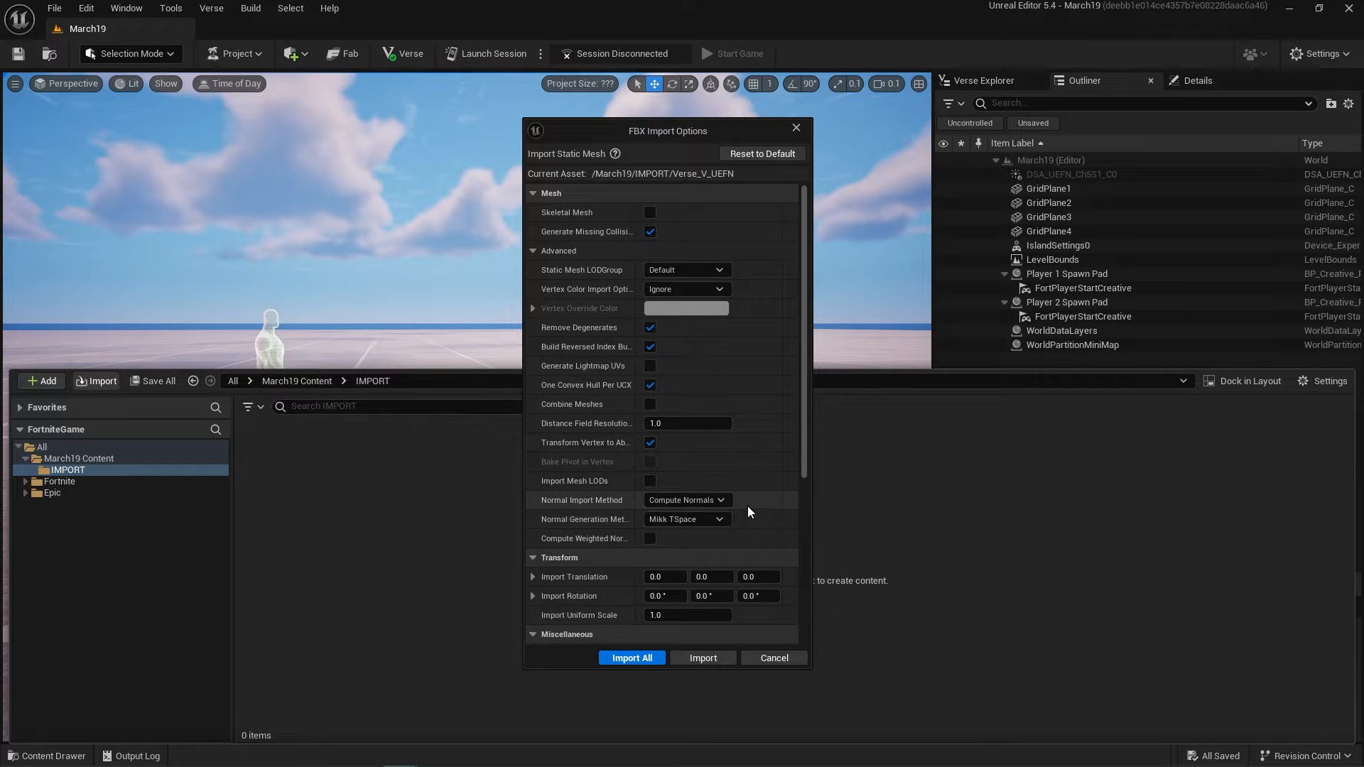
left_click(631, 658)
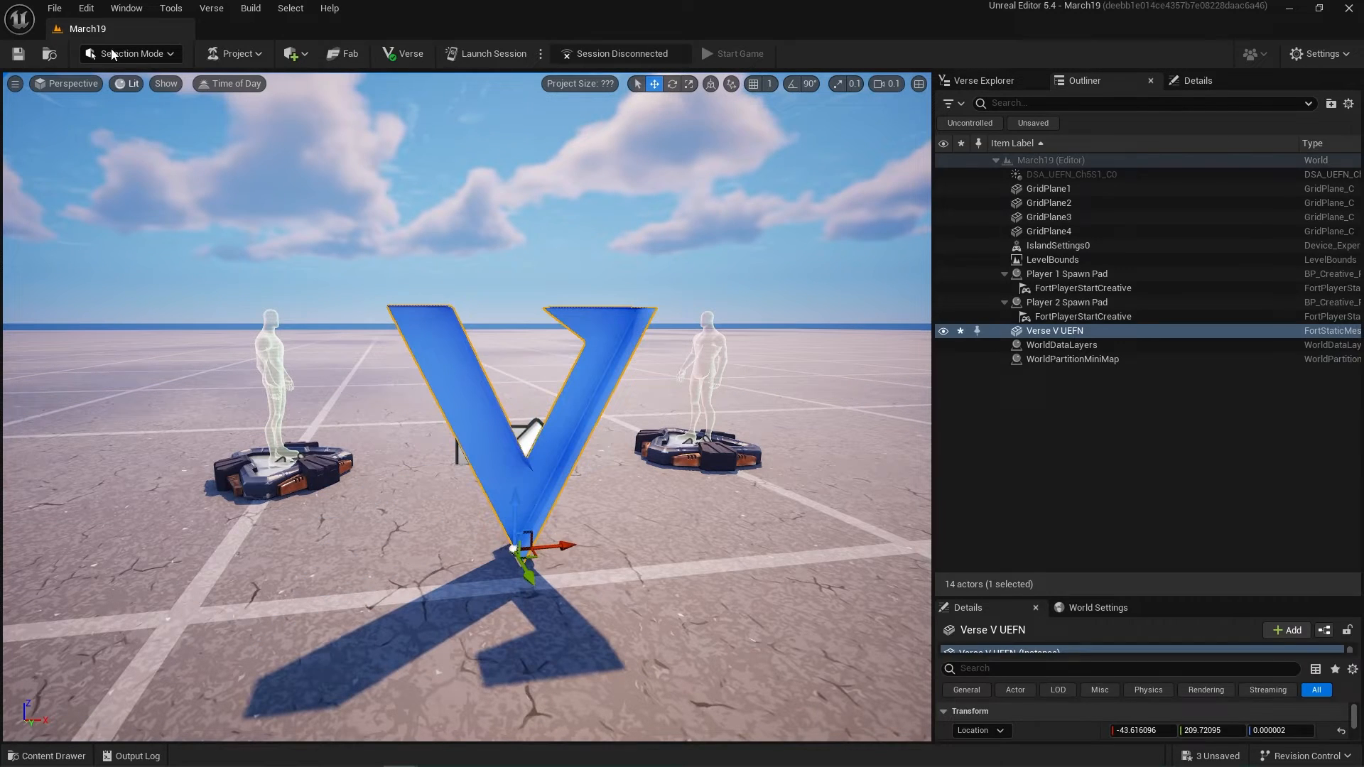
Step: In Modeling Mode, recompute the V's normals with Fix Inconsistent Normals enabled
left_click(128, 53)
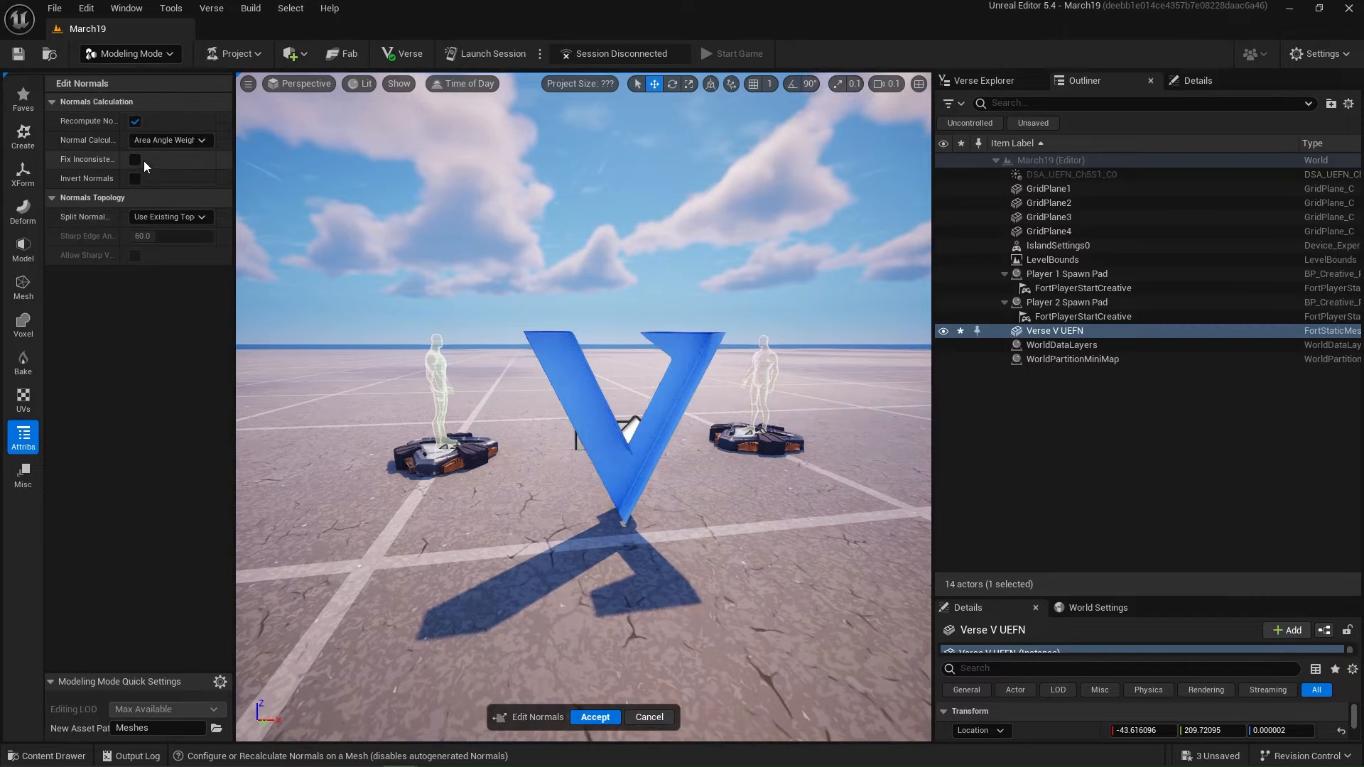
left_click(135, 160)
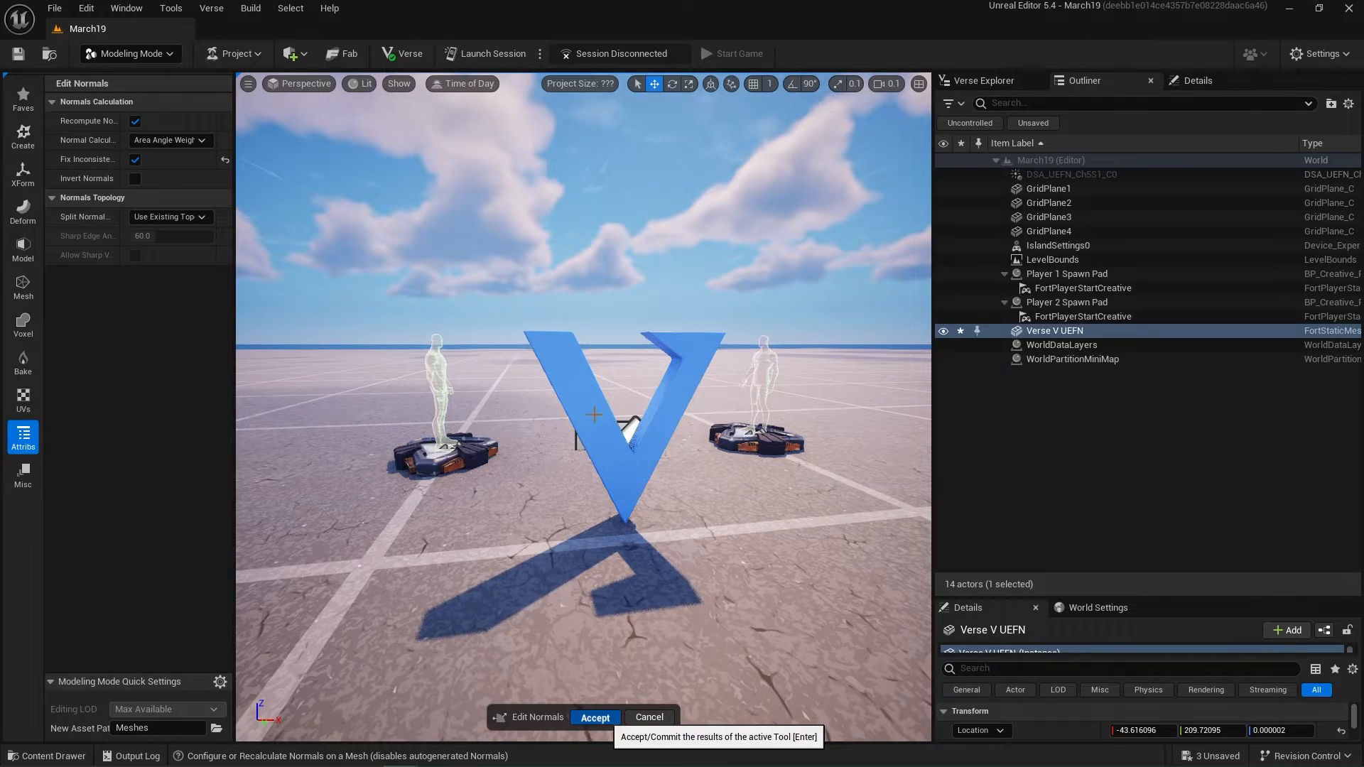
left_click(596, 717)
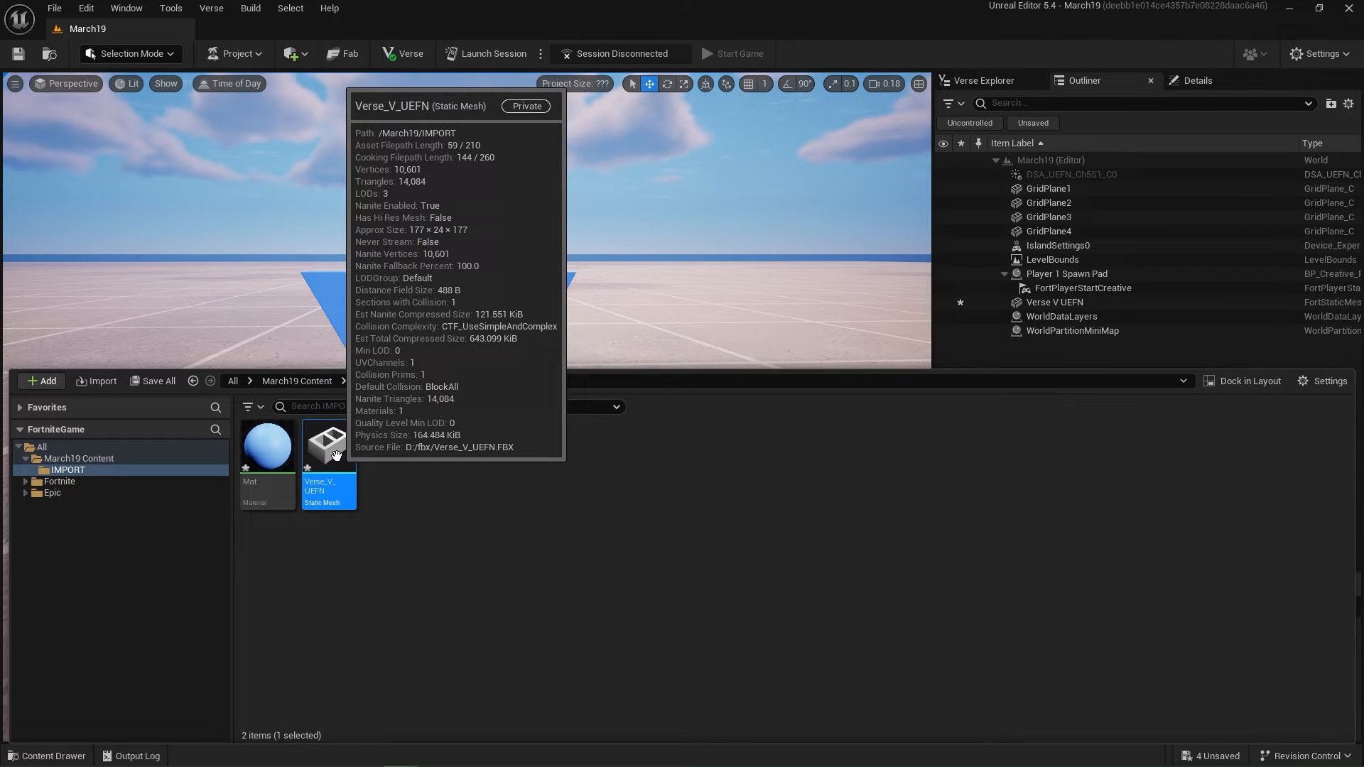
Step: Convert Verse_V_UEFN through Scripted Asset Actions into SM_V_Metal, SM_V_Stone and SM_V_Wood
right_click(328, 444)
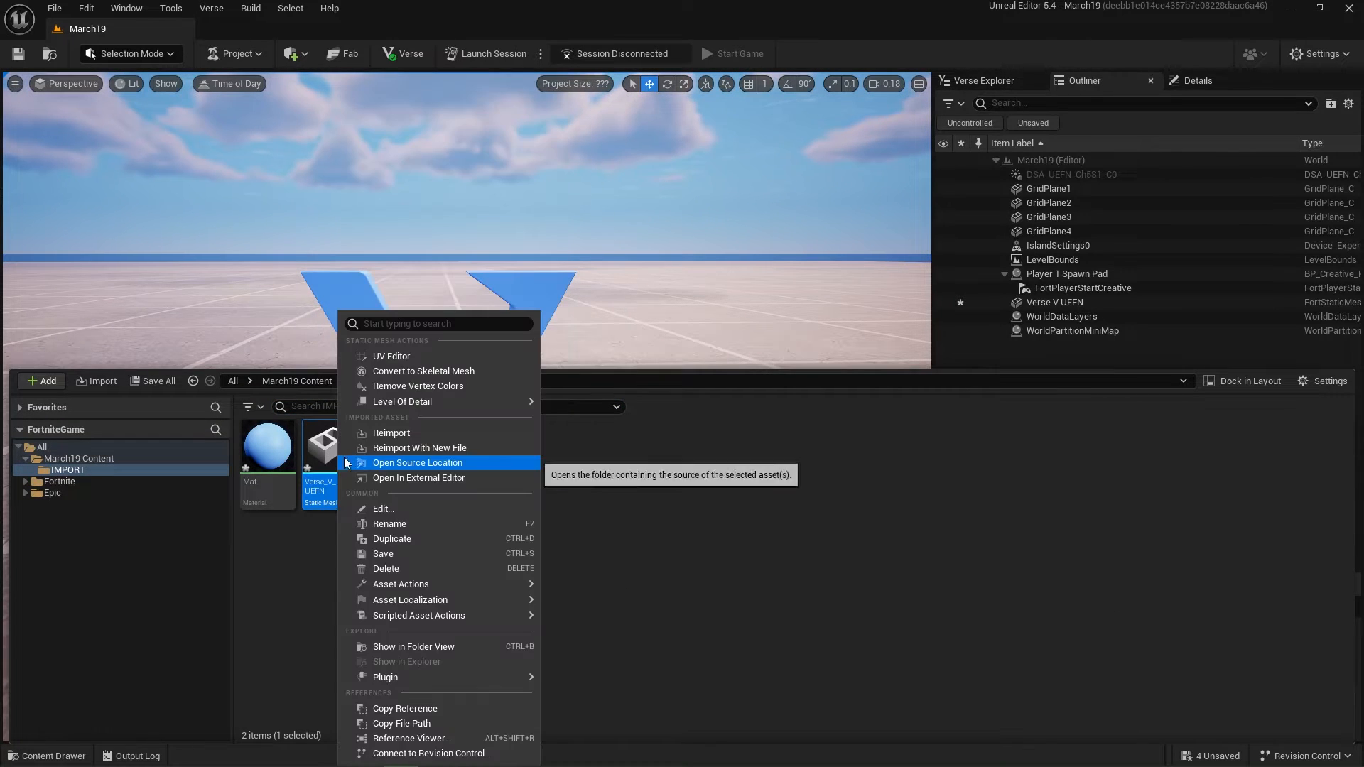
mouse_move(420, 616)
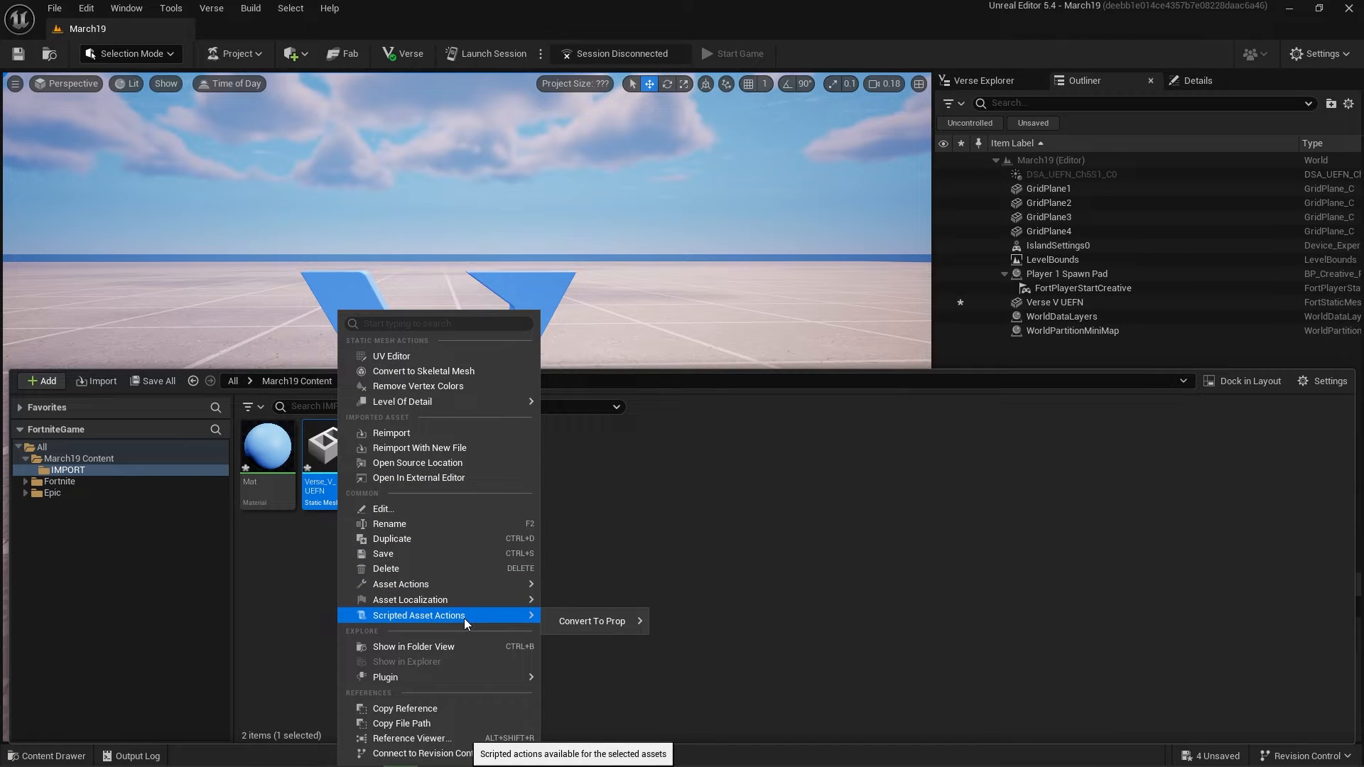
mouse_move(481, 623)
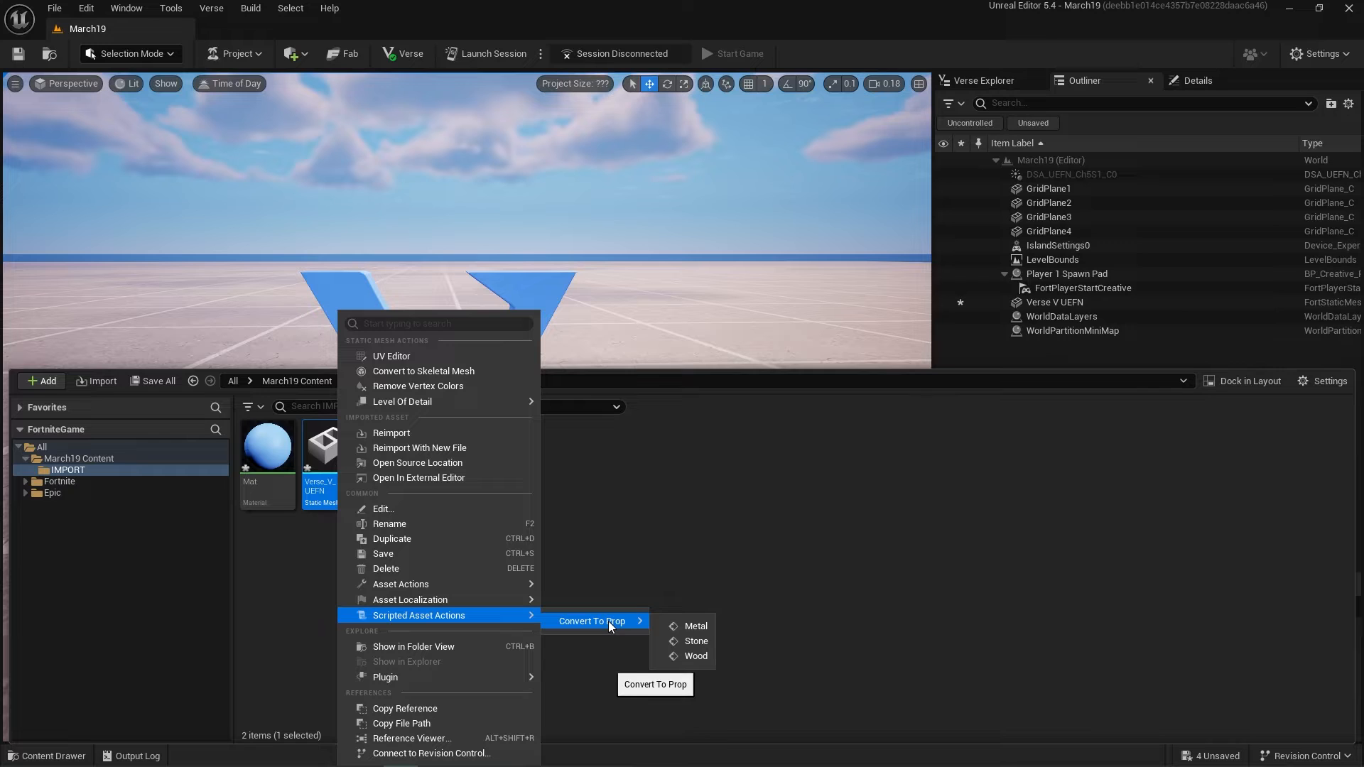
mouse_move(694, 627)
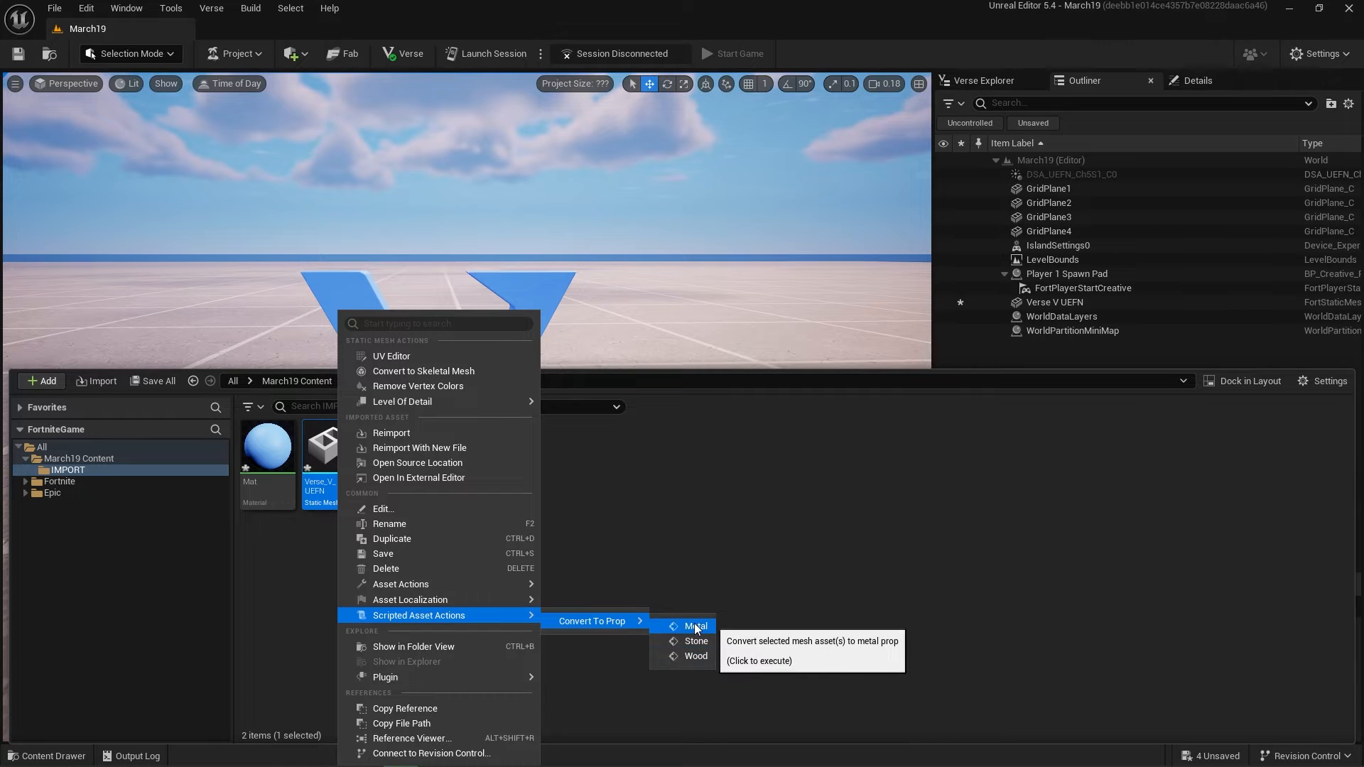
left_click(696, 626)
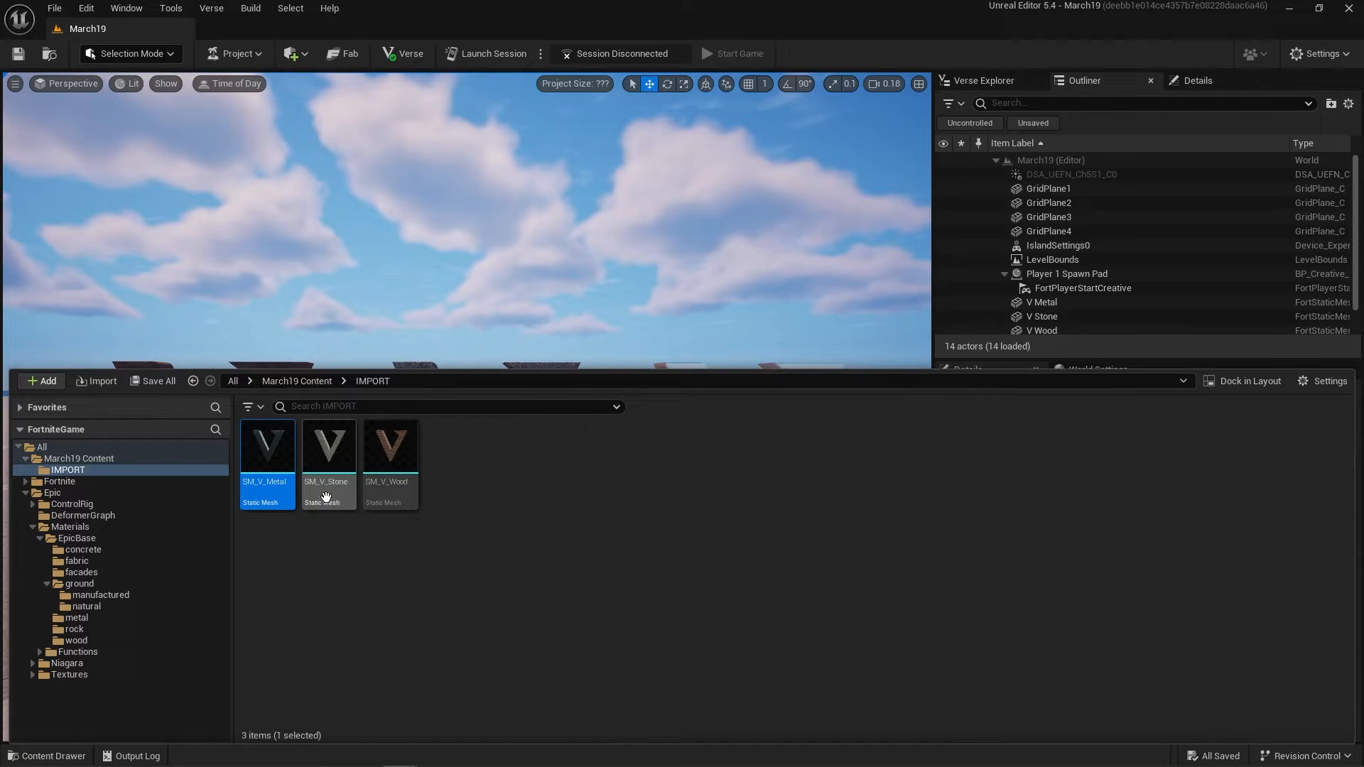
Step: Convert the wood, stone and metal V actors into VWood, VStone and VMetal props
left_click(267, 446)
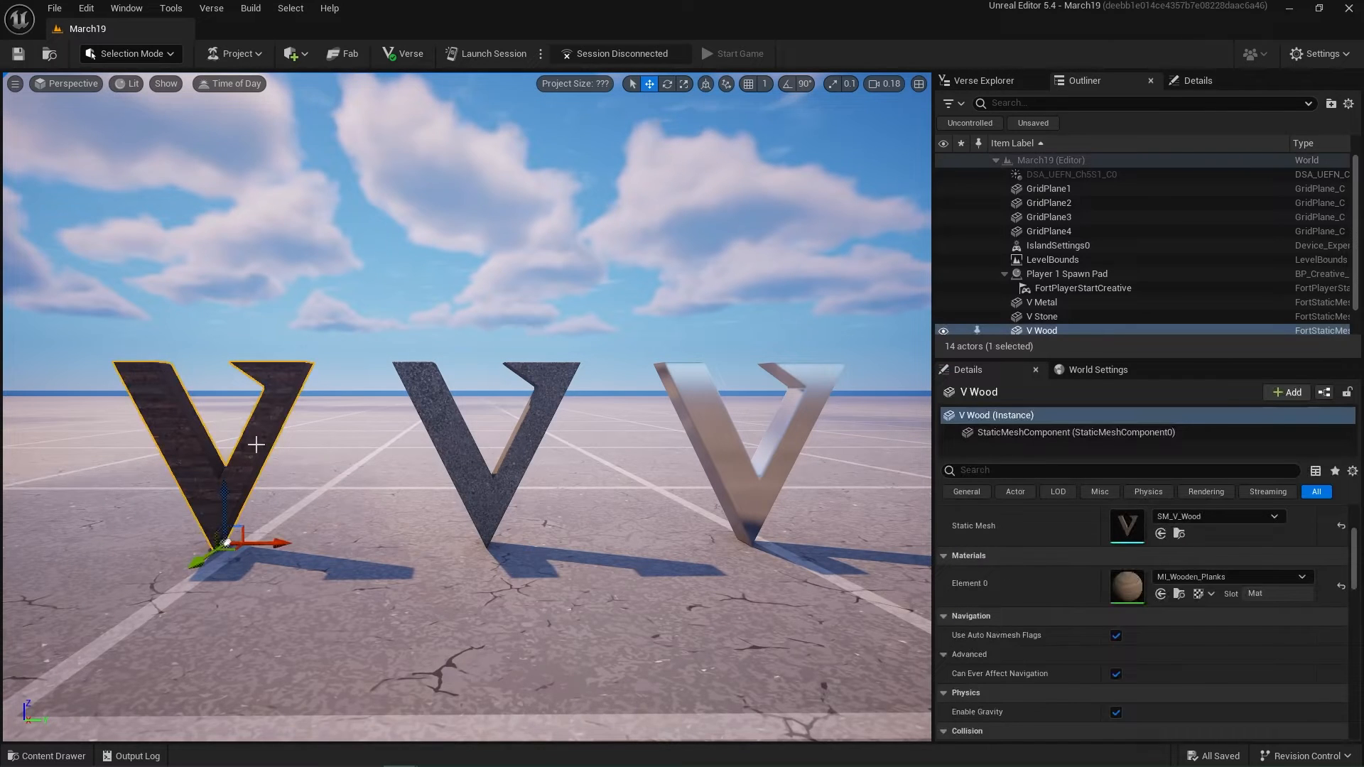
left_click(294, 53)
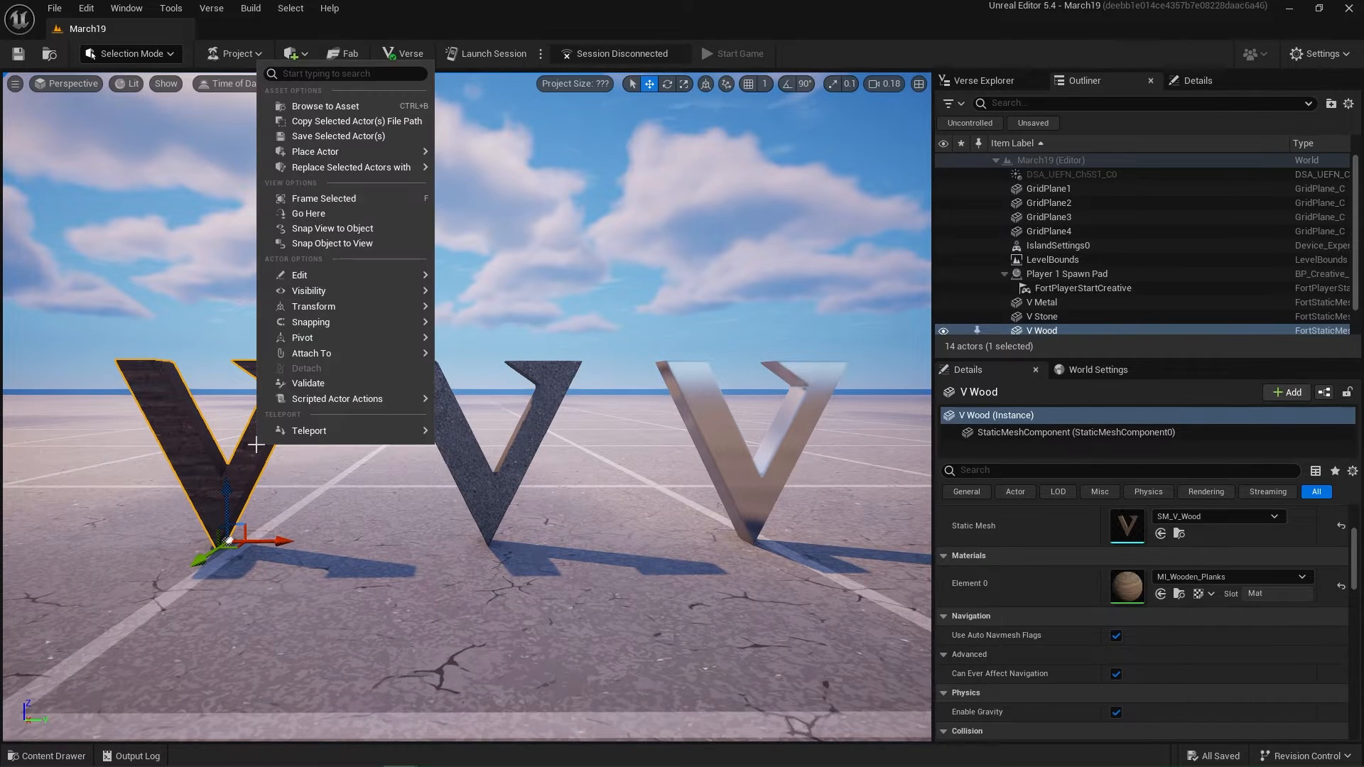
mouse_move(311, 322)
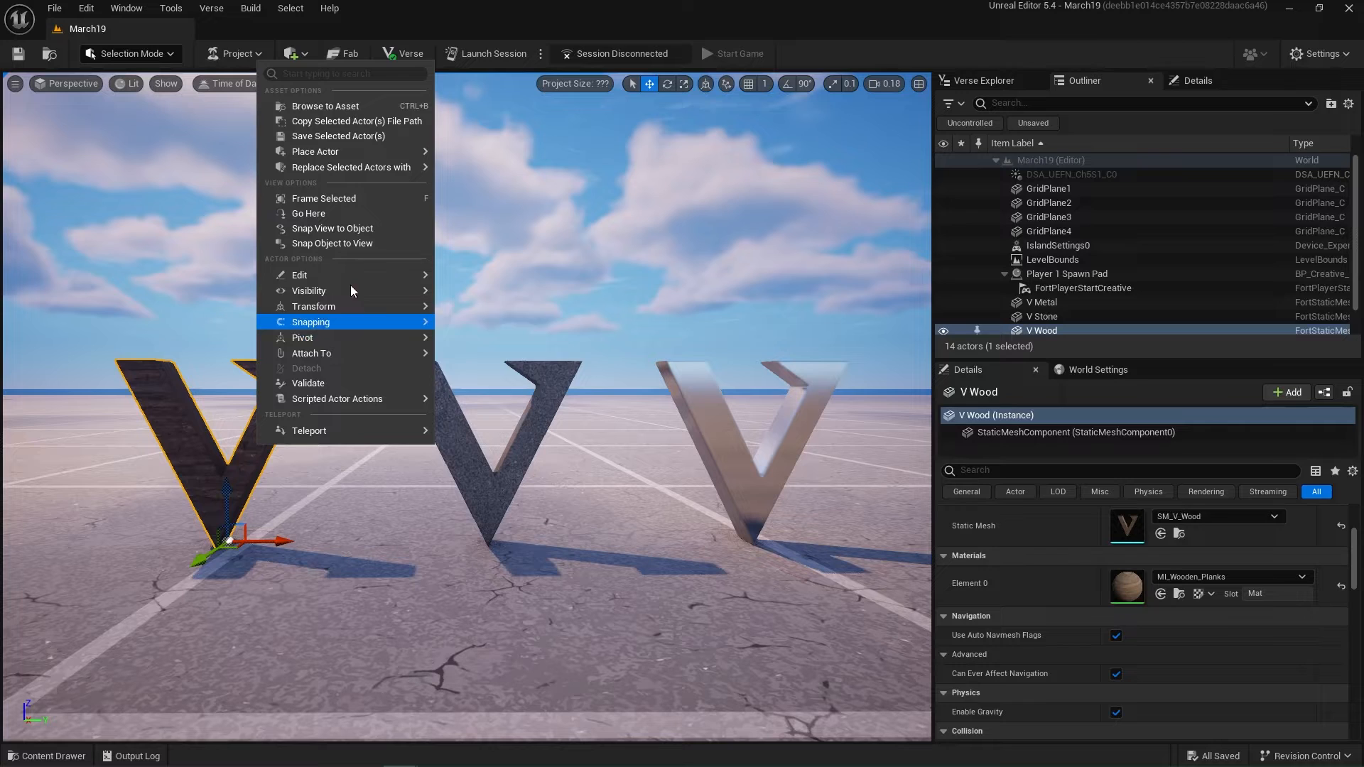
mouse_move(338, 399)
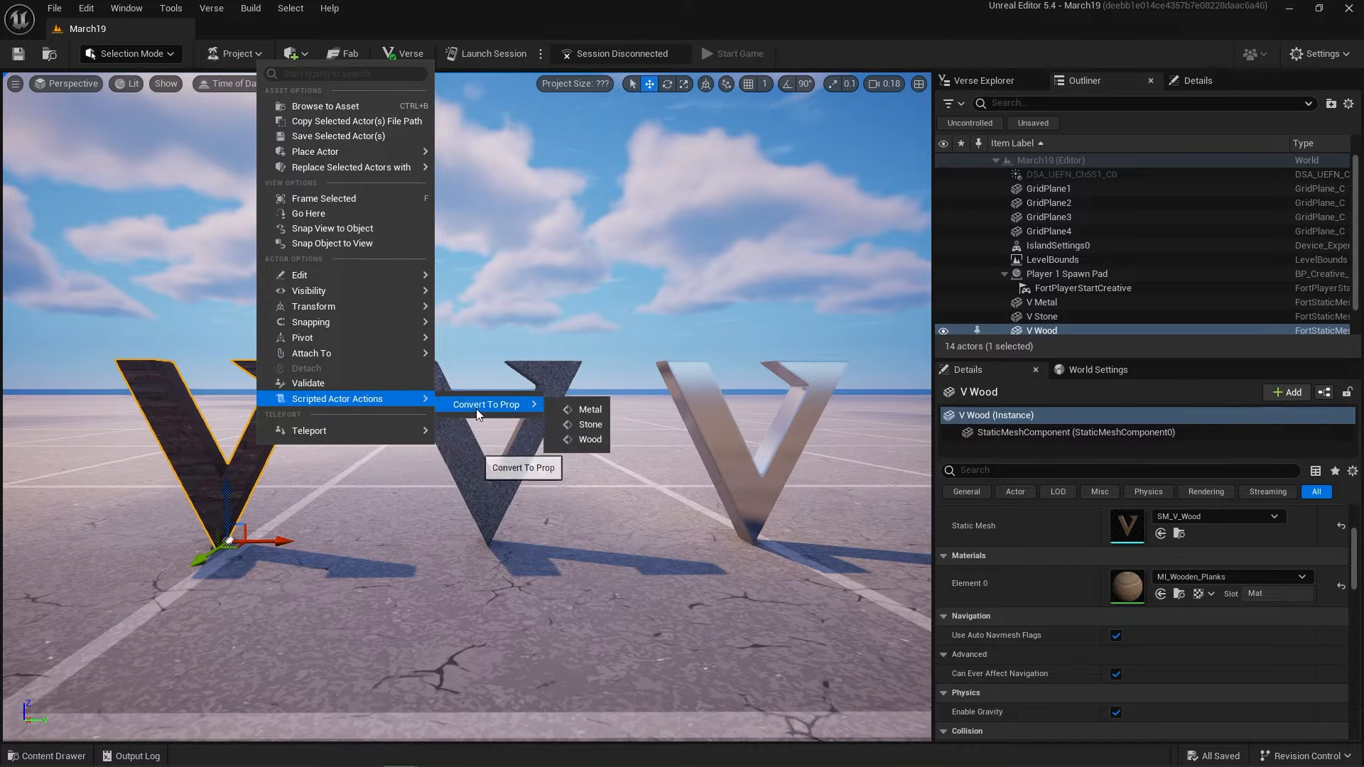
mouse_move(590, 410)
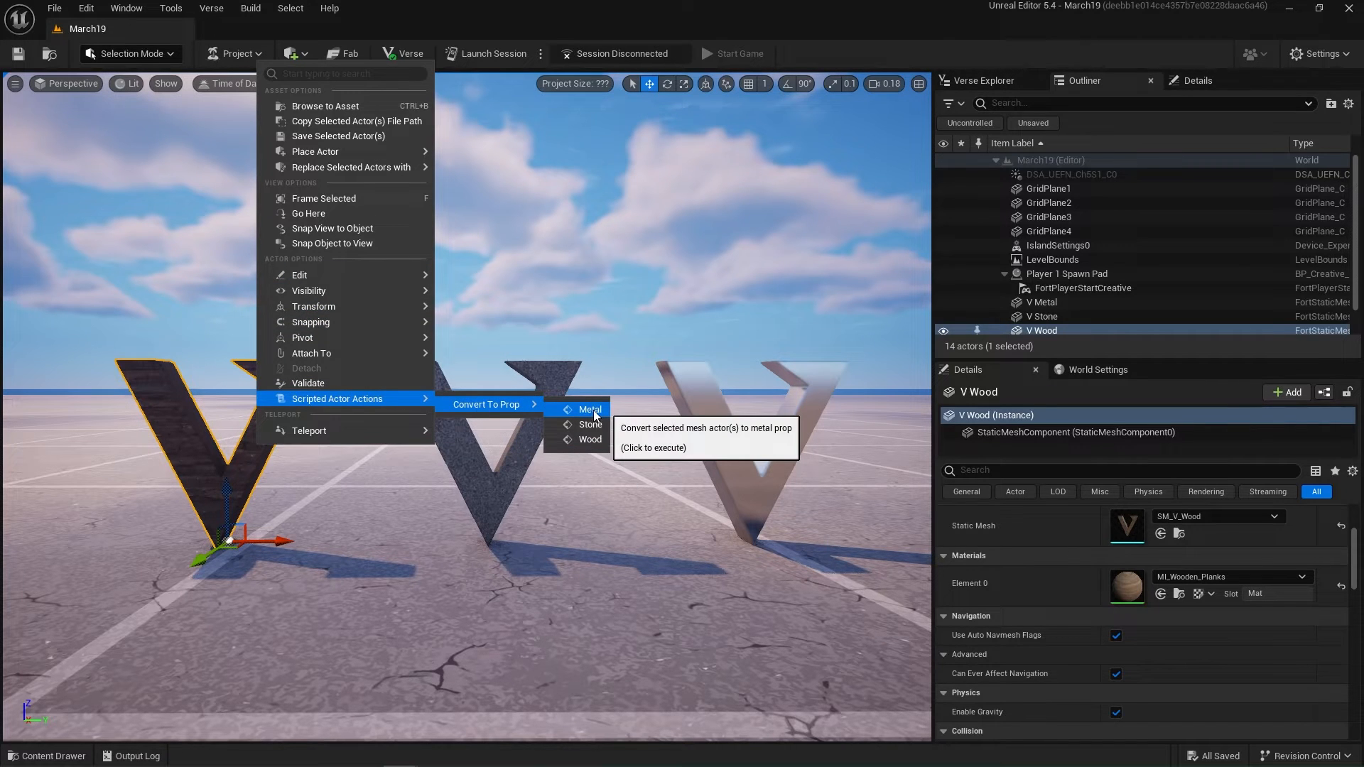
mouse_move(590, 439)
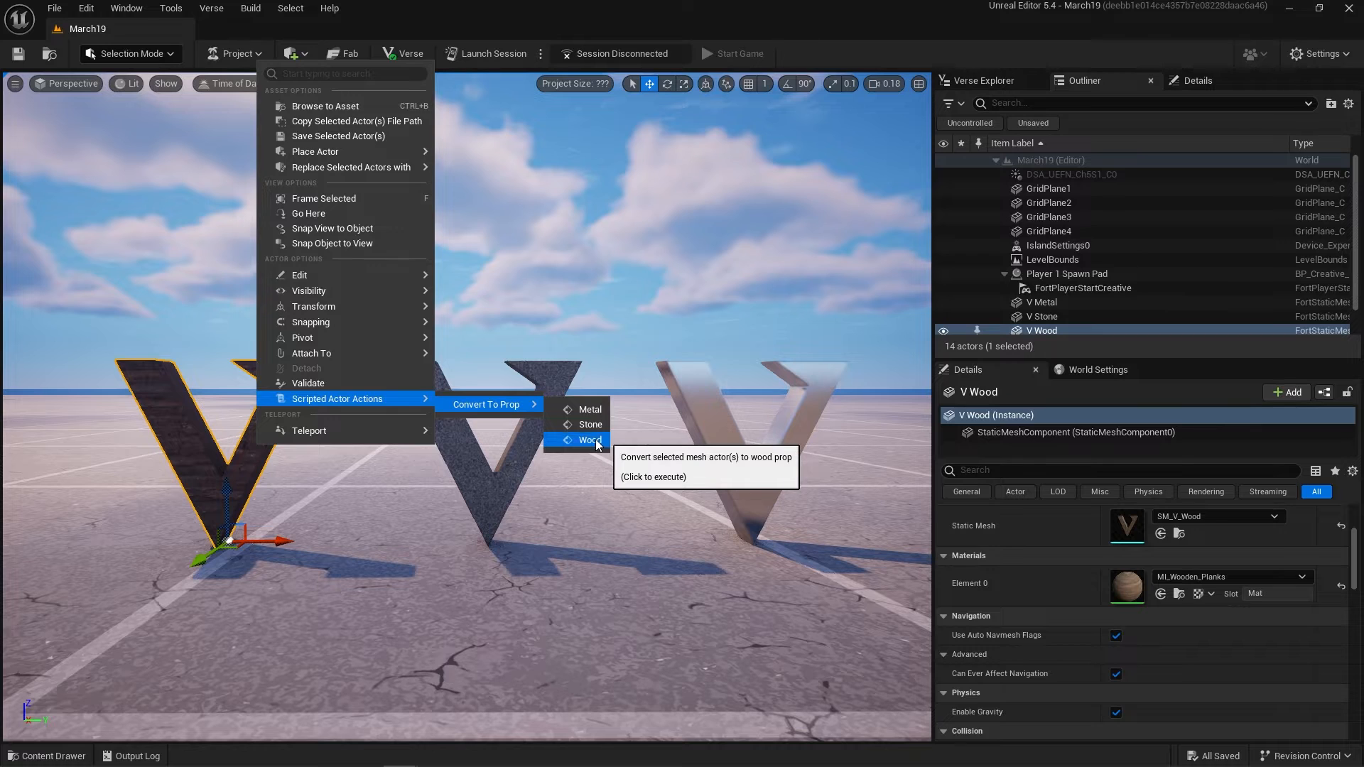
left_click(590, 439)
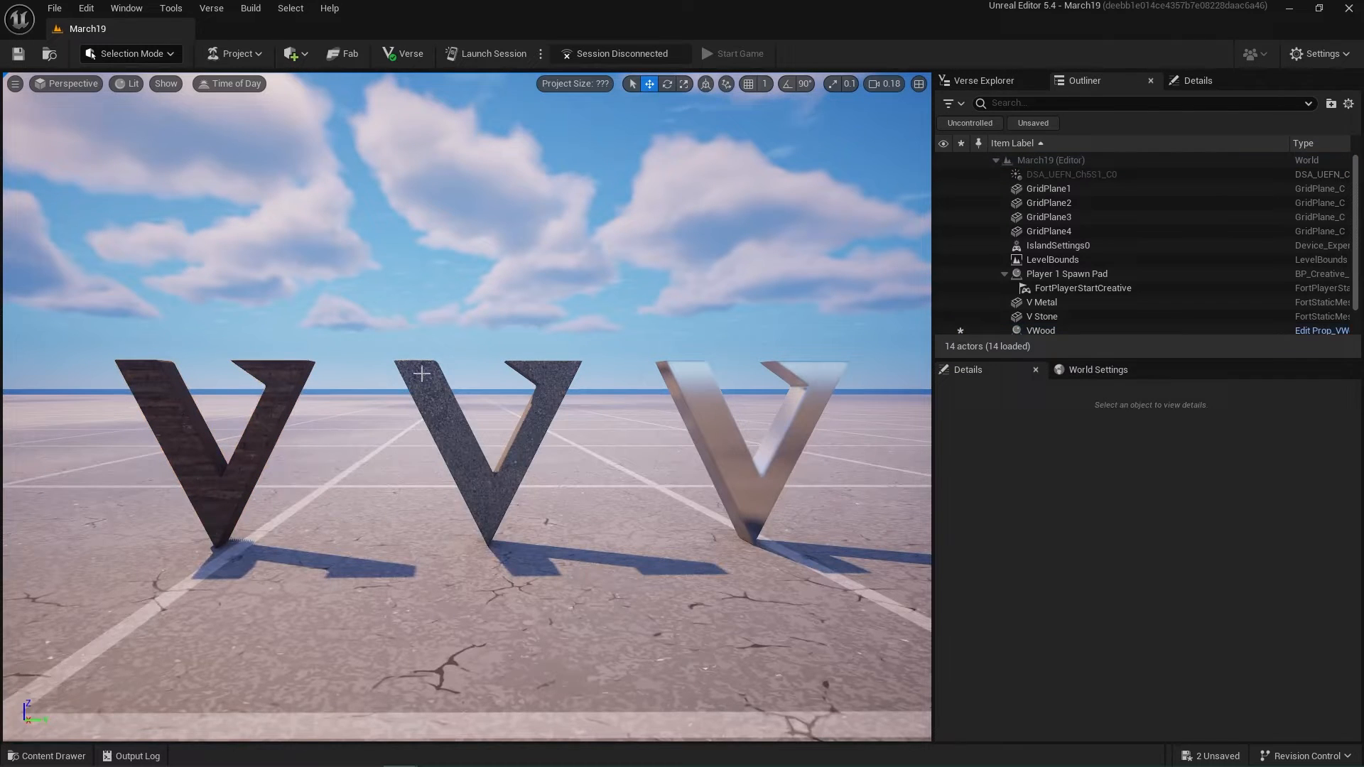
left_click(487, 434)
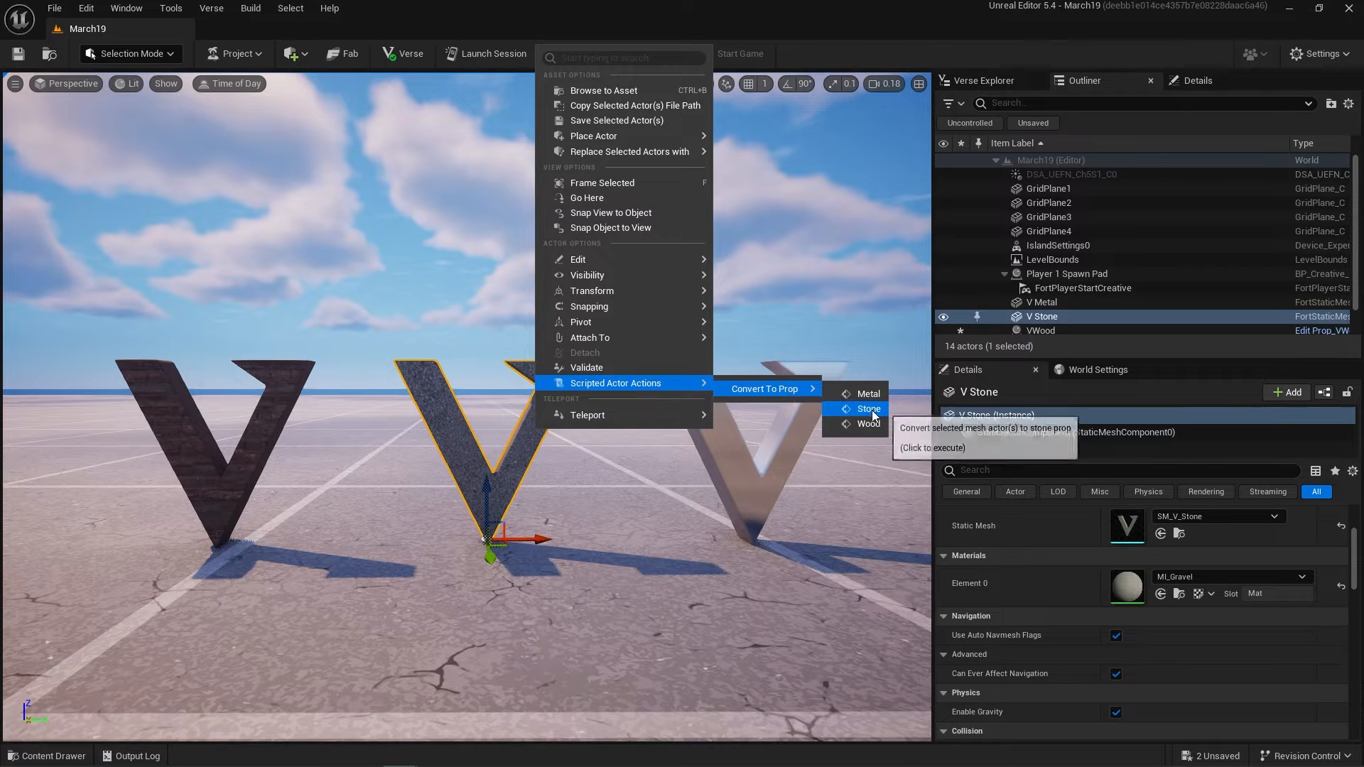
left_click(868, 409)
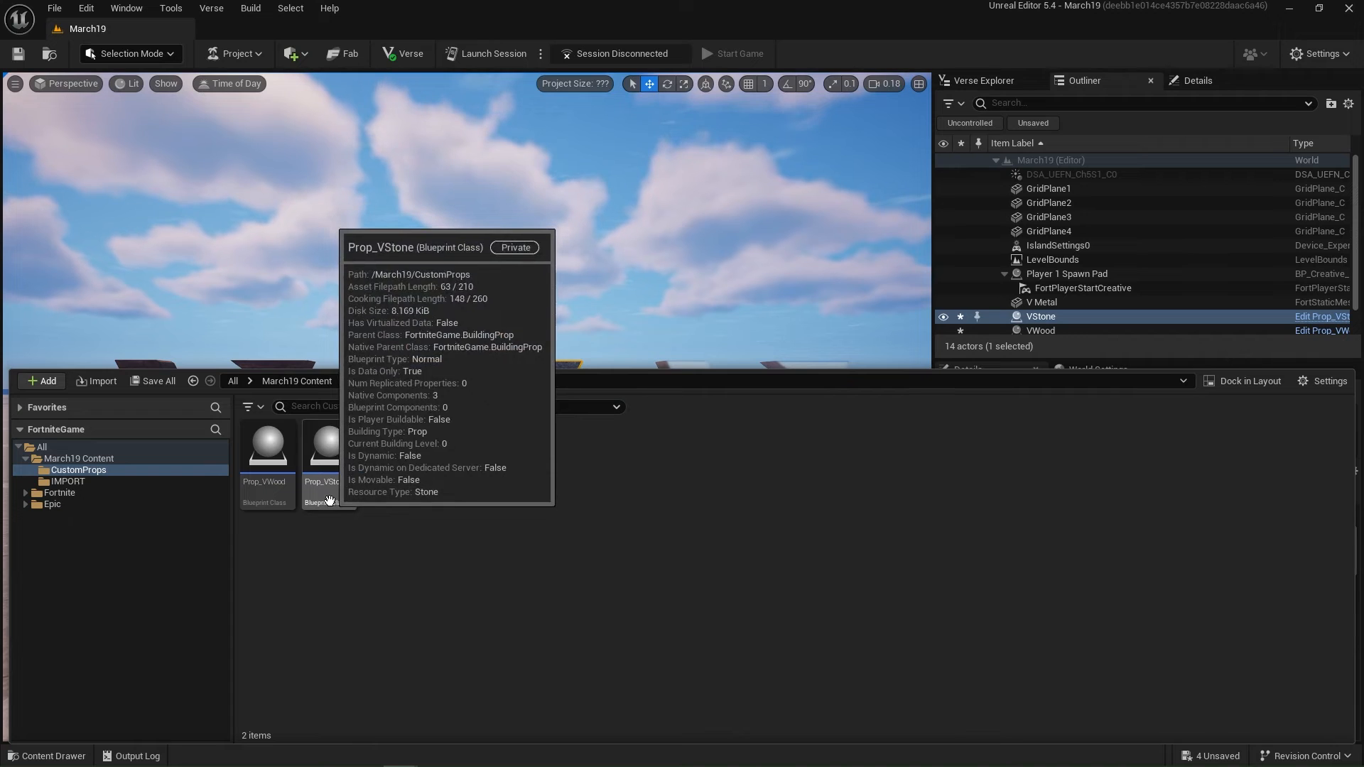
left_click(1040, 302)
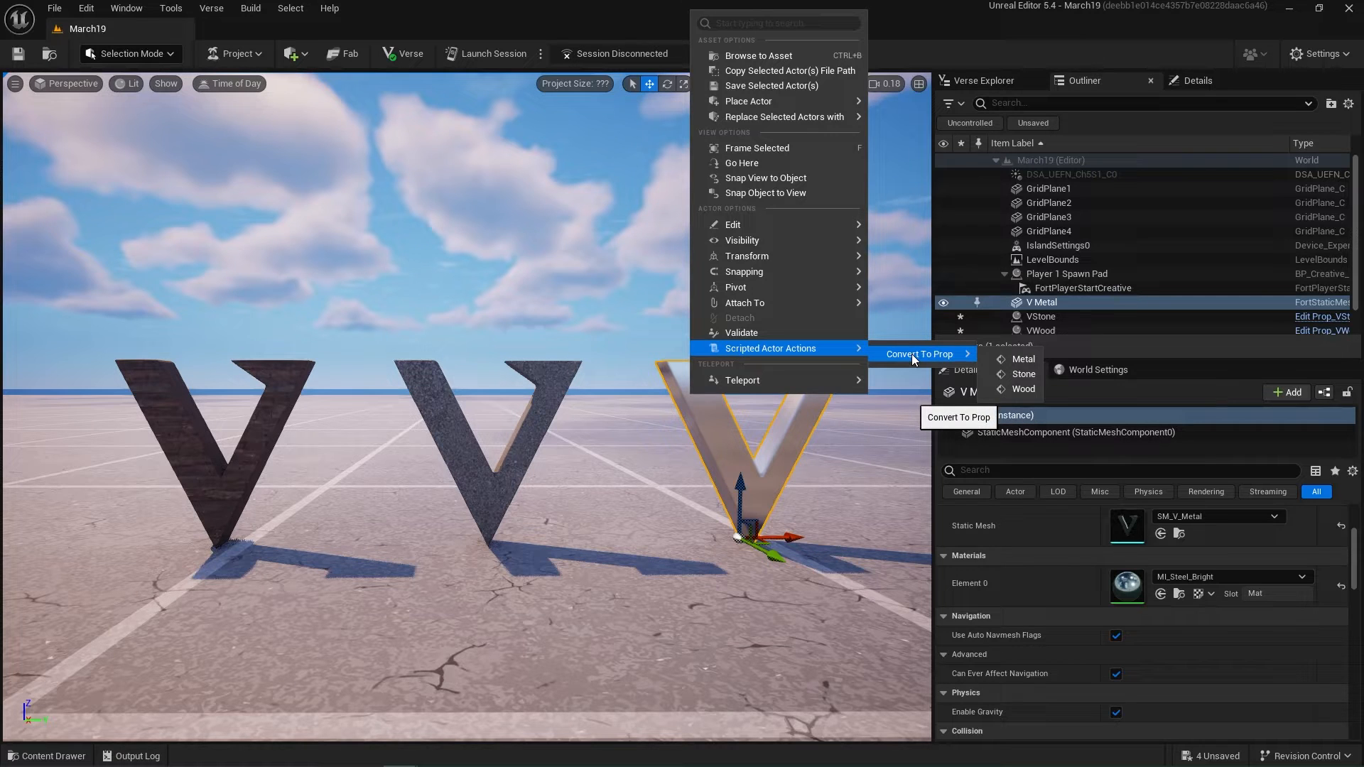
left_click(1023, 358)
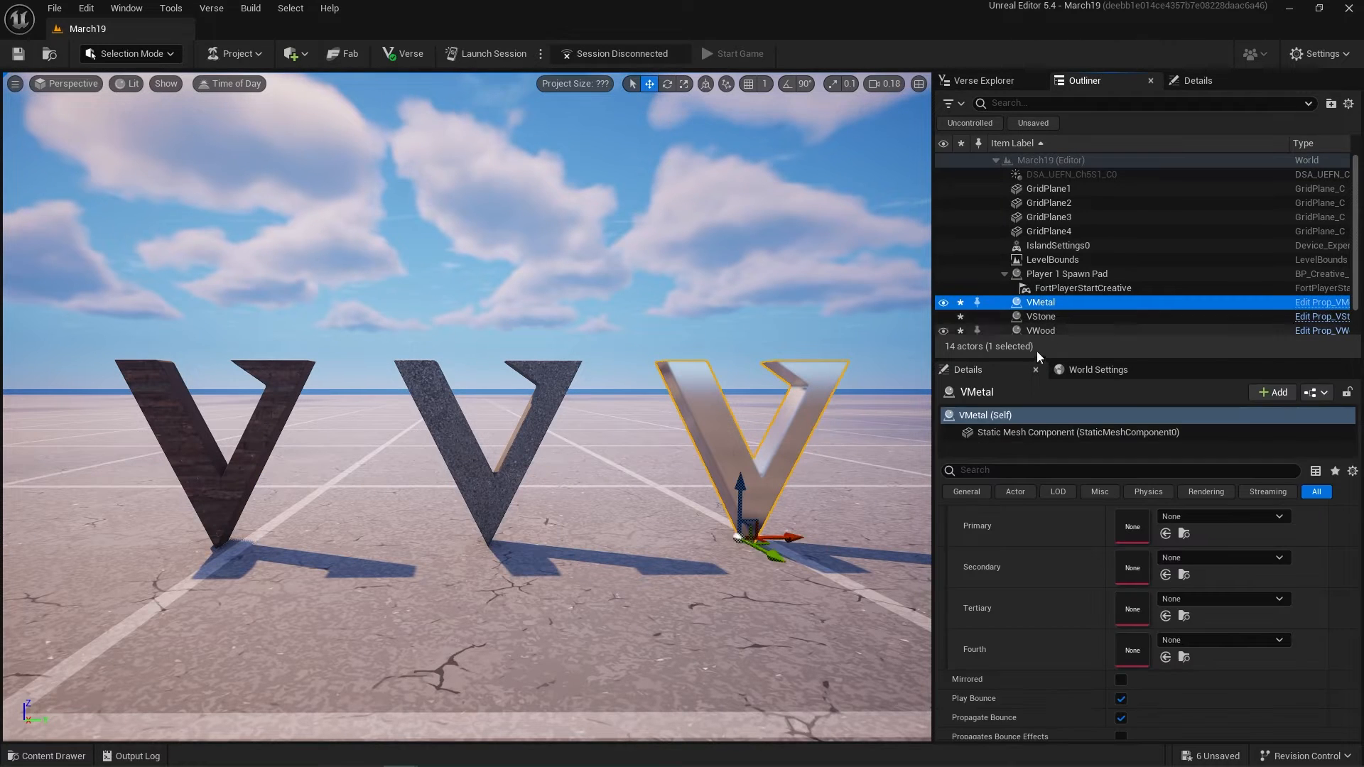
Step: Select all three V props, show modified settings, and open Prop_VMetal's class defaults
left_click(1040, 315)
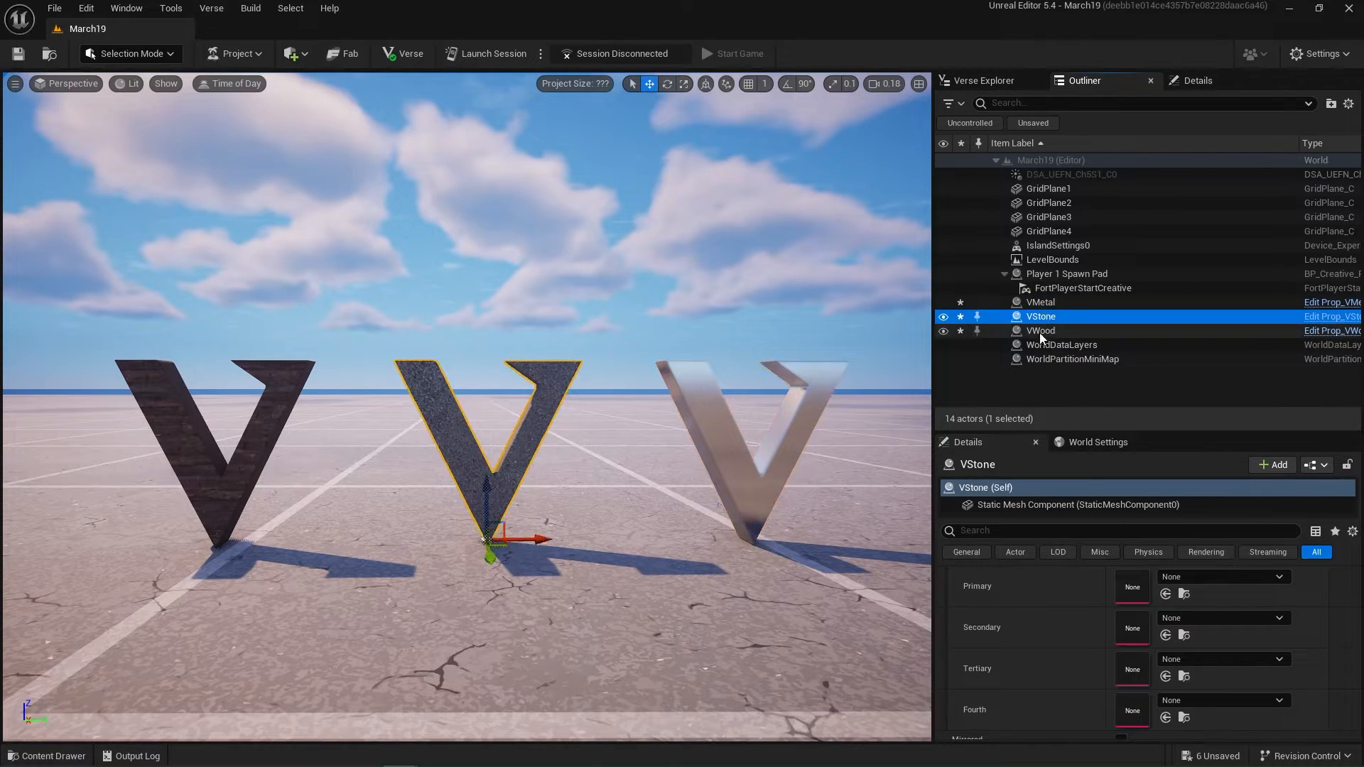
left_click(1041, 330)
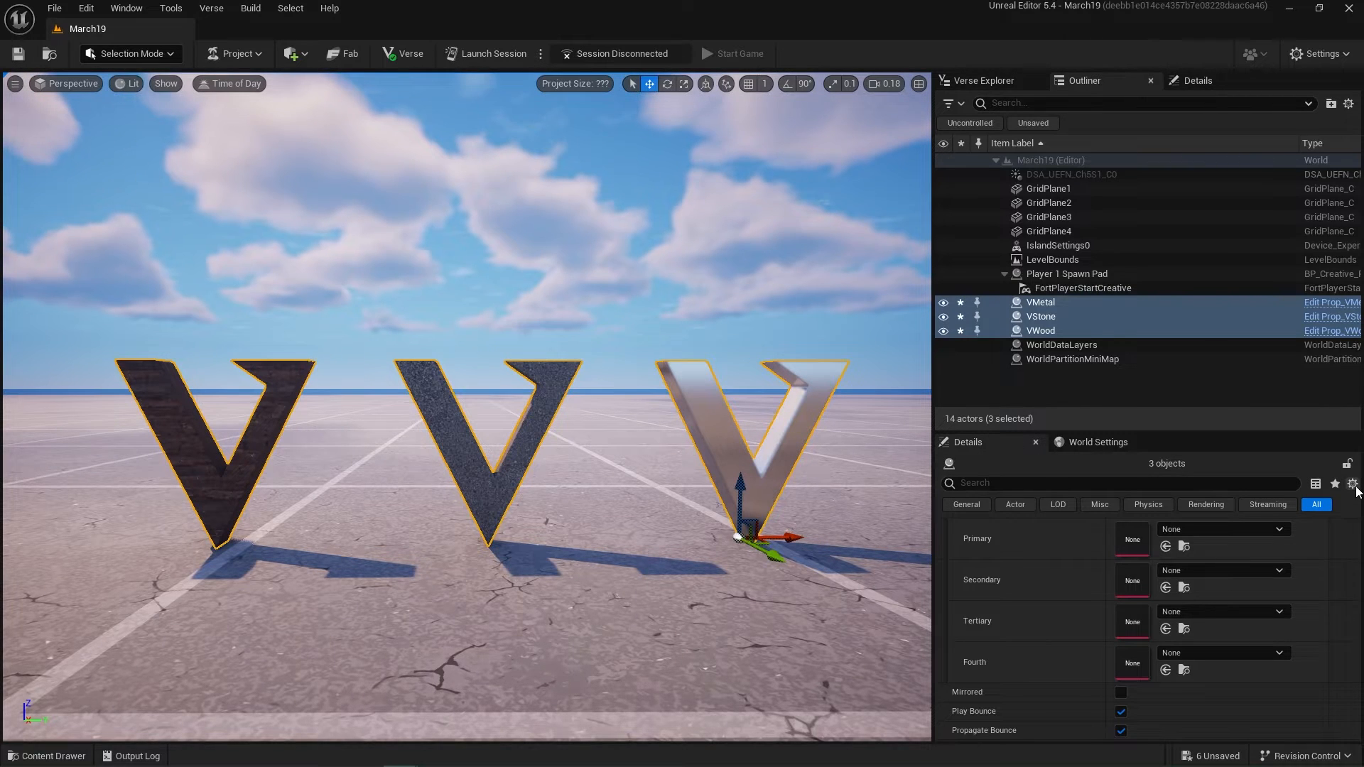
left_click(1267, 505)
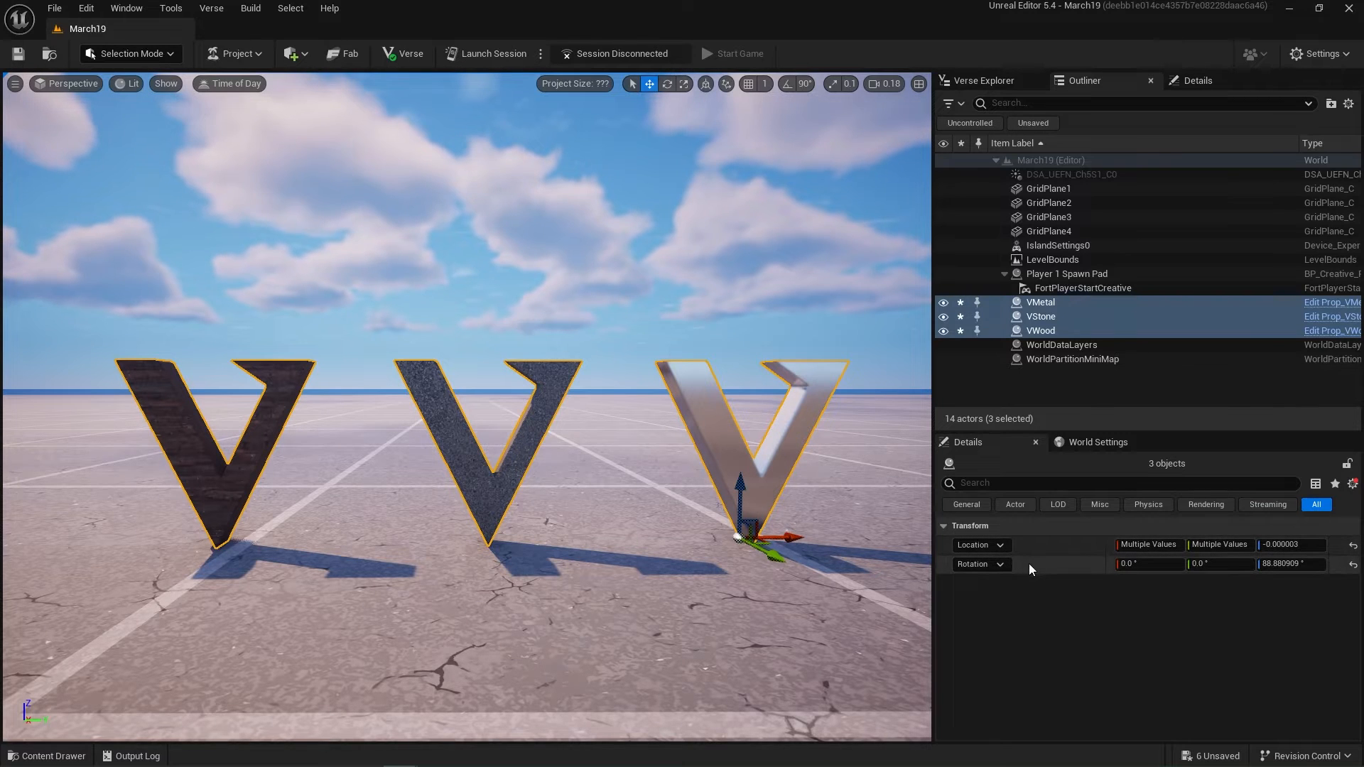
left_click(1353, 484)
type("c")
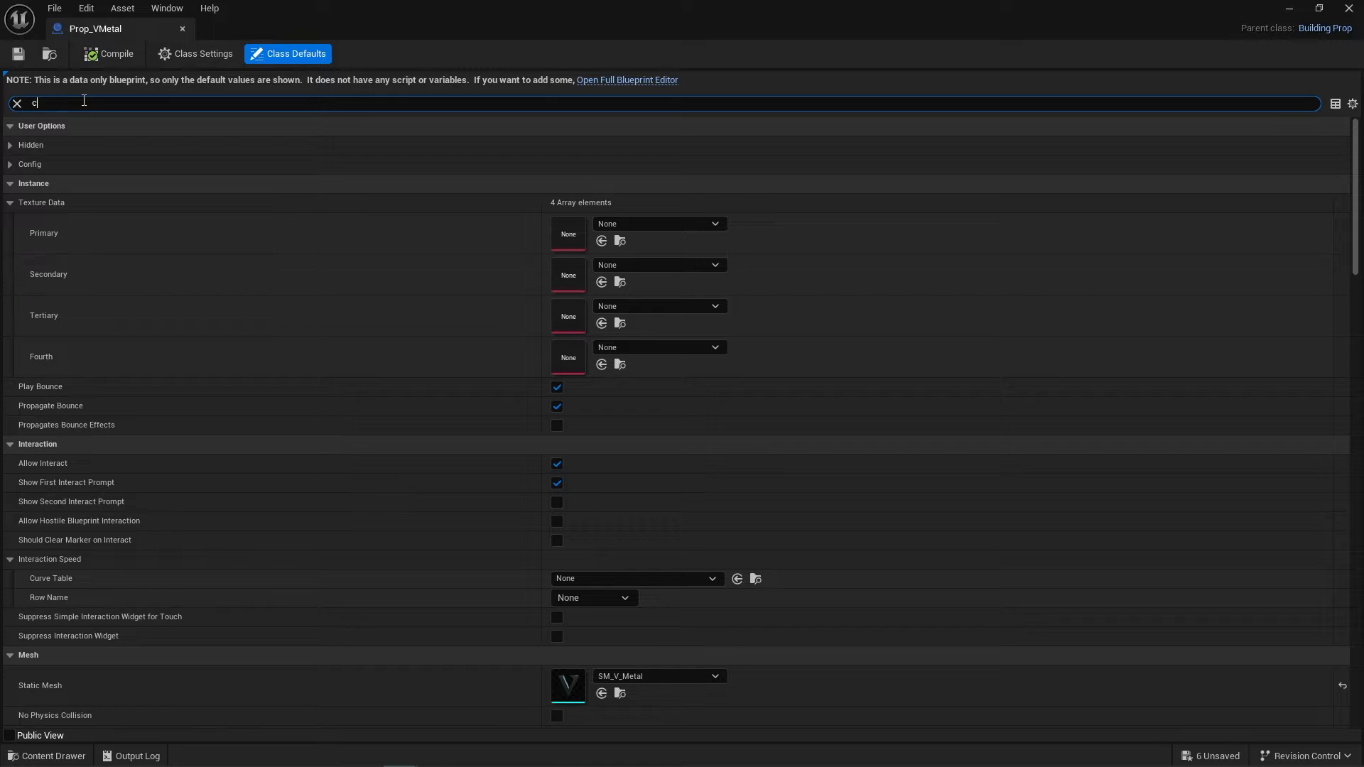
Step: Enable Can be Damaged on Prop_VMetal and set its Death Particle Socket Name to Fx_Death
type("an be")
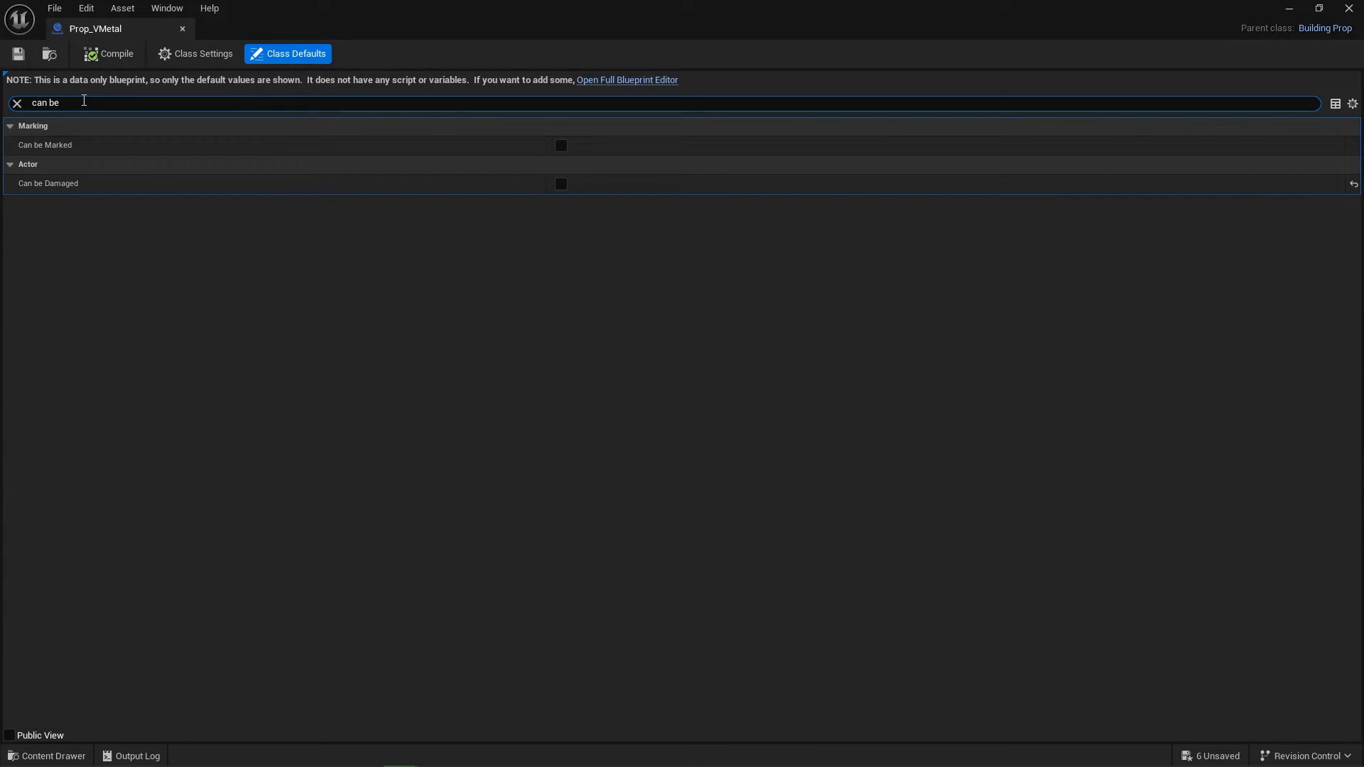
type("DEATH")
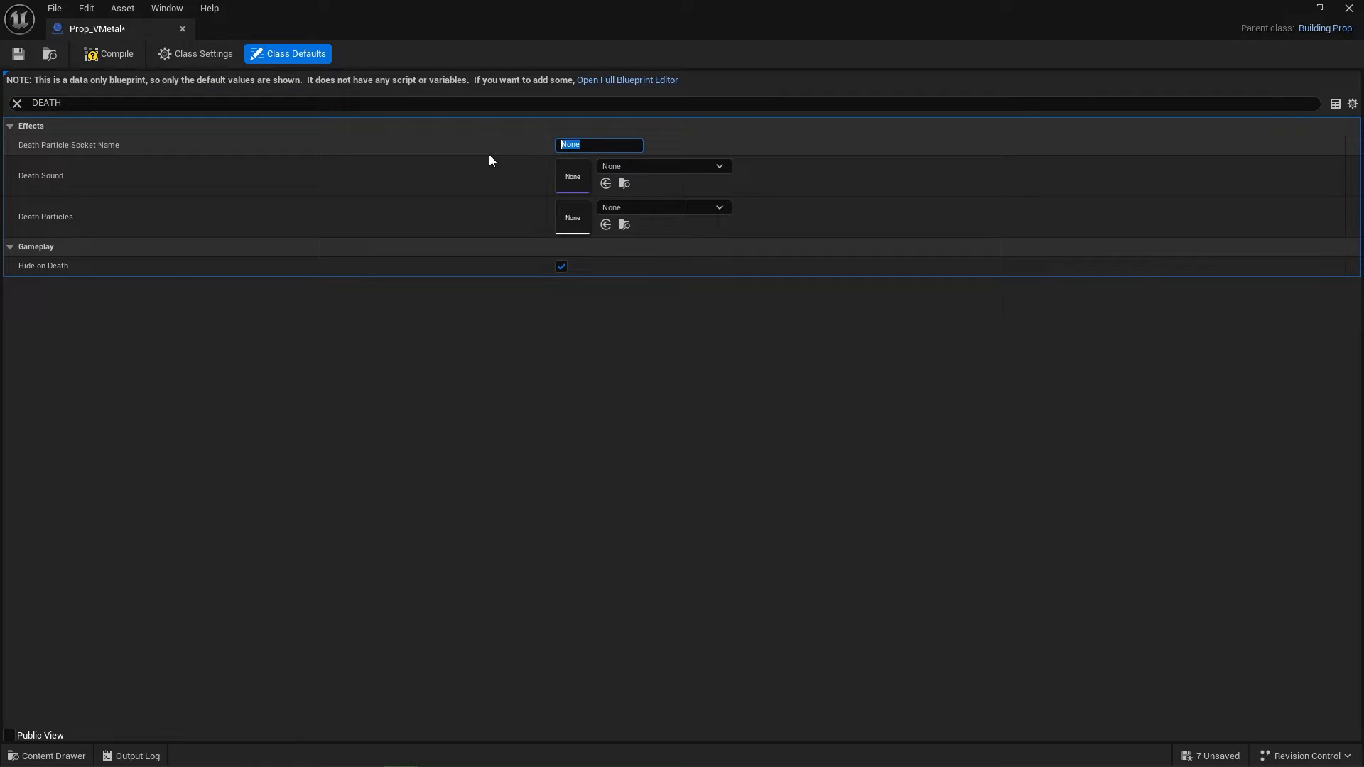
type("FX_D")
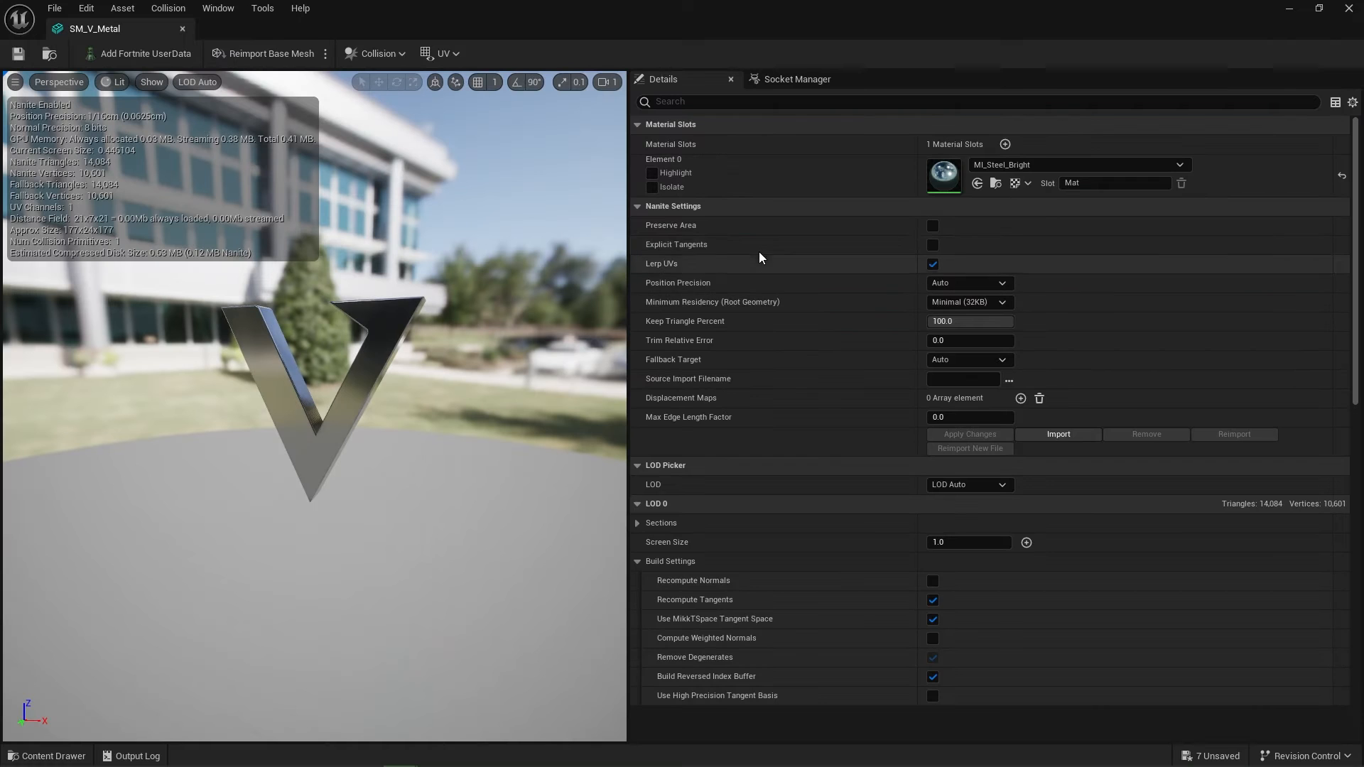
Step: Add an Fx_Death socket to SM_V_Metal in the Socket Manager
left_click(794, 79)
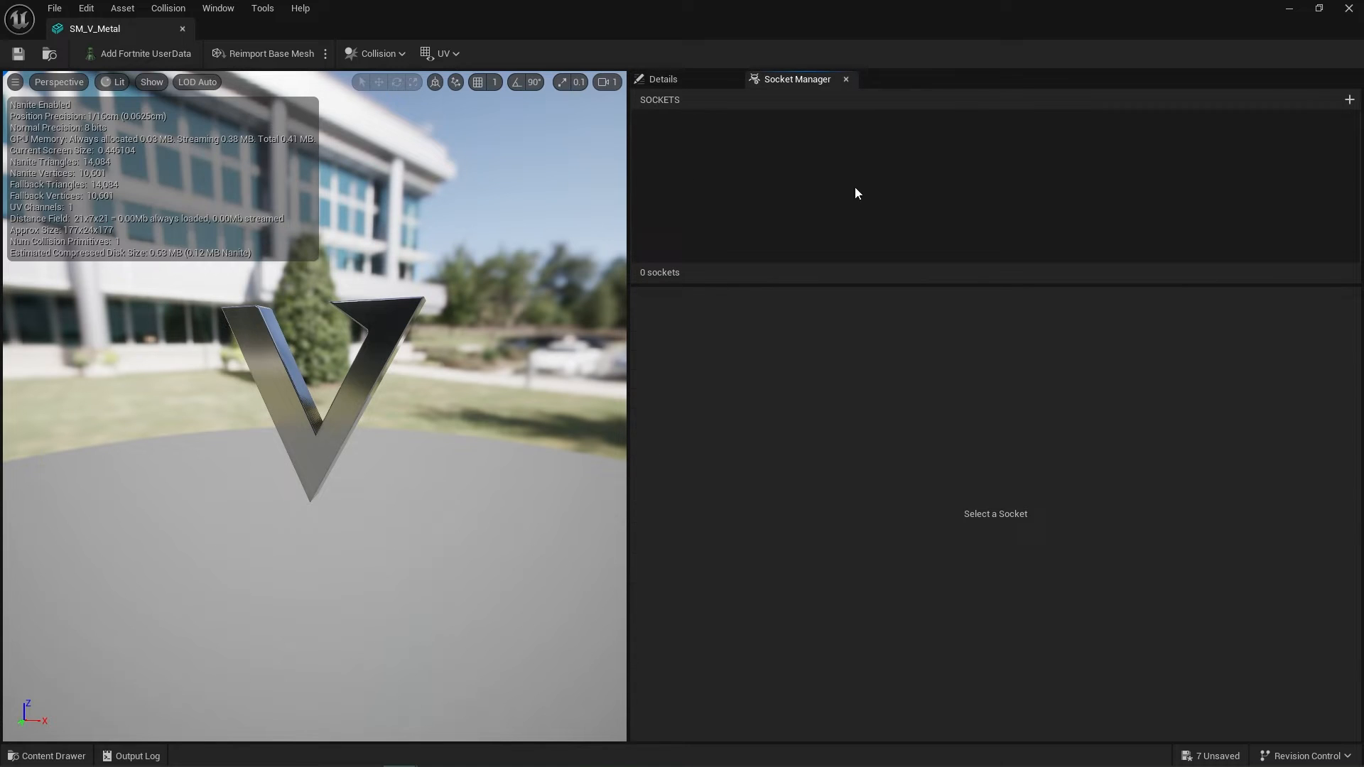
left_click(1350, 99)
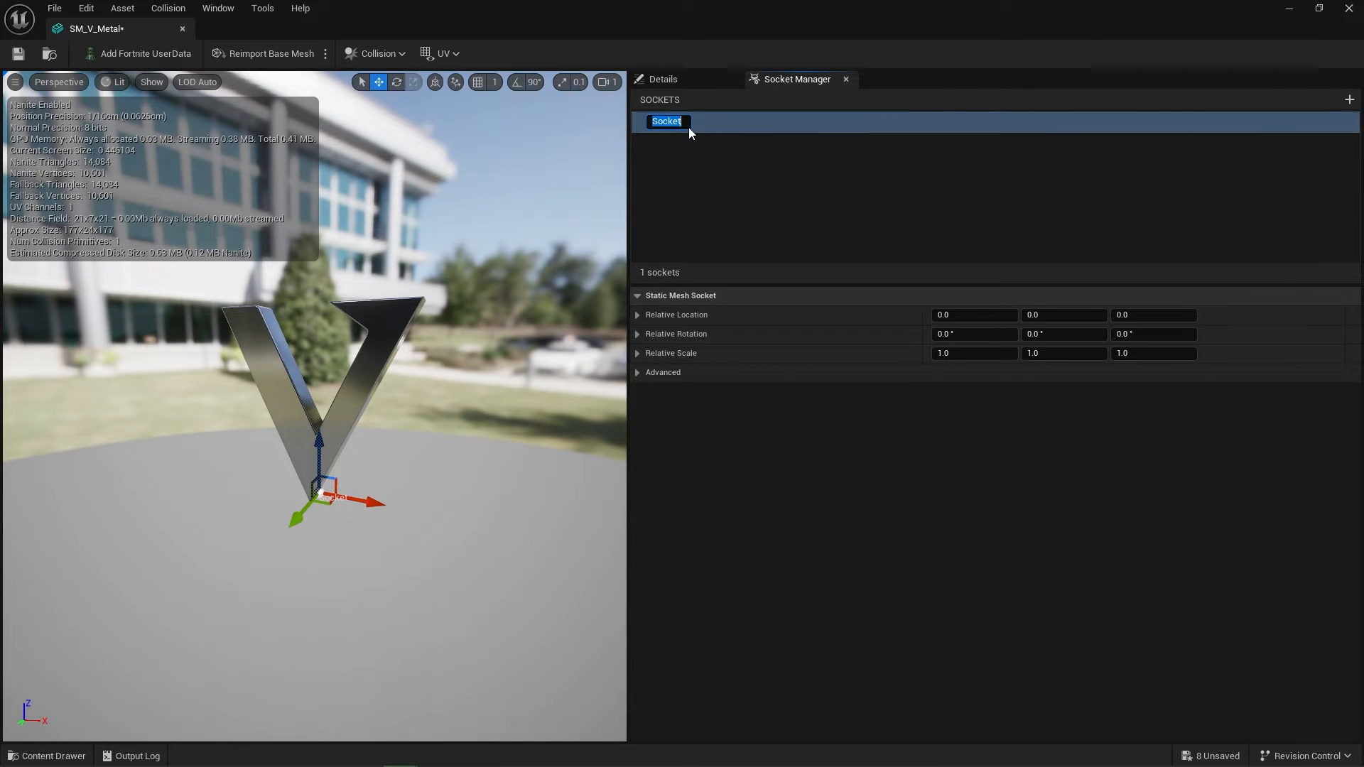
type("fX")
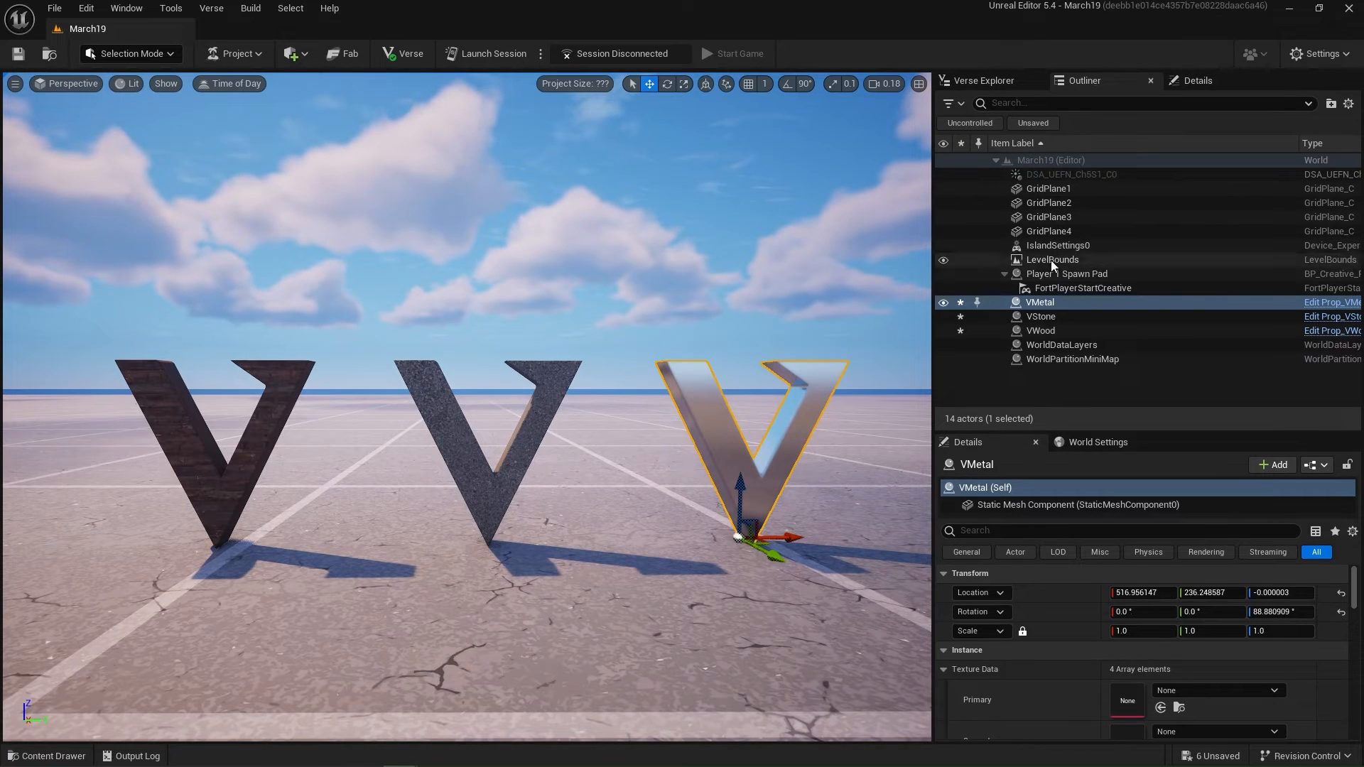
Step: Set Pickaxe Destruction to Default in IslandSettings0's details
left_click(1058, 245)
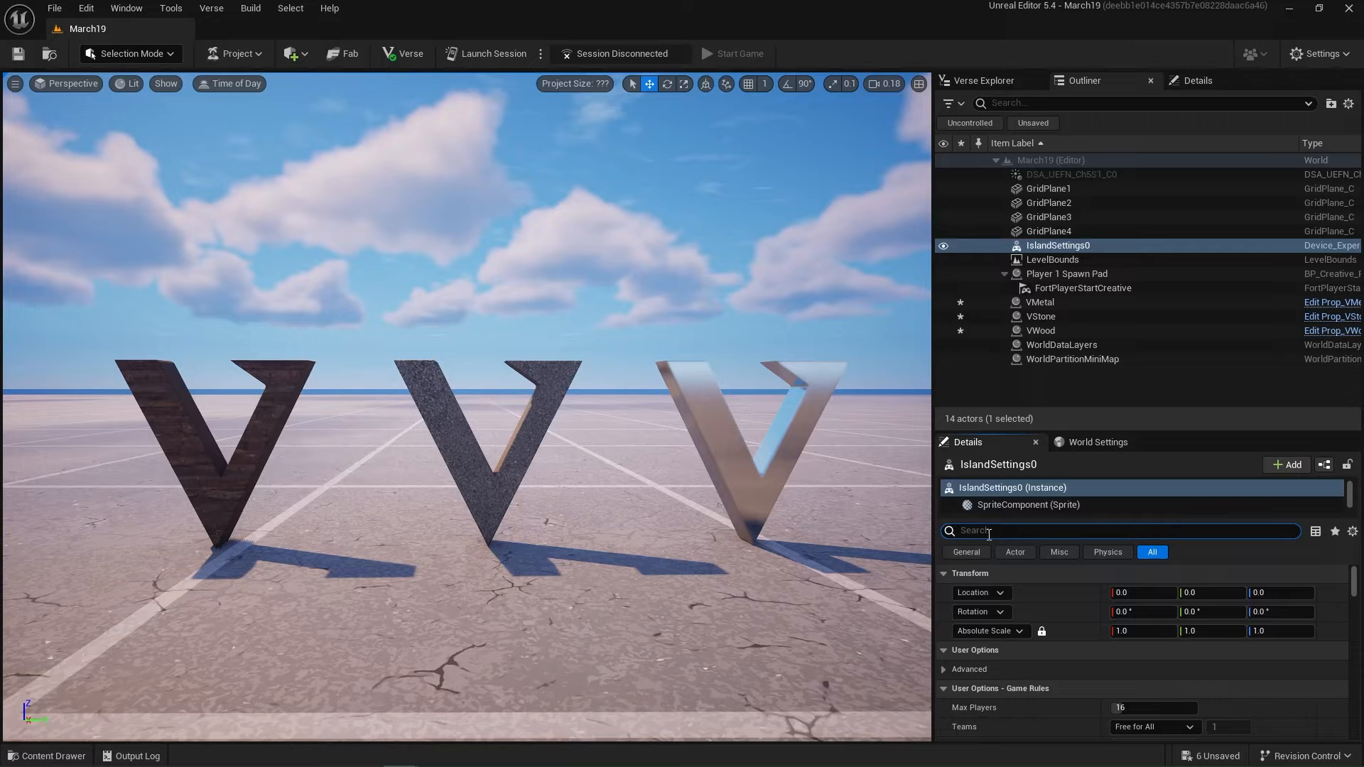
type("pick")
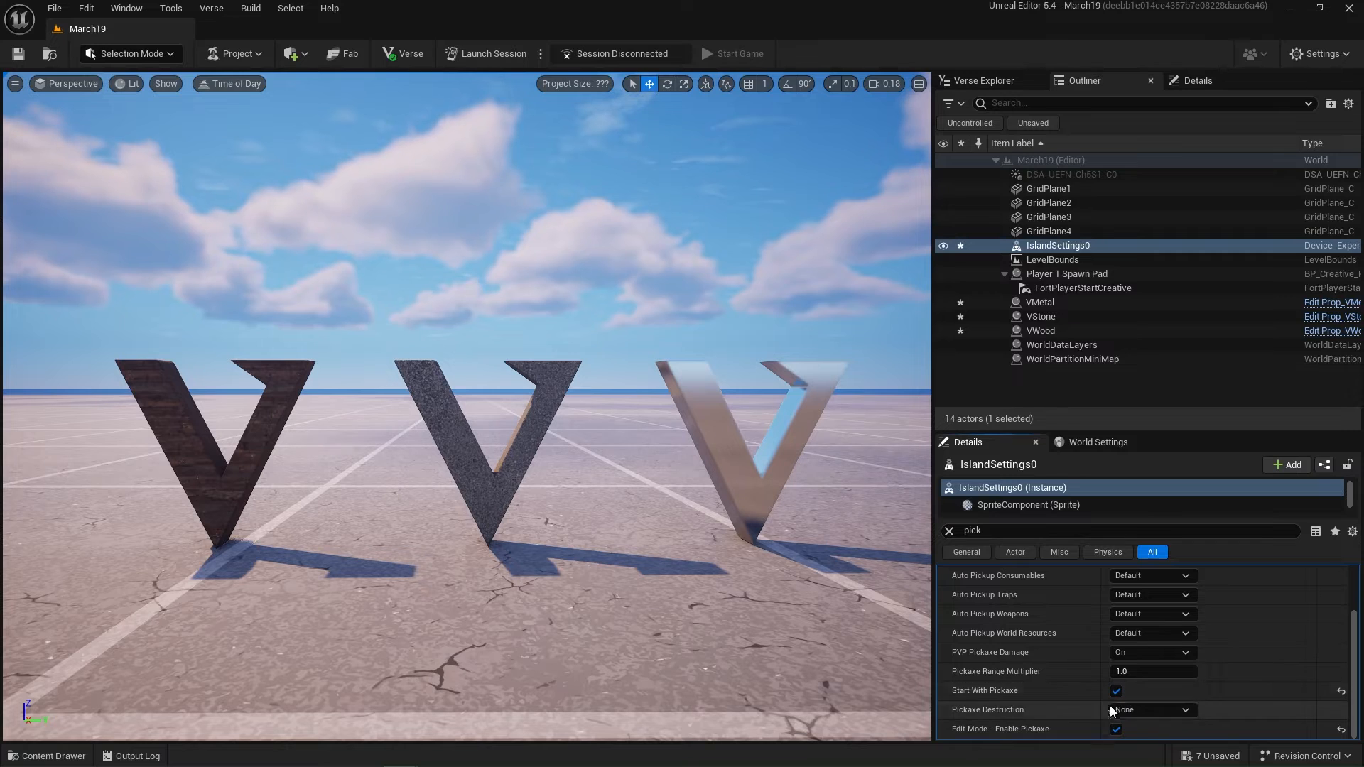
left_click(1151, 709)
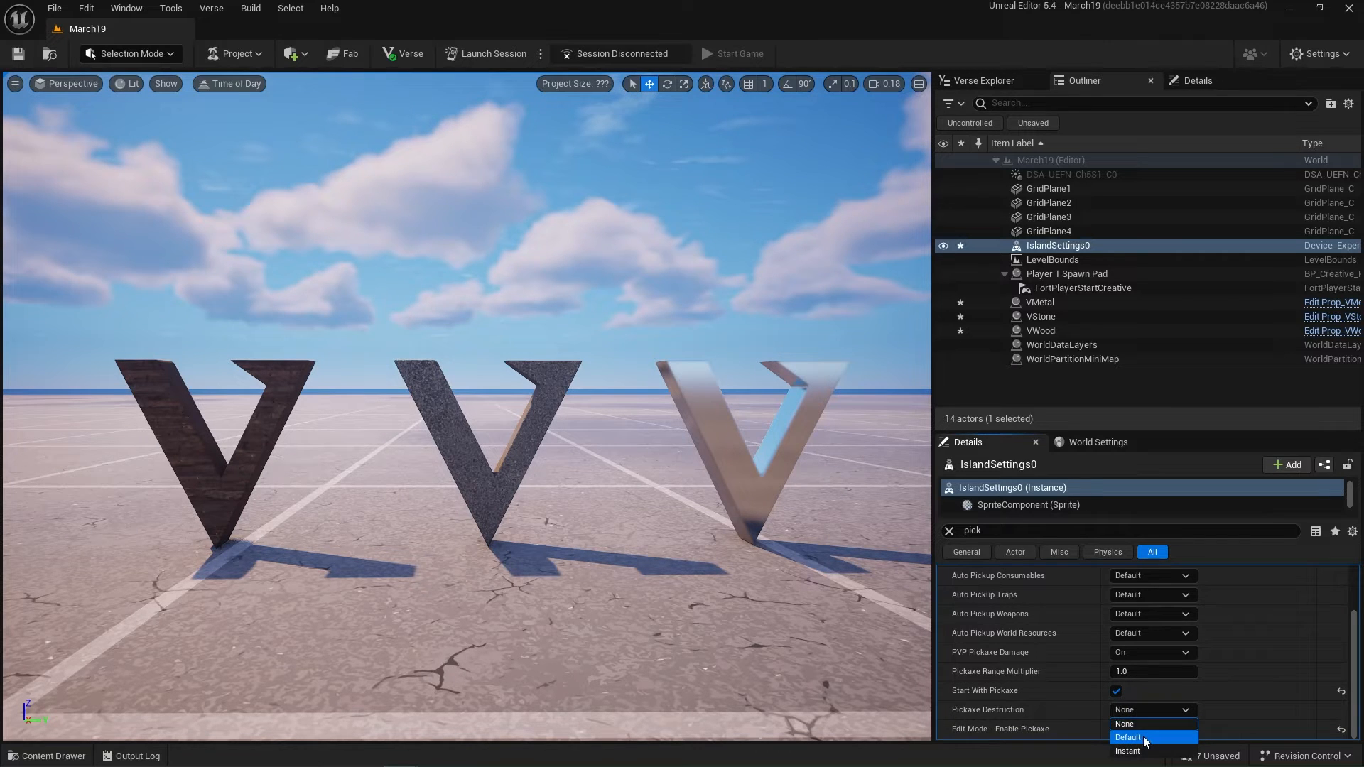
left_click(1128, 736)
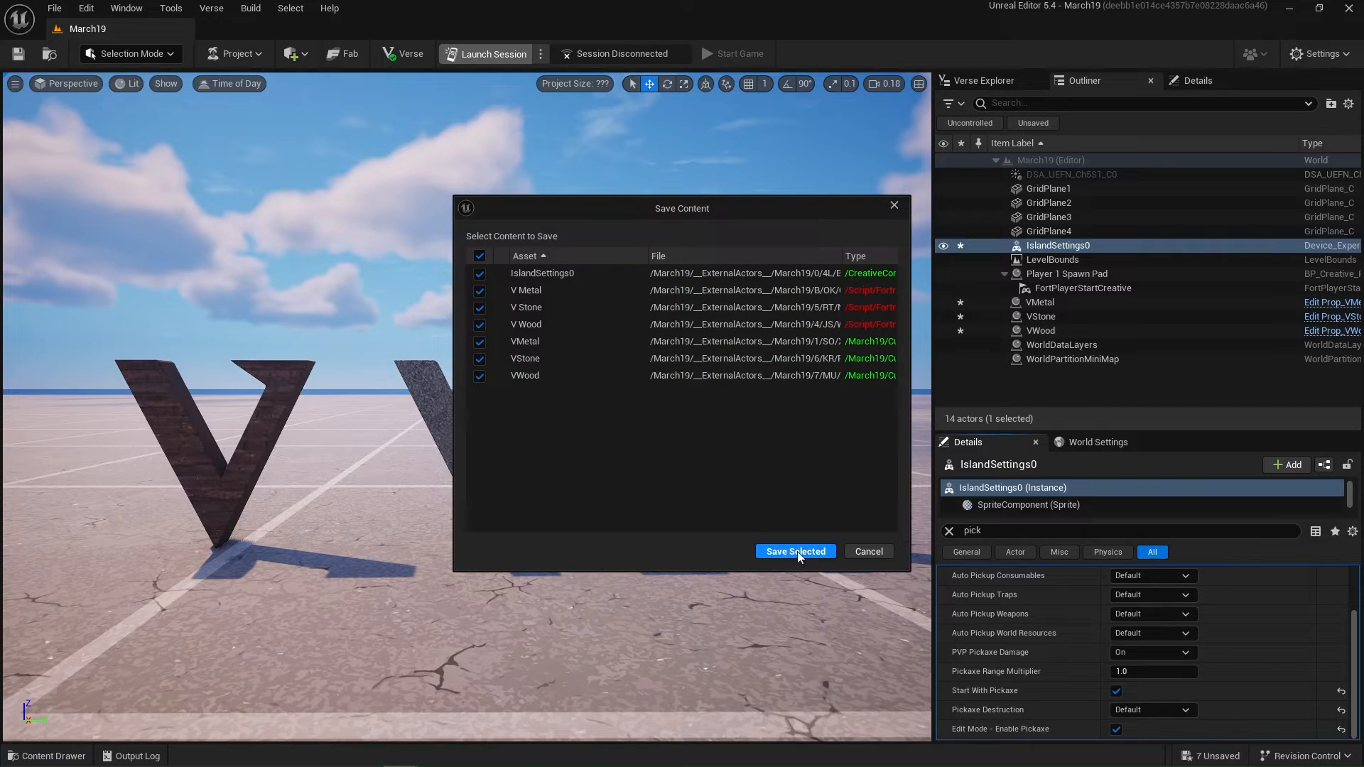
Step: Save all changed content, launch a session, and break the wooden V with the pickaxe
left_click(794, 551)
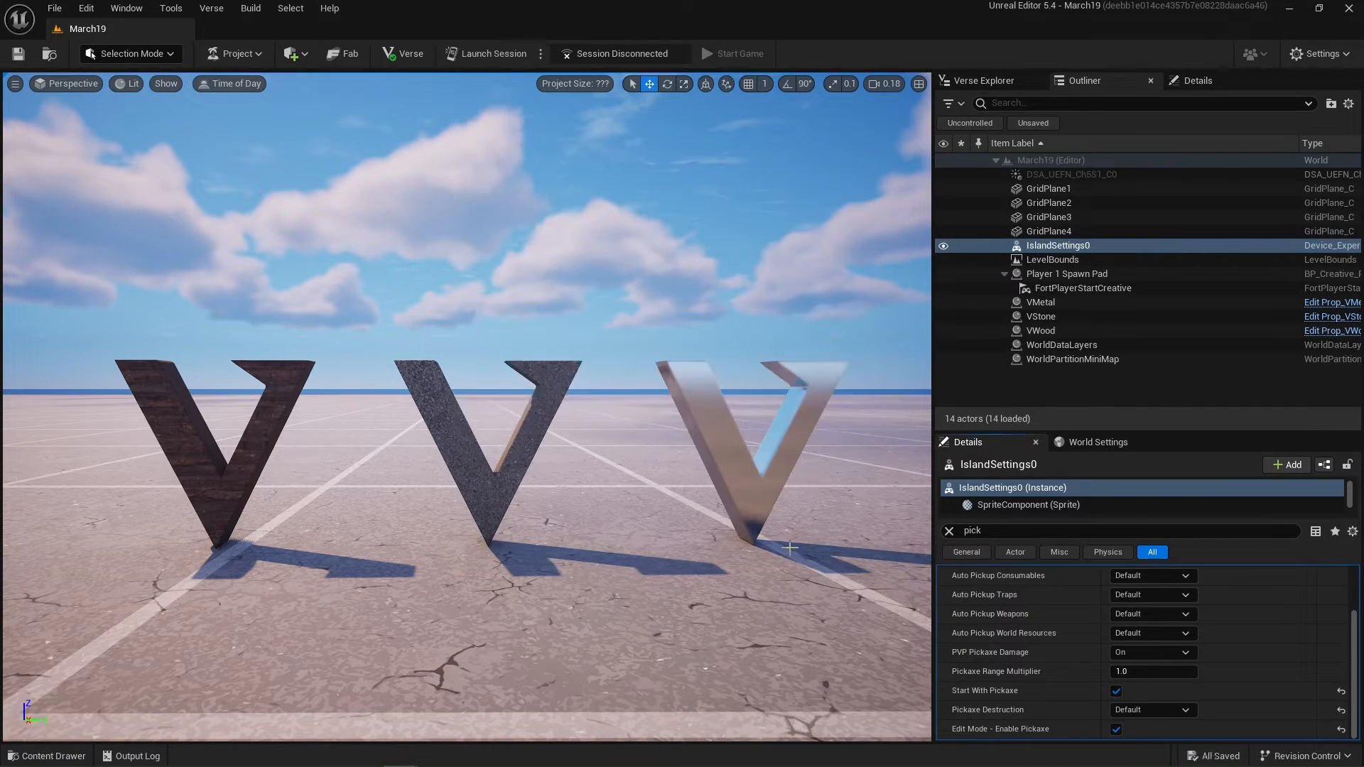
left_click(731, 53)
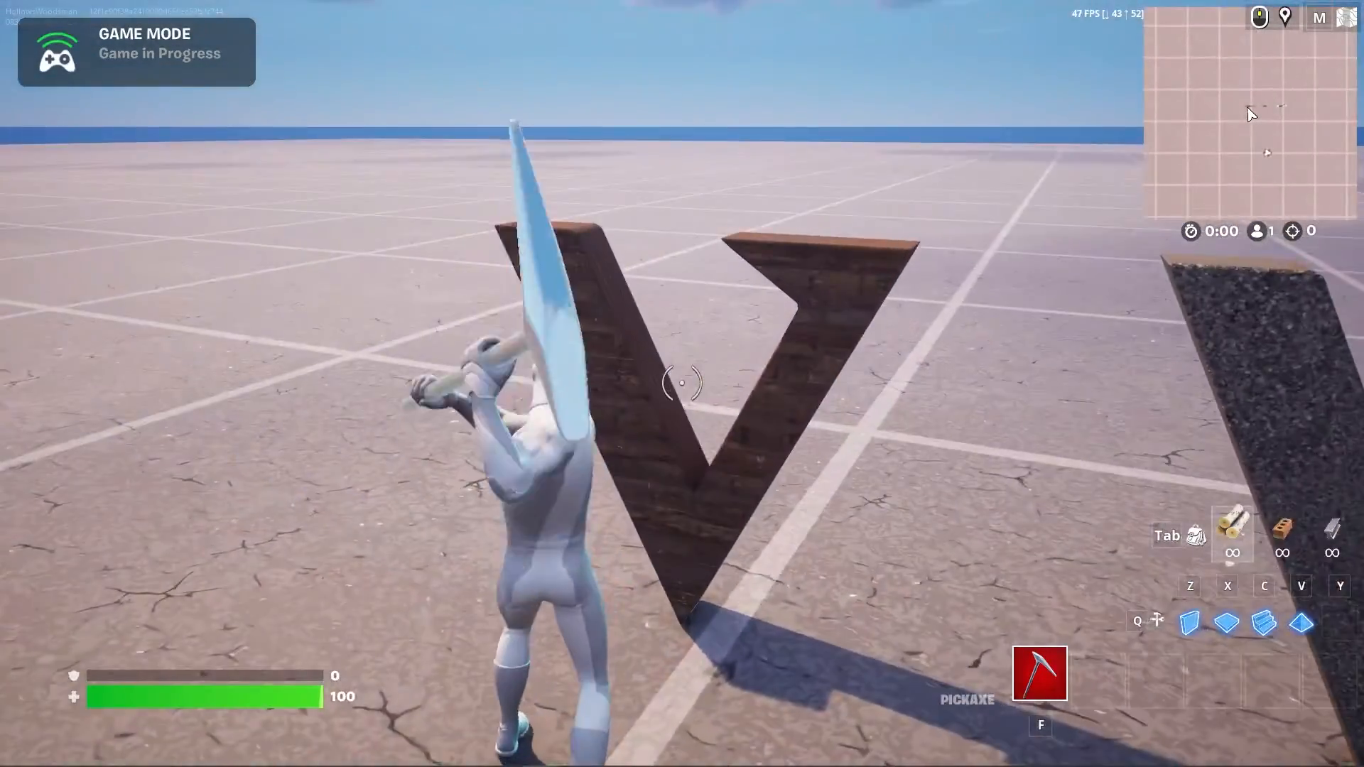
left_click(682, 384)
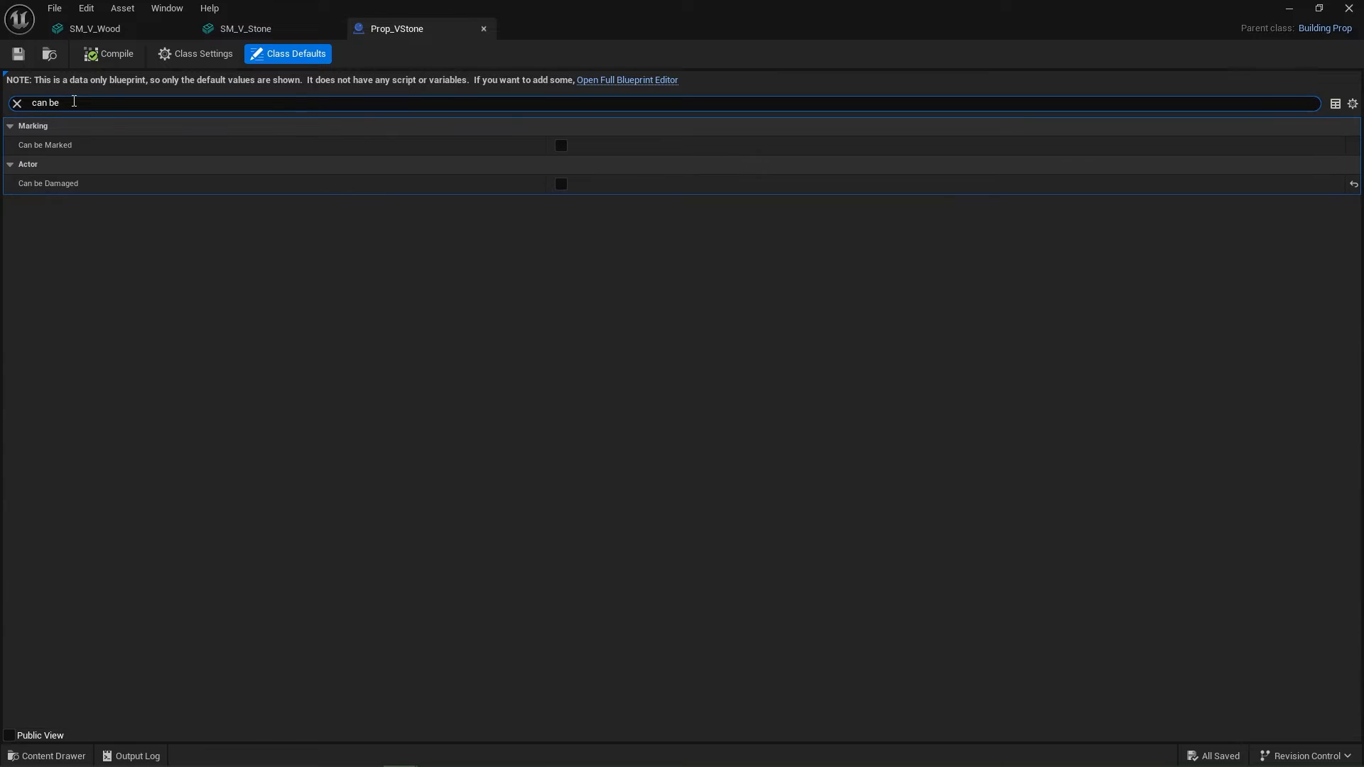
Step: Make Prop_VStone damageable with Allow Resource Drop, then add a socket to SM_V_Wood
left_click(561, 183)
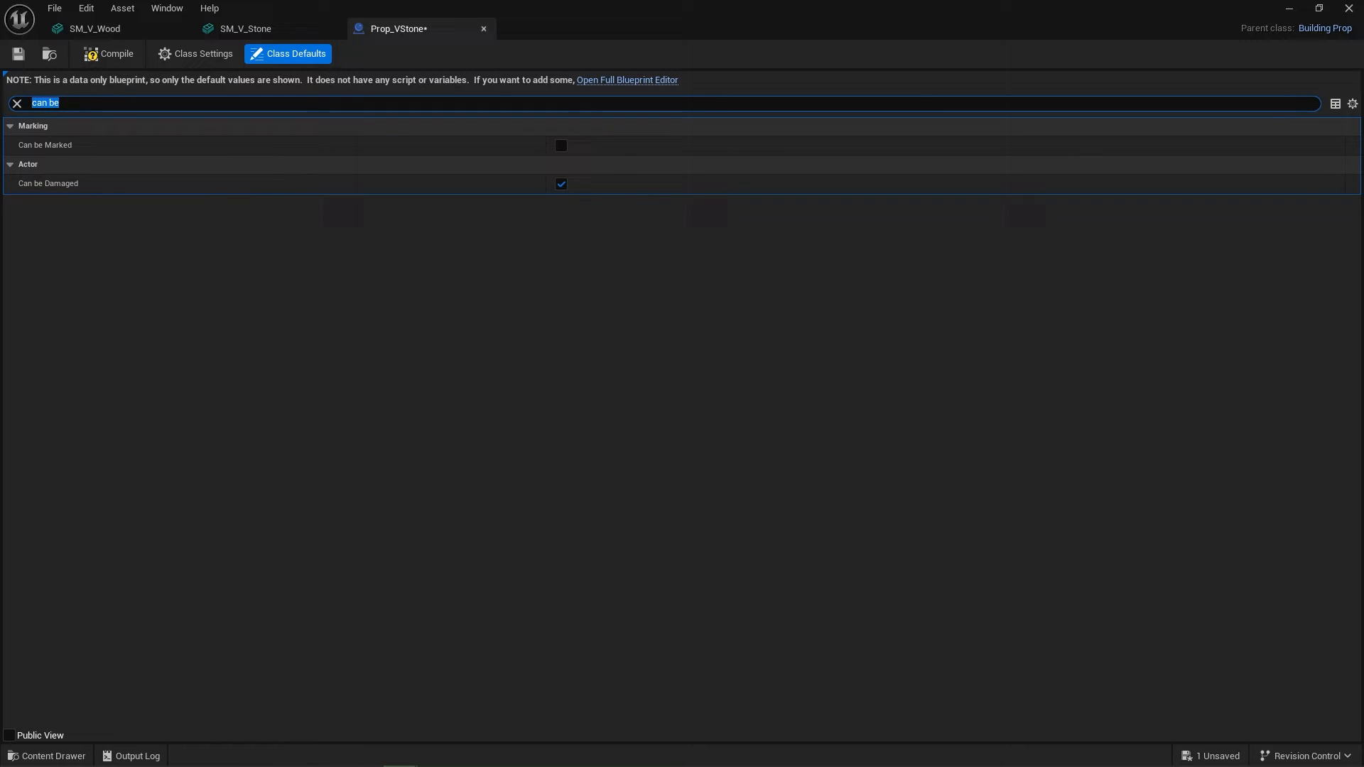
type("resou")
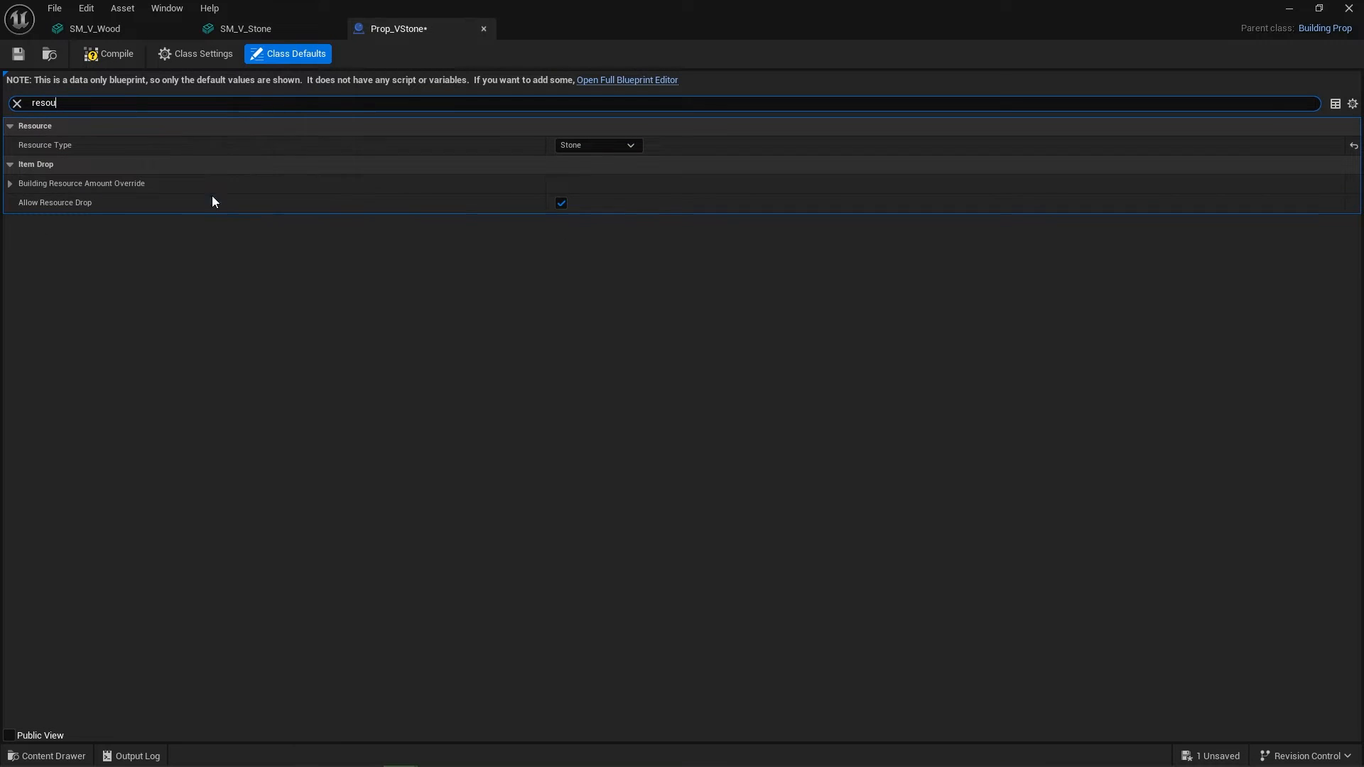
mouse_move(39, 221)
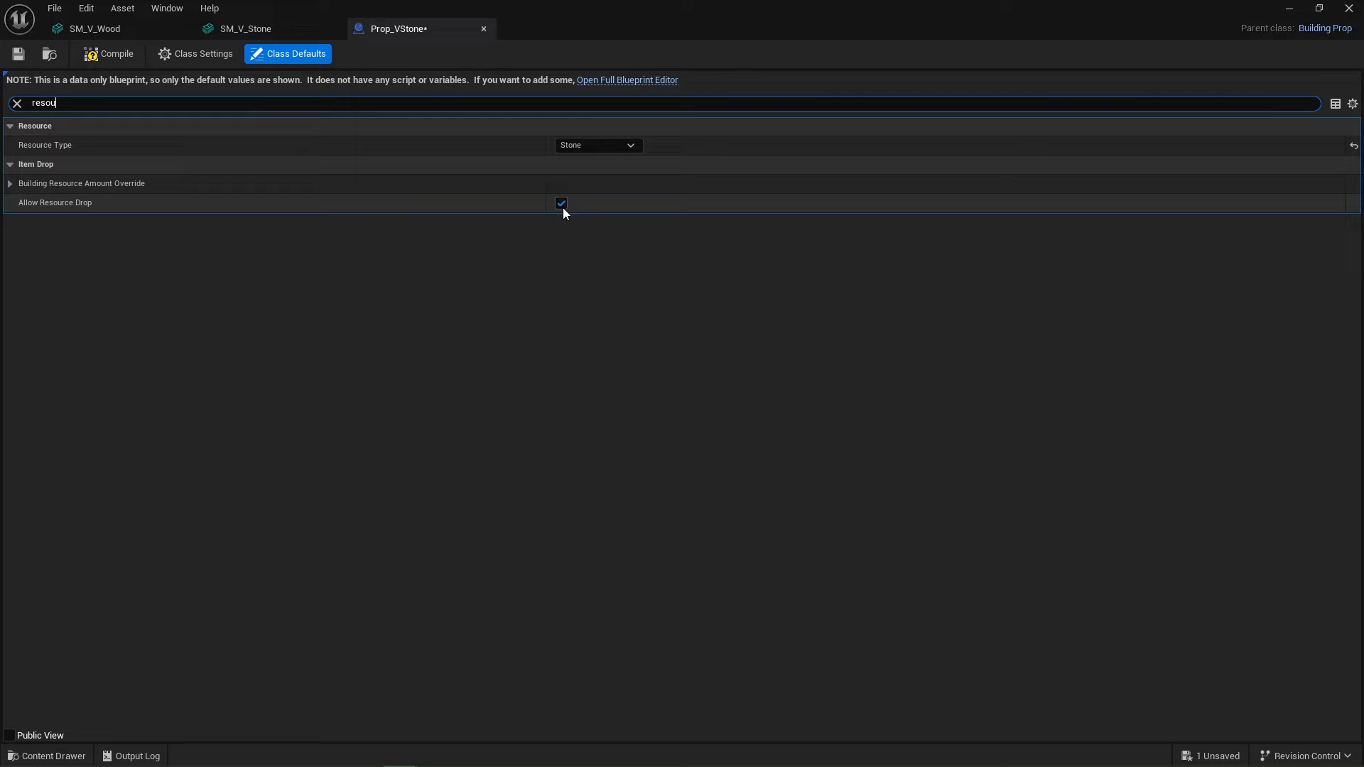
mouse_move(562, 203)
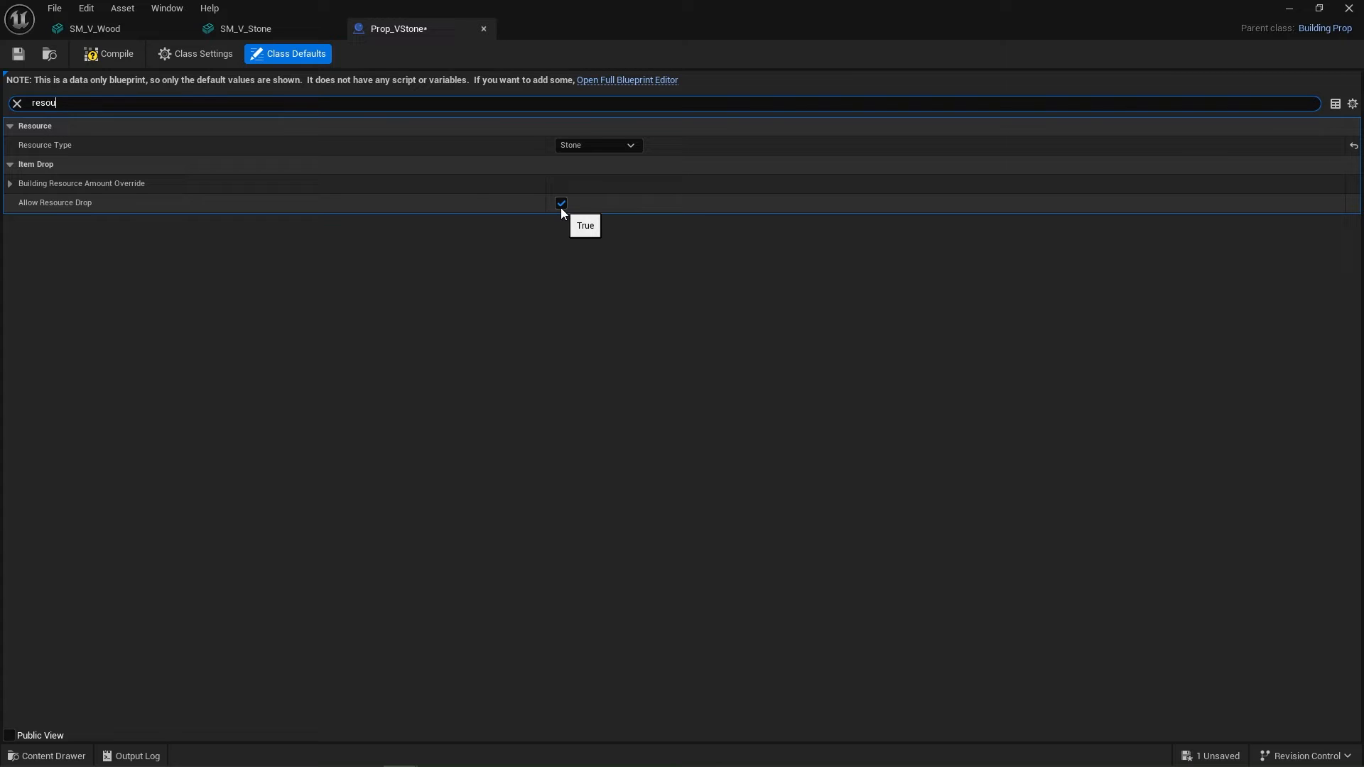
left_click(94, 28)
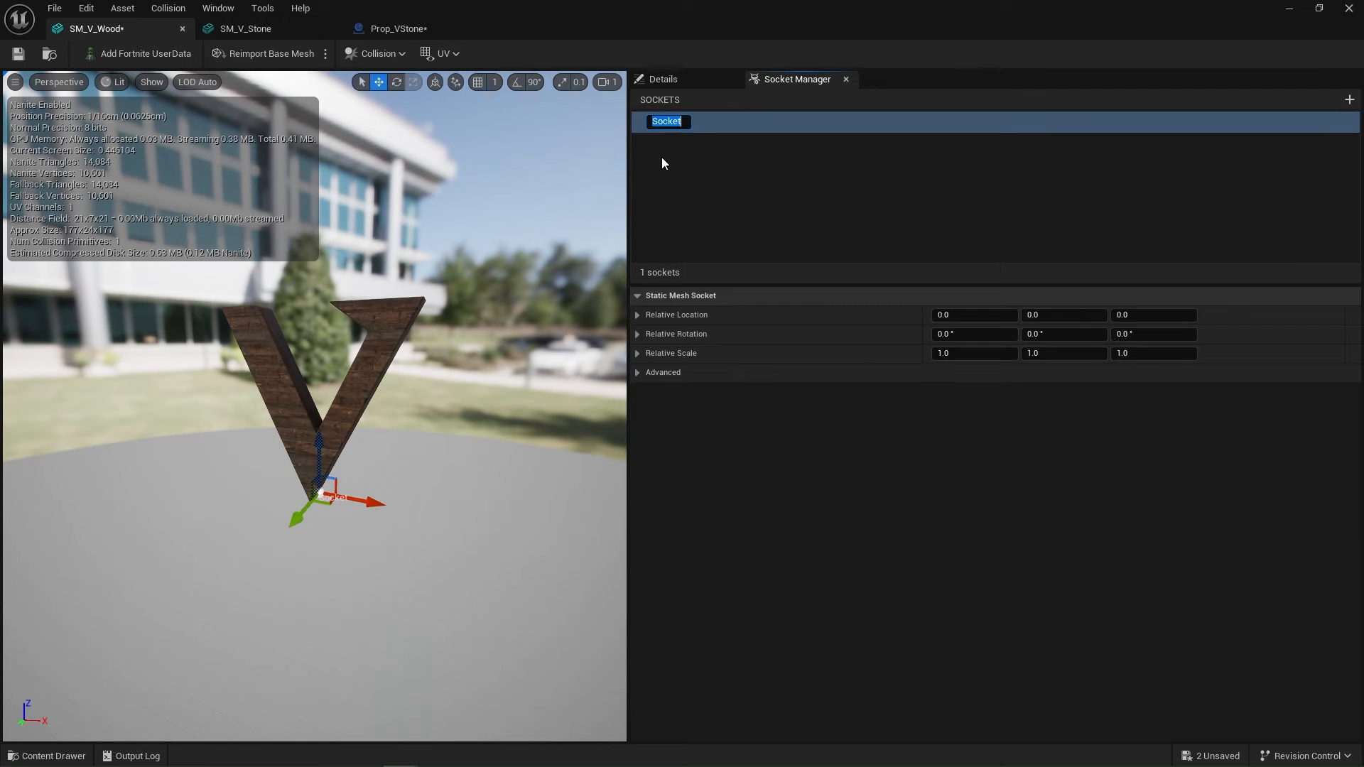
Step: Name the wood V mesh's new socket Fx_Death and save SM_V_Wood
type("Fx_Death")
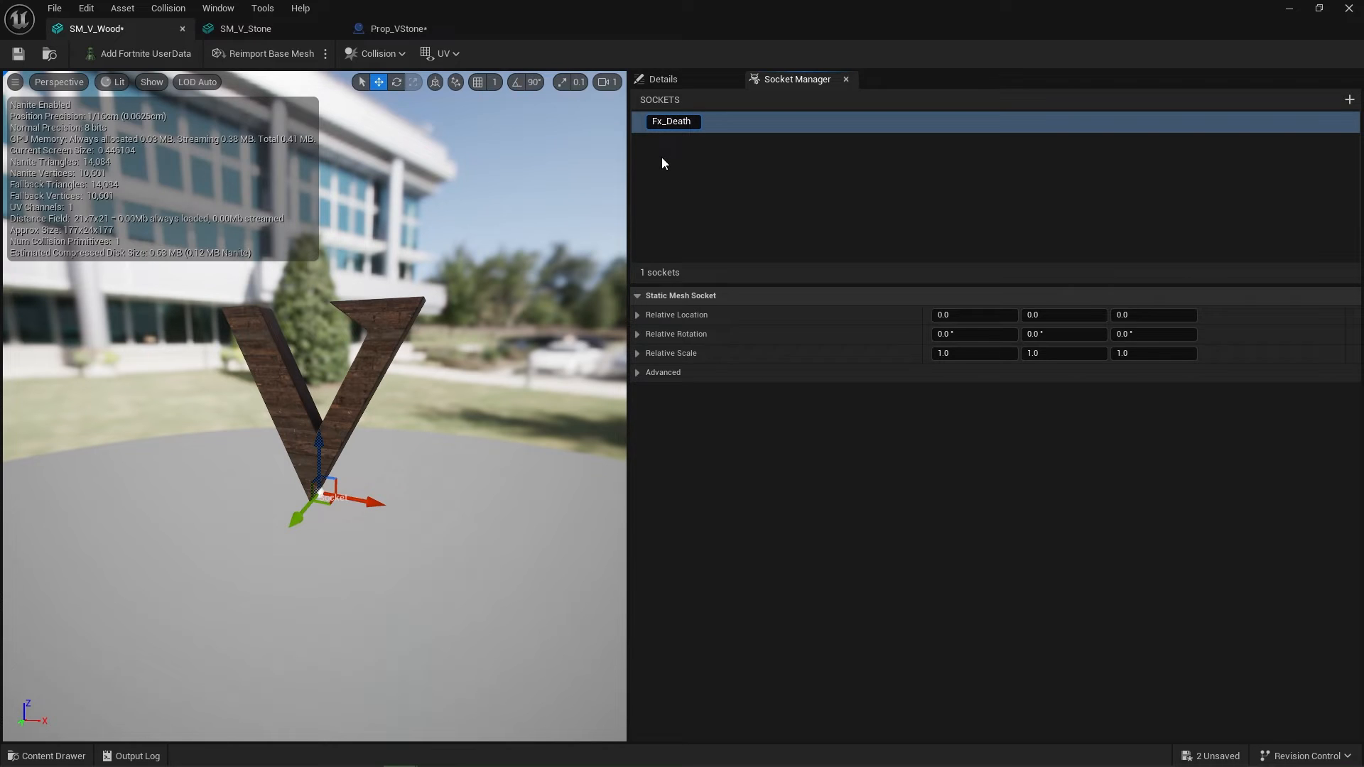
left_click(671, 121)
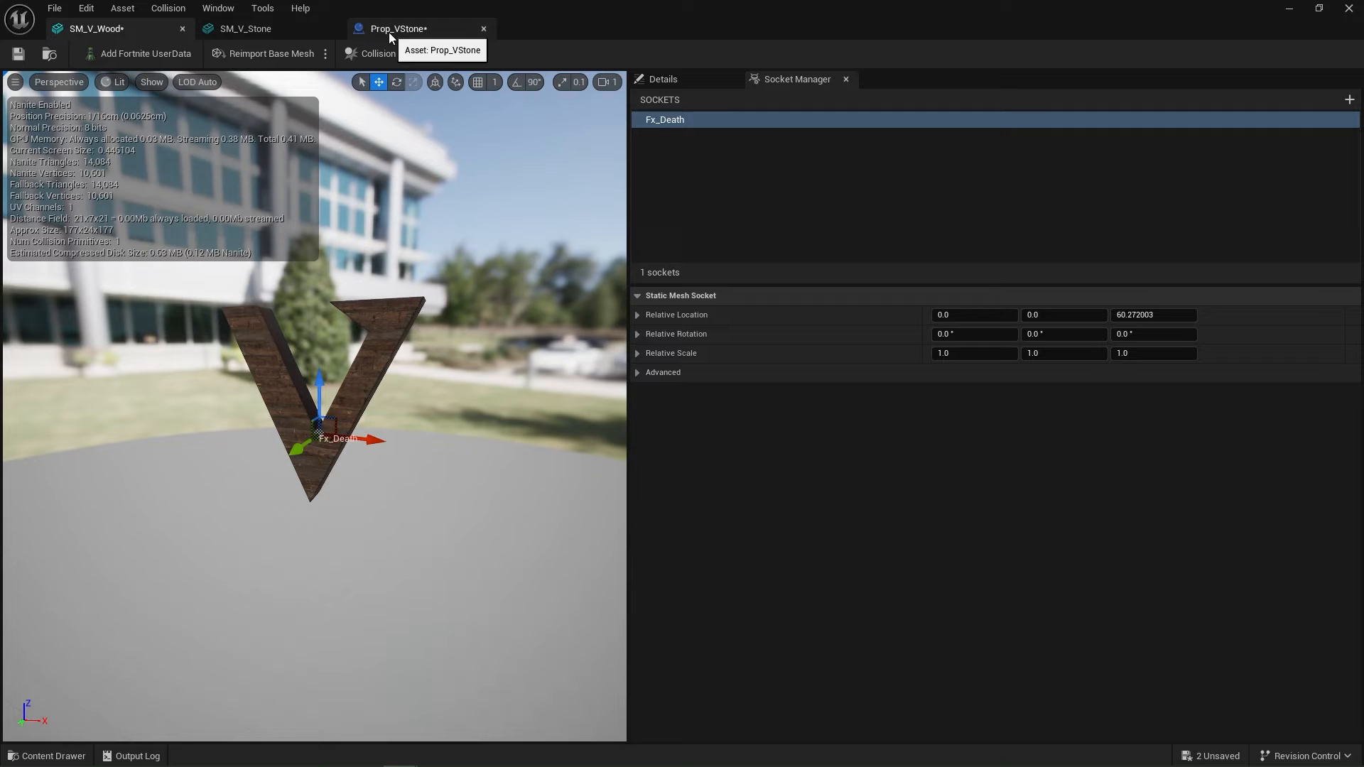
left_click(19, 54)
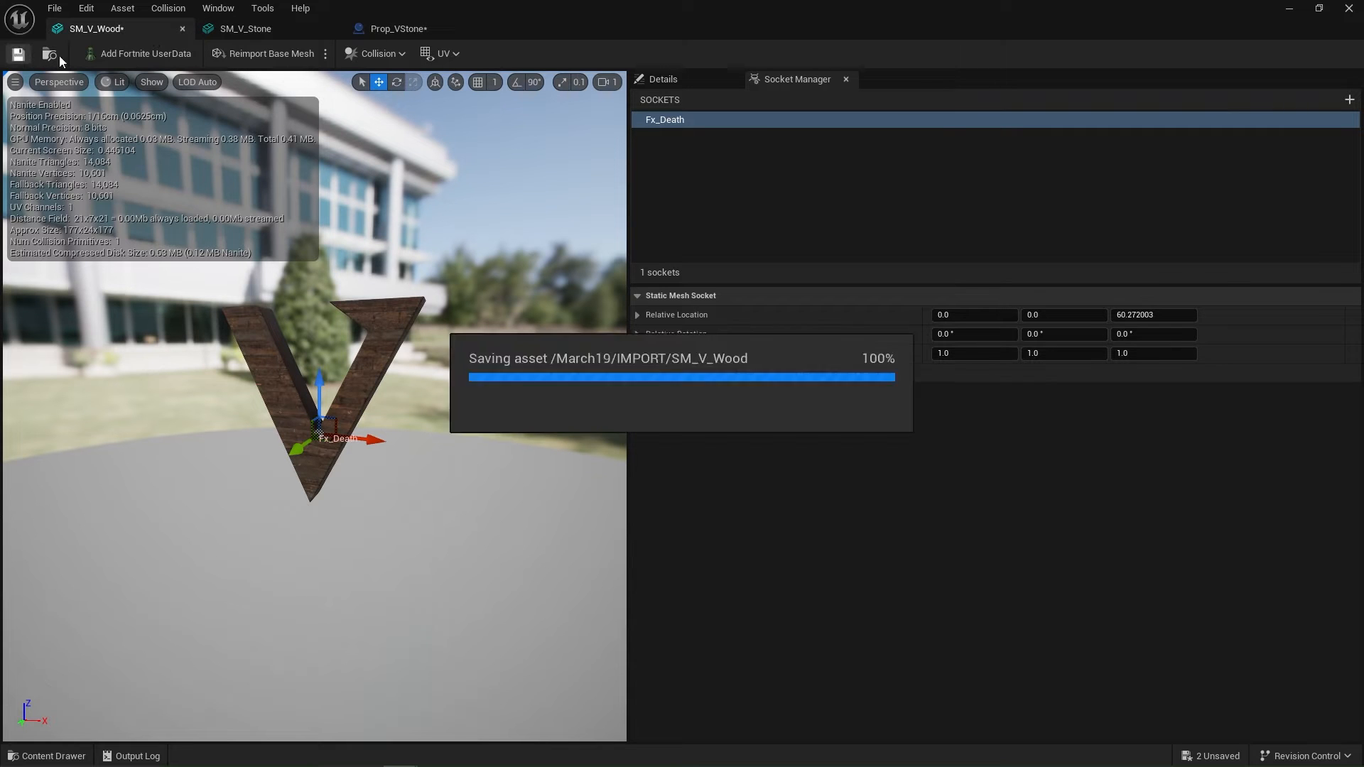
Step: Add a socket to the SM_V_Stone mesh and return to Prop_VStone's defaults
left_click(247, 29)
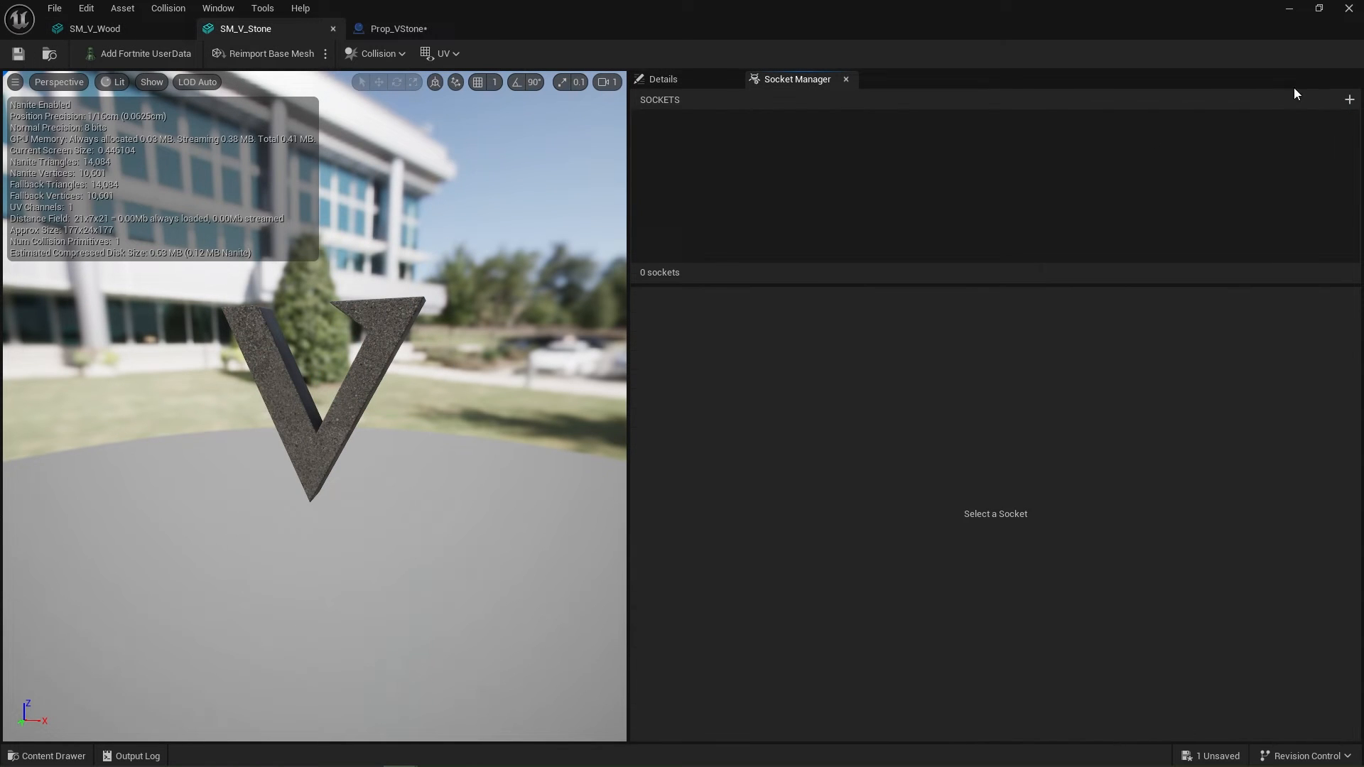
left_click(1349, 99)
type("Fx_Socket")
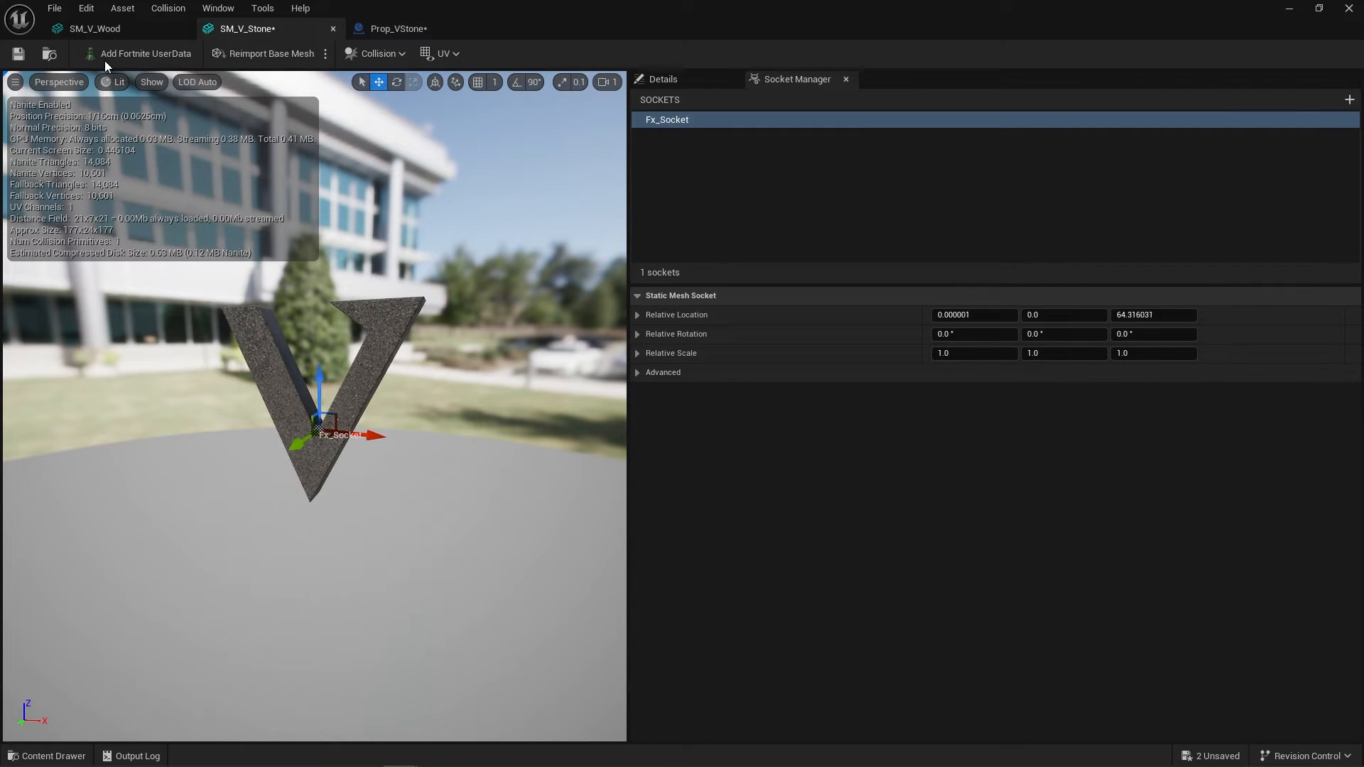
left_click(397, 28)
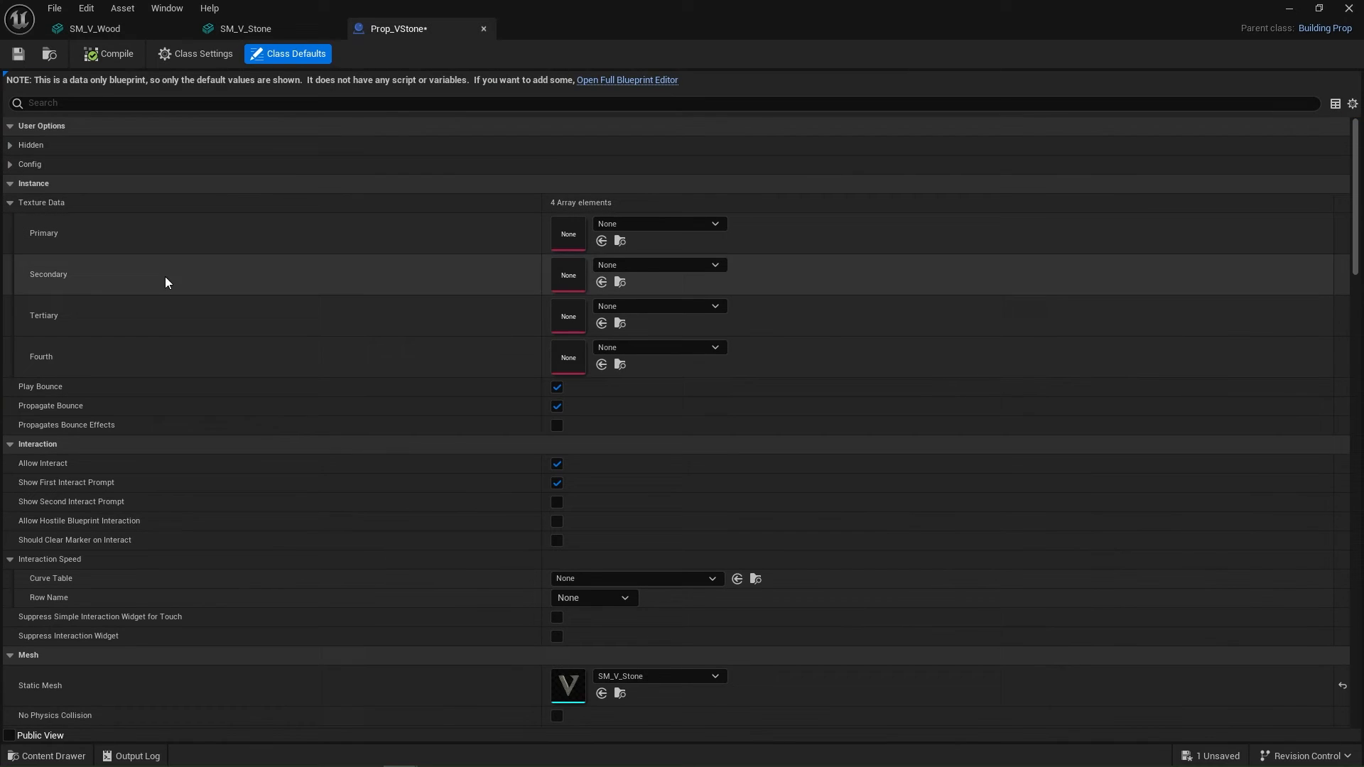
Step: Set Prop_VStone's Death Particle Socket Name to Fx_Death and save
type("death")
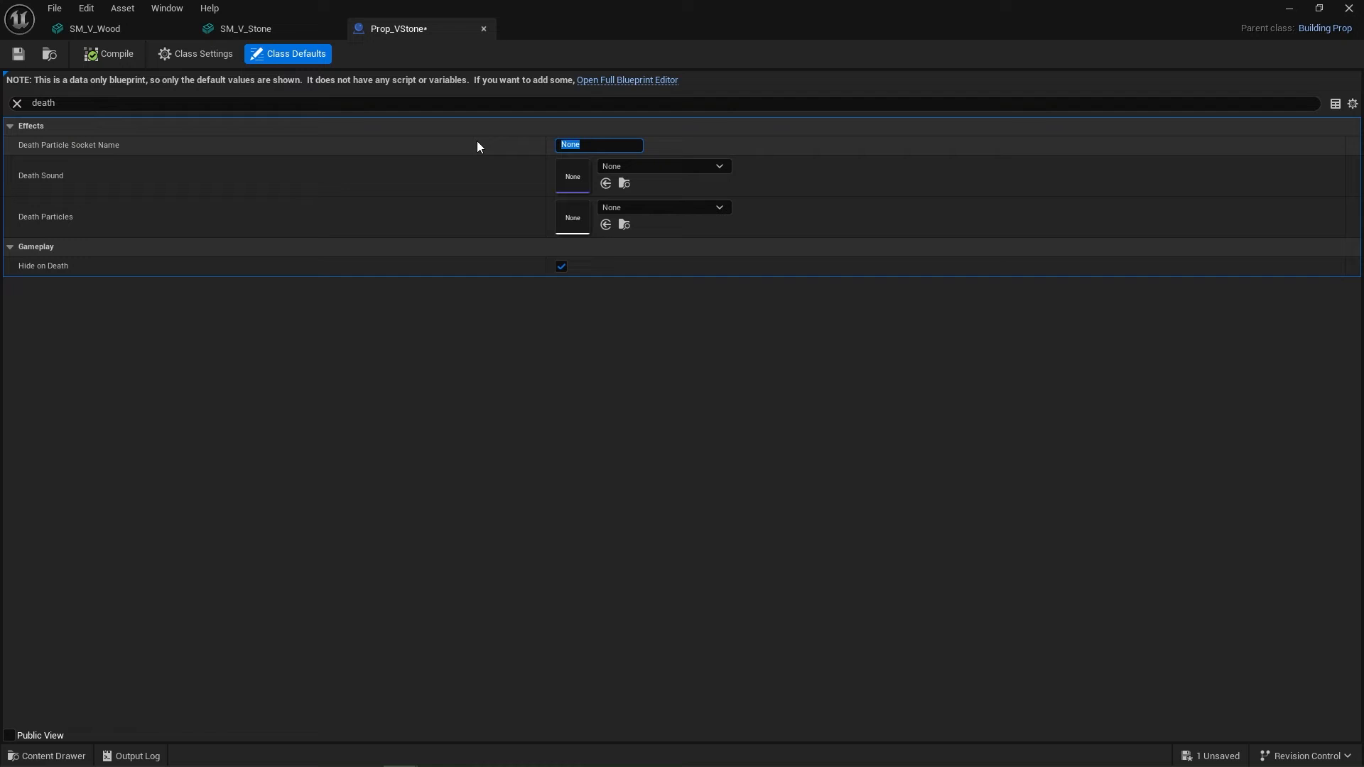
type("Fx_Death")
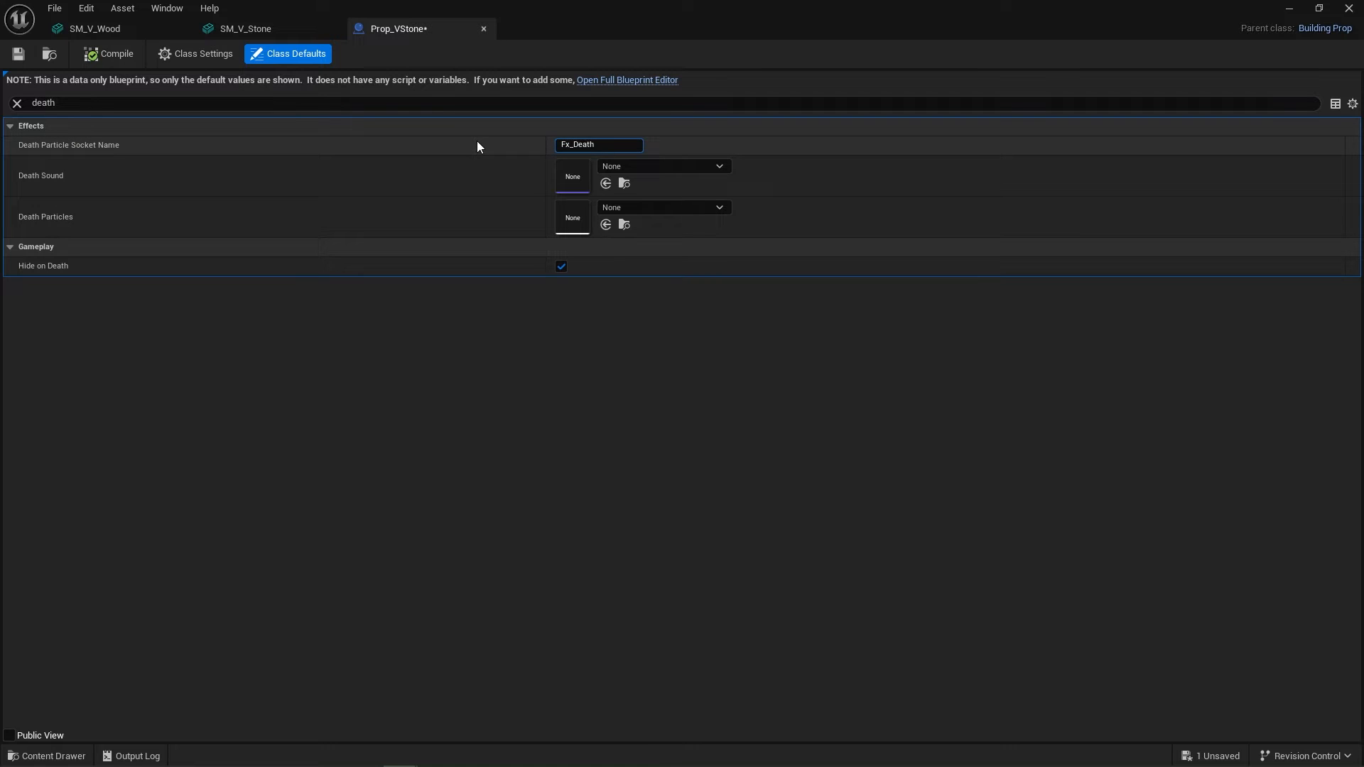
left_click(46, 755)
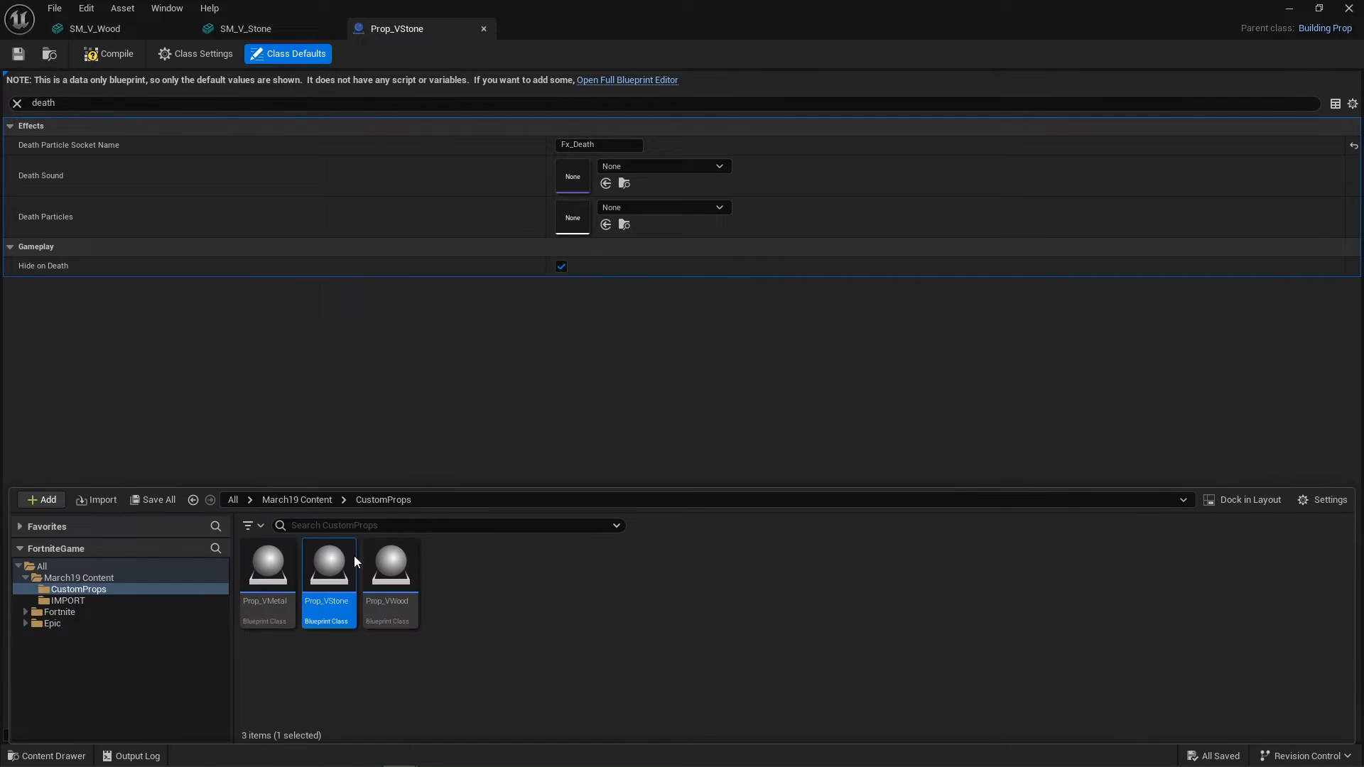
Step: Set Prop_VMetal's Death Particle Socket Name to Fx_Death, check resource and damage settings, and save
double_click(267, 564)
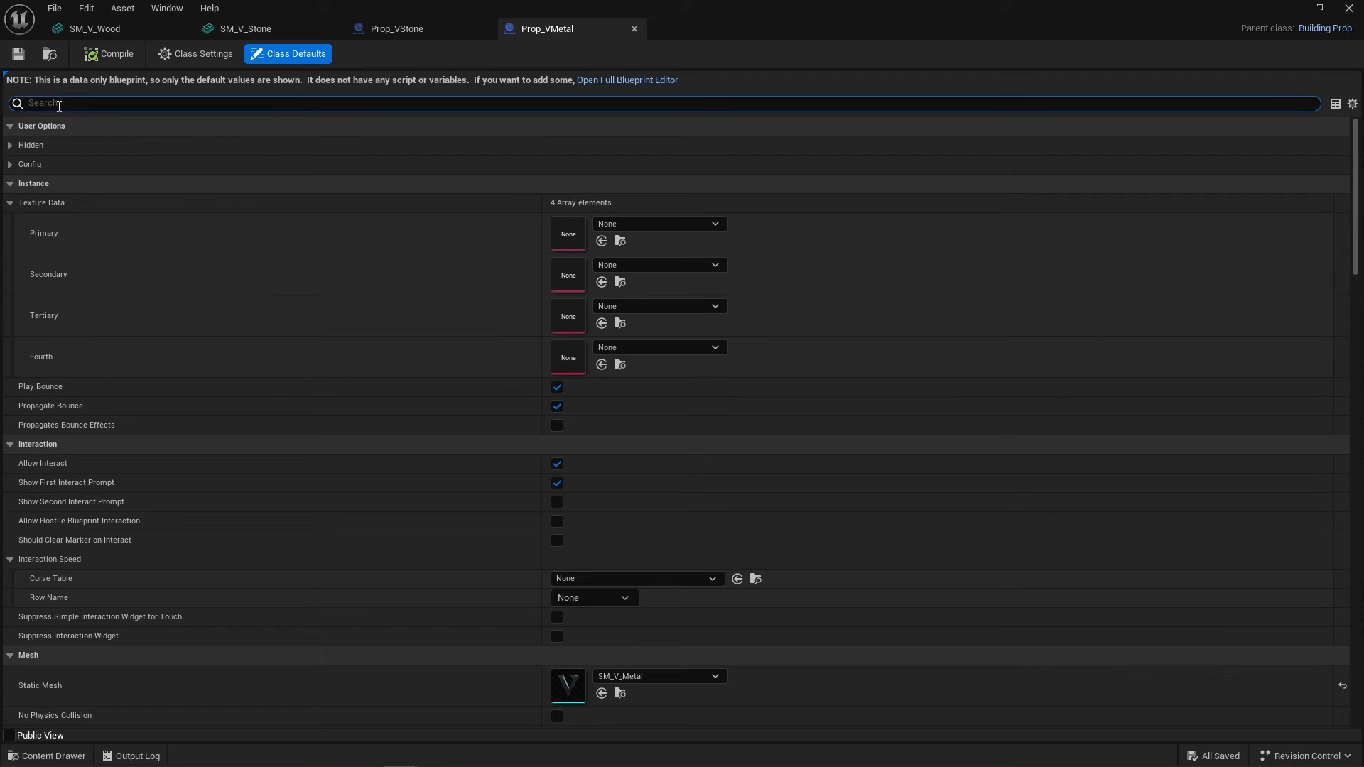
type("death")
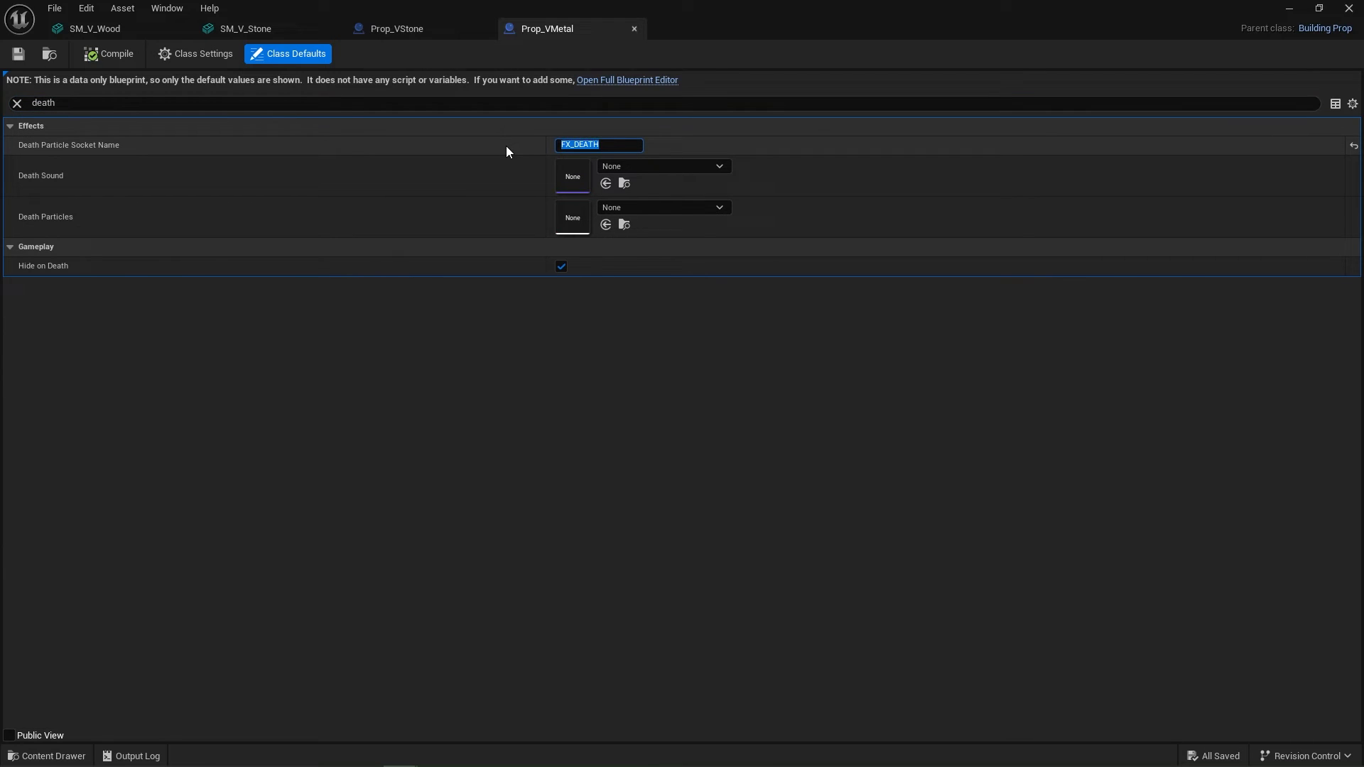
type("Fx-Death")
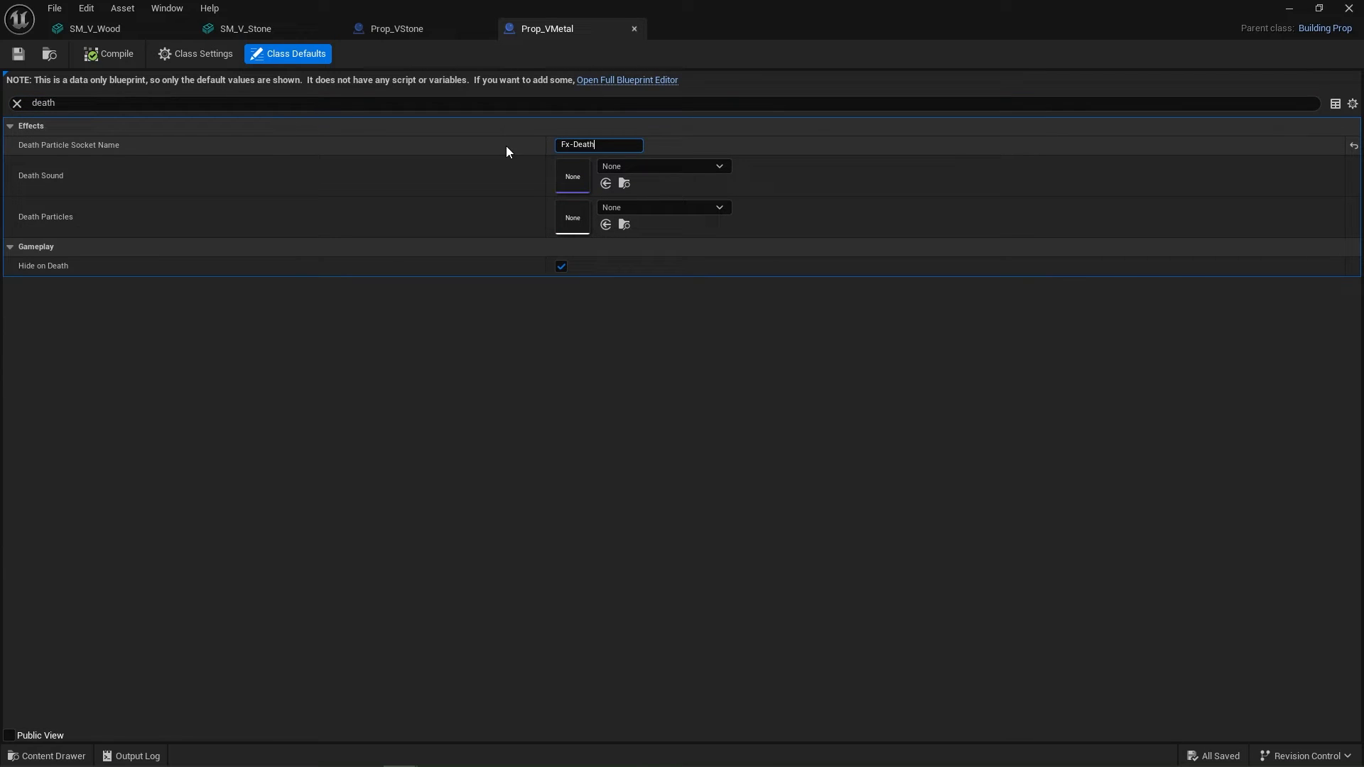
type("Fx_Death")
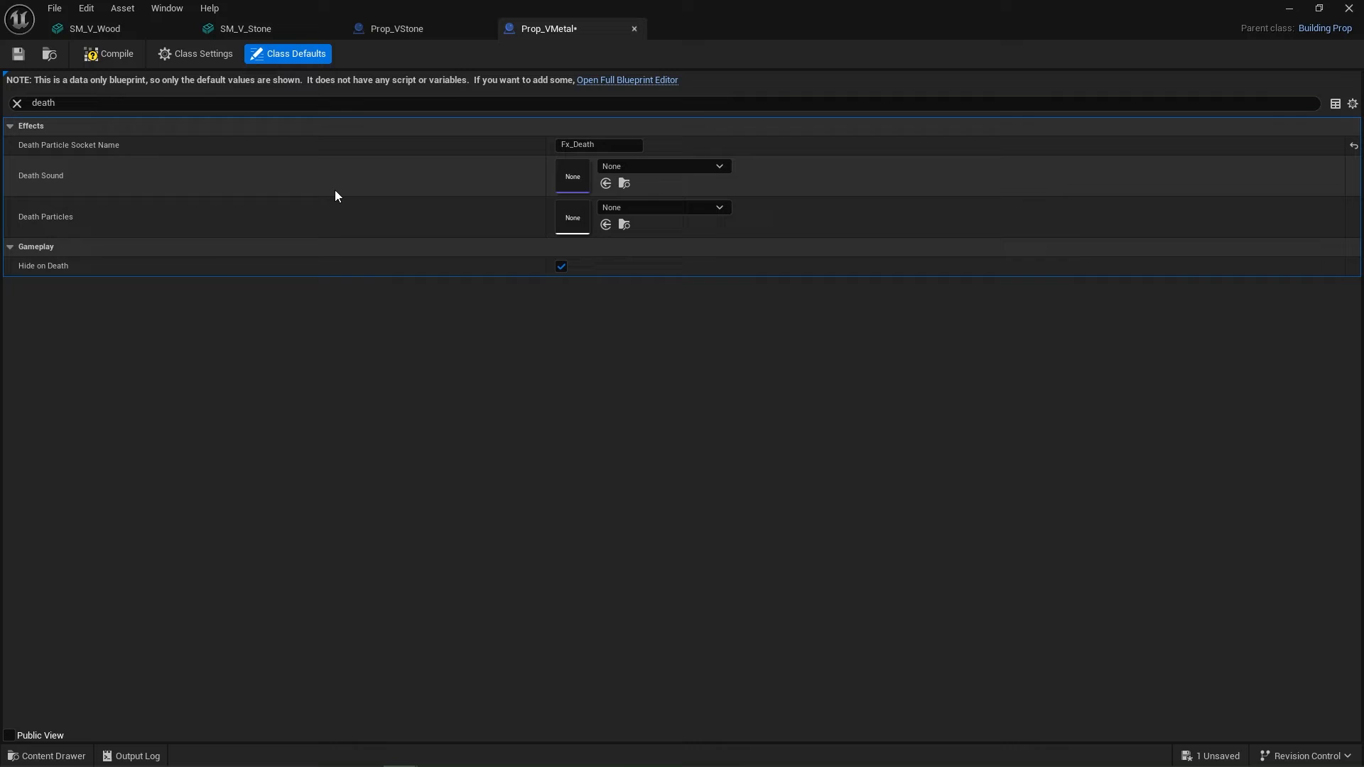
left_click(16, 103)
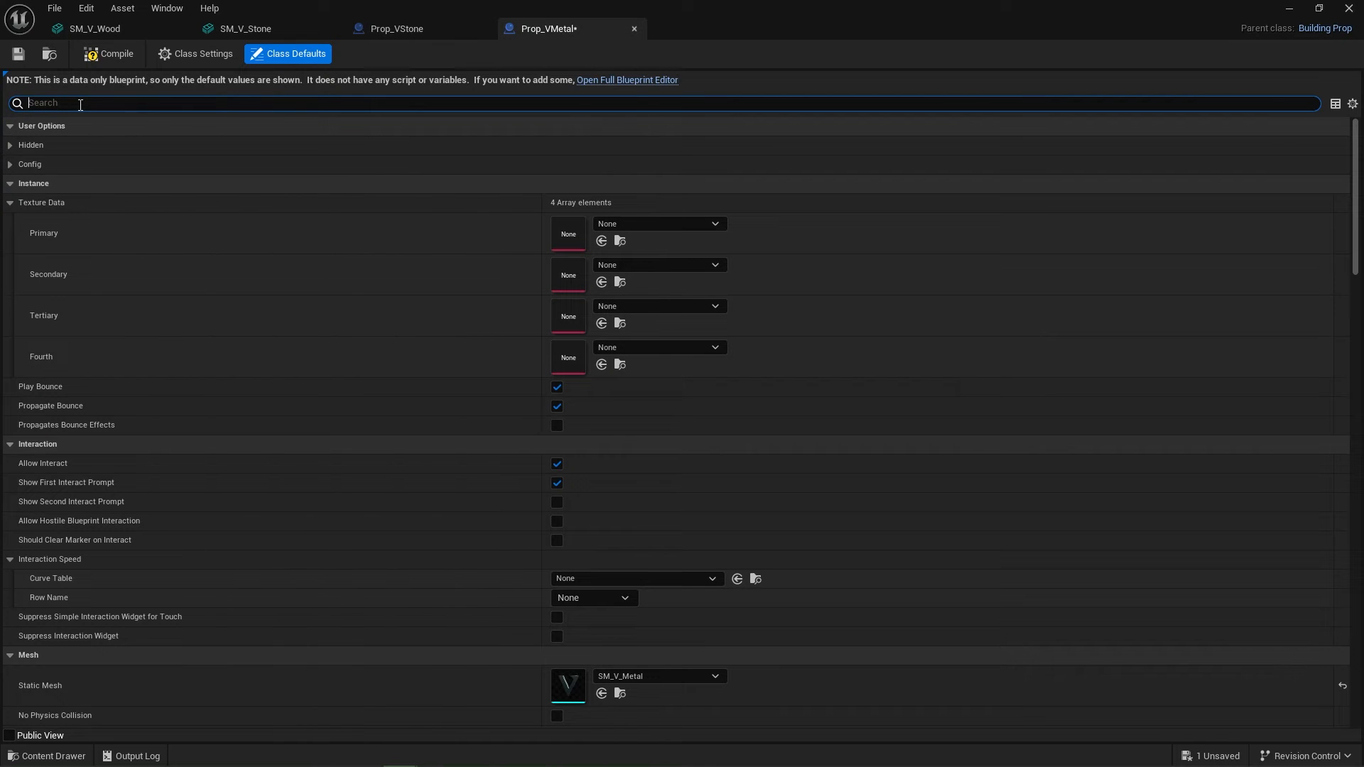
type("res")
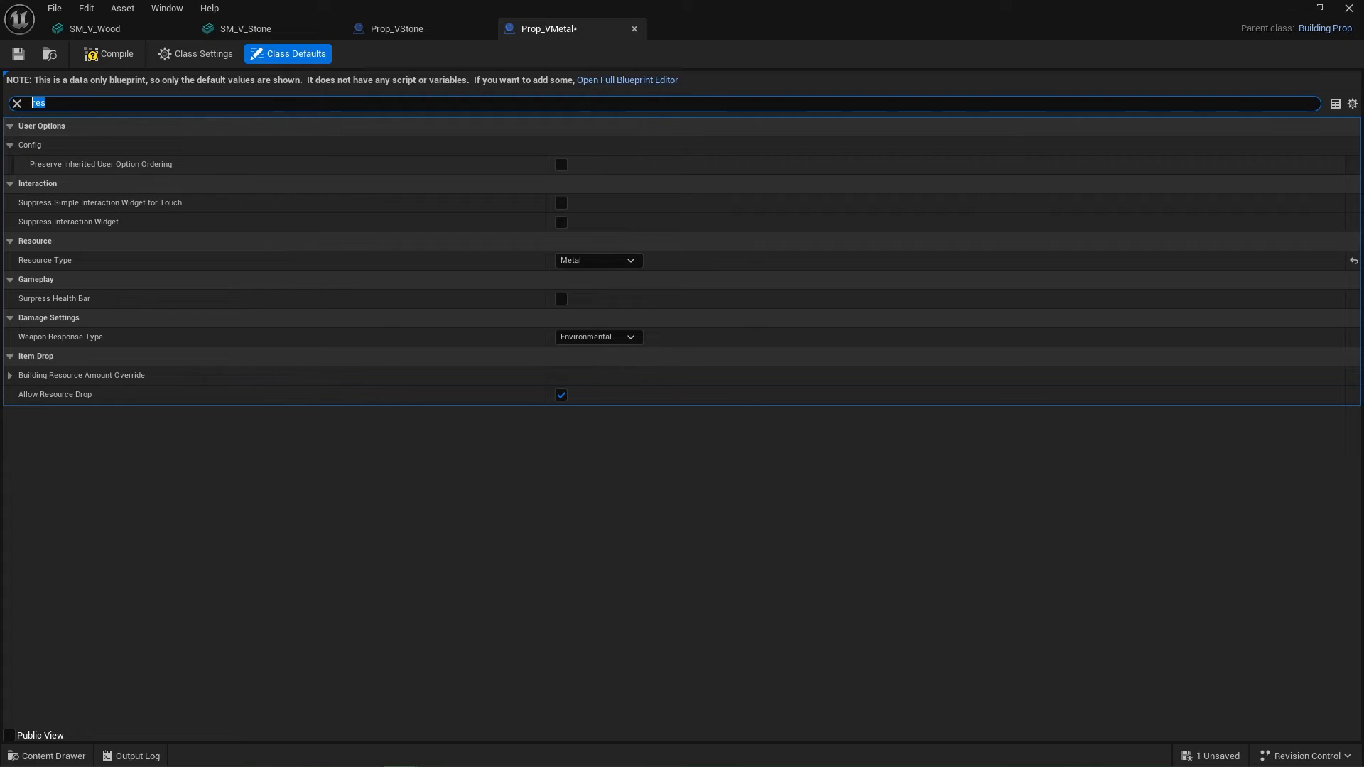
type("damage")
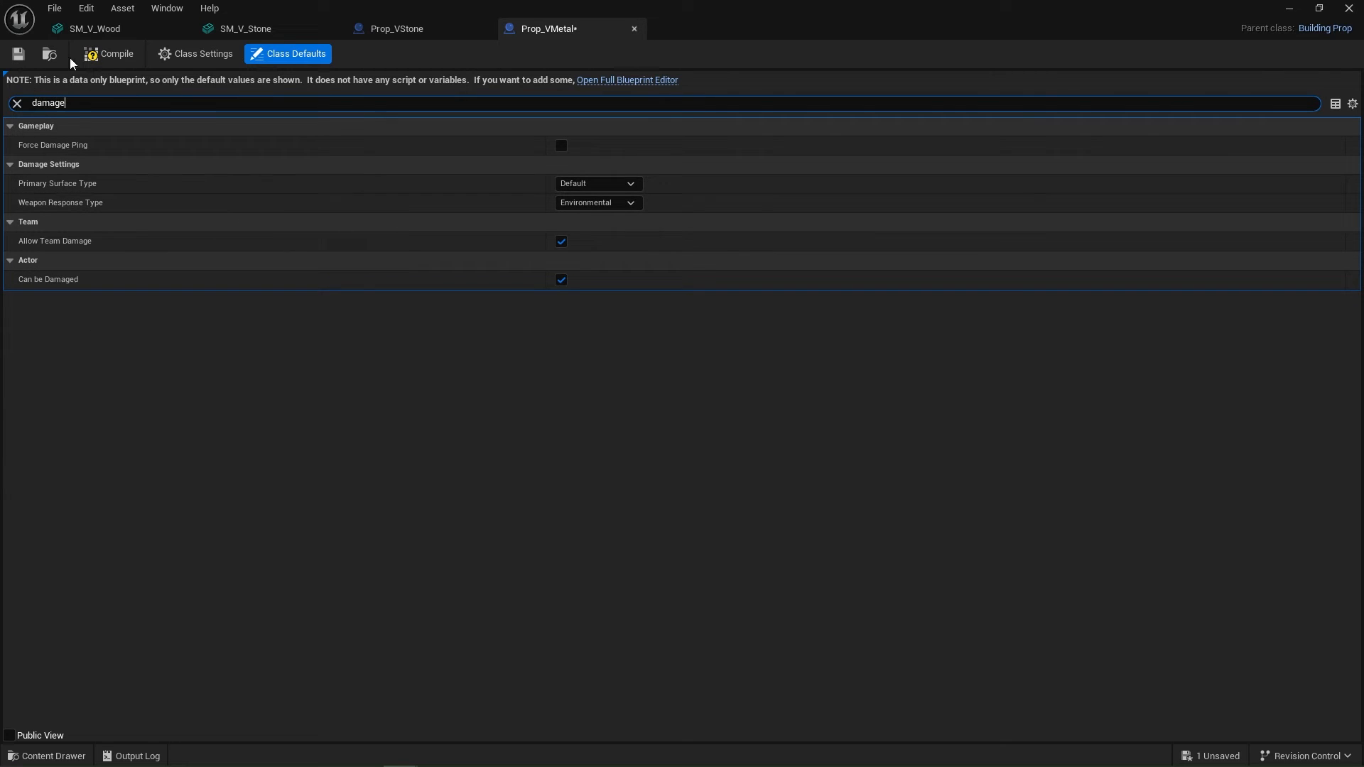
left_click(50, 54)
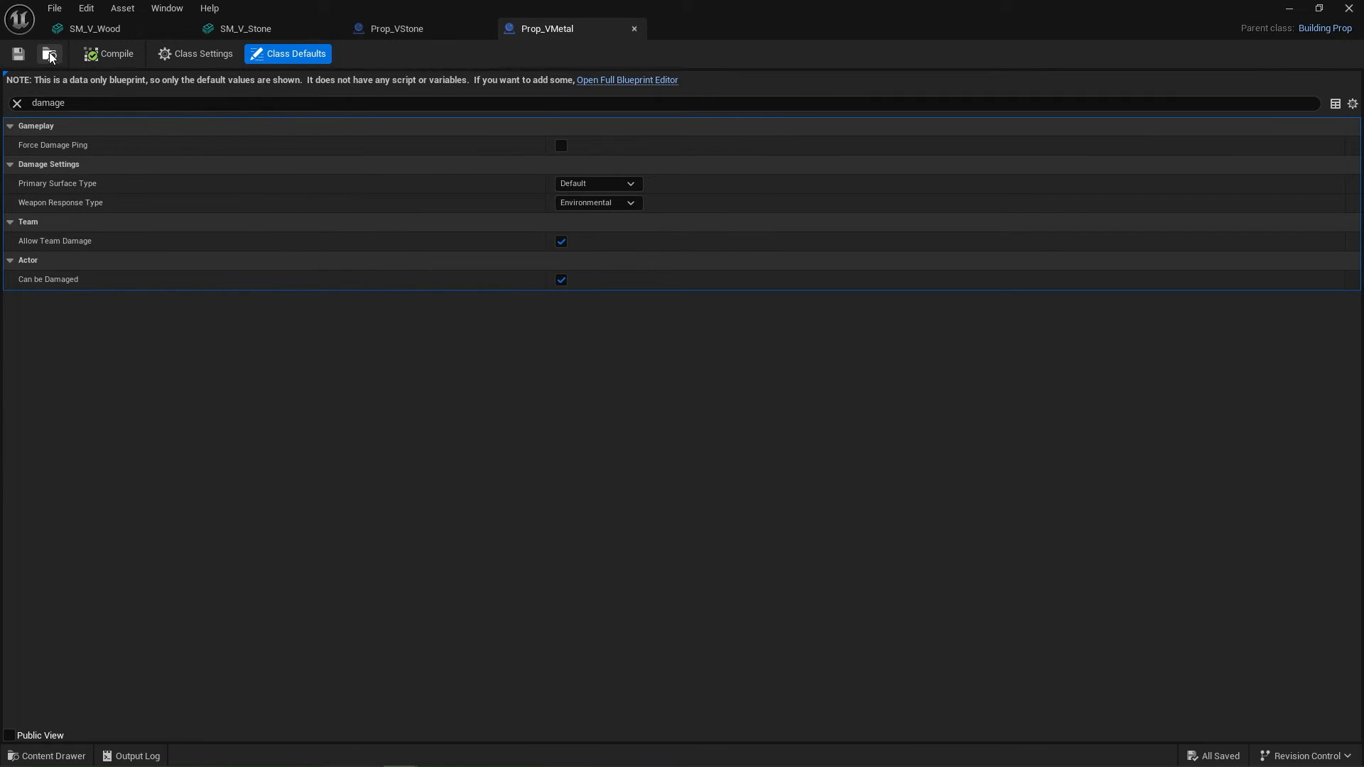
left_click(694, 28)
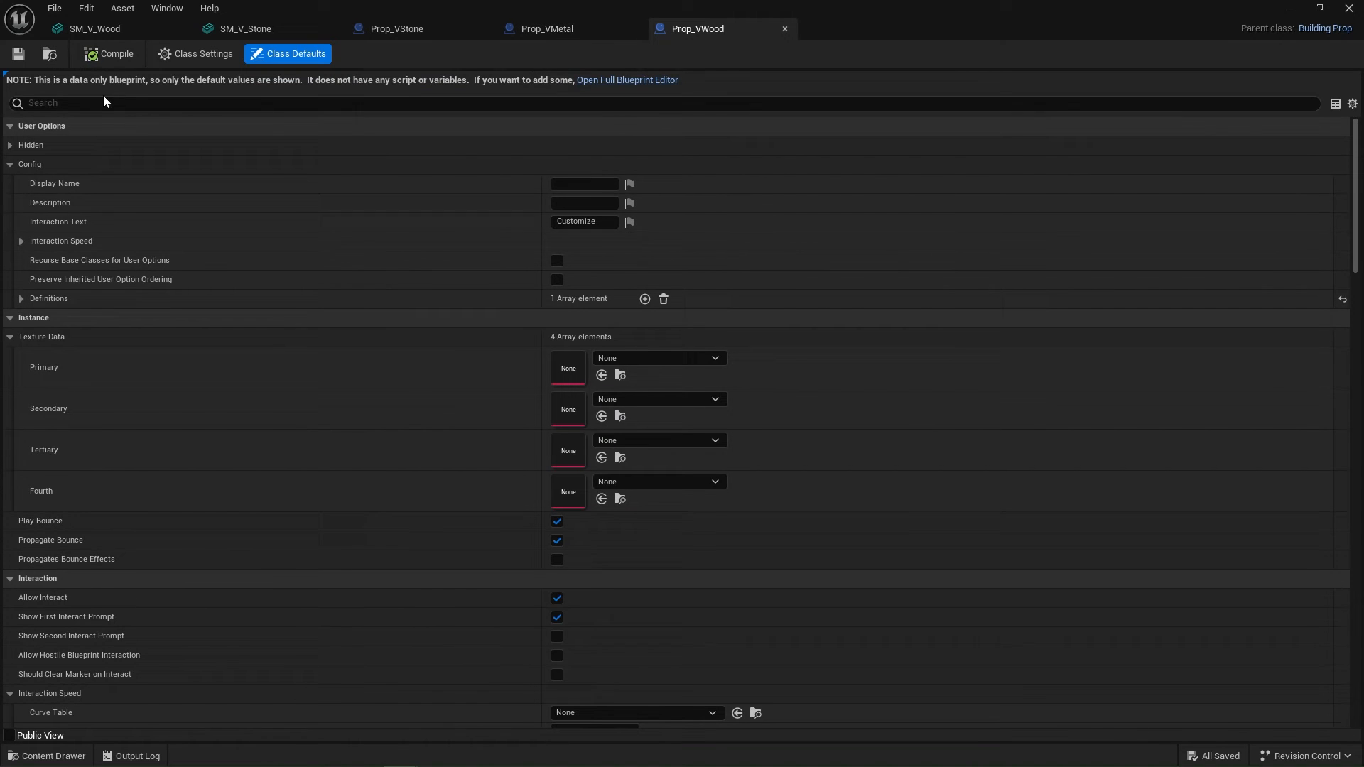
Step: Enter Fx_Death as Prop_VWood's Death Particle Socket Name
type("death")
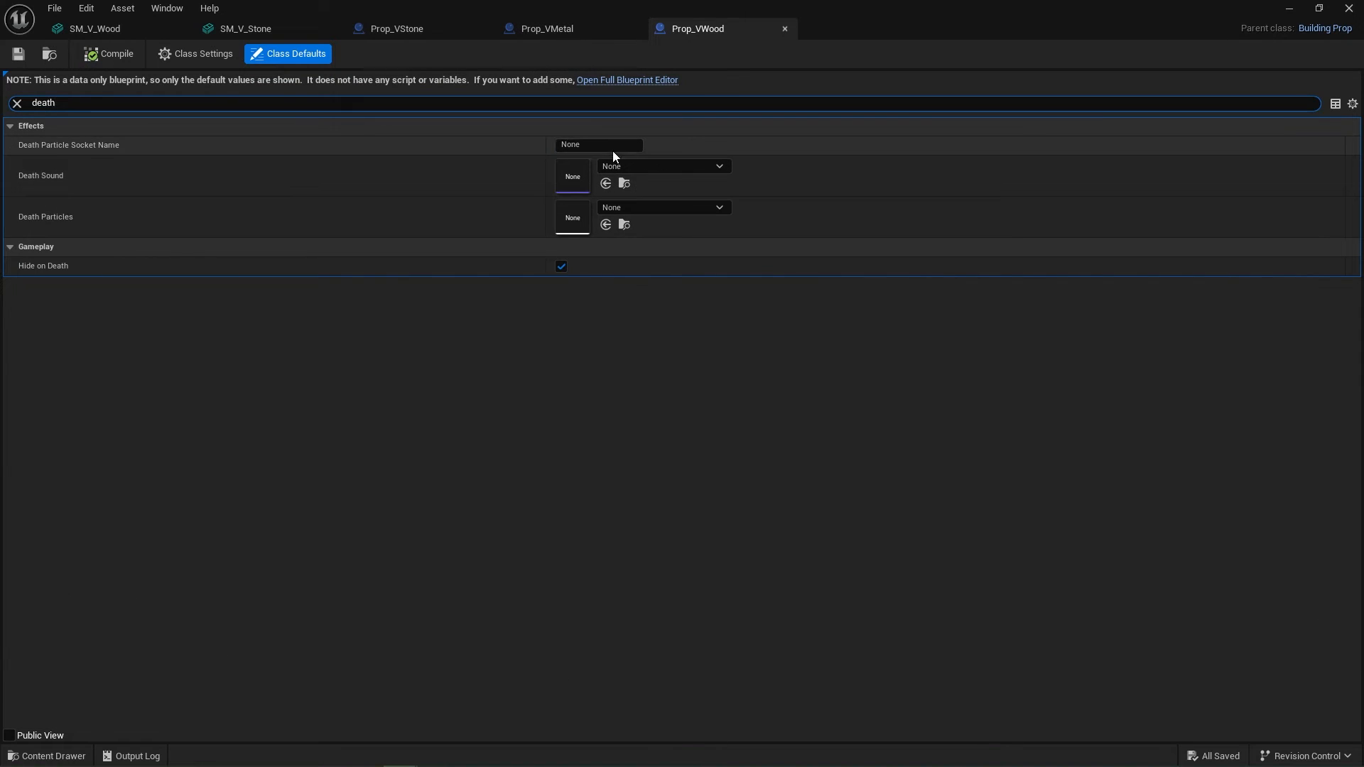
type("Fx_Death")
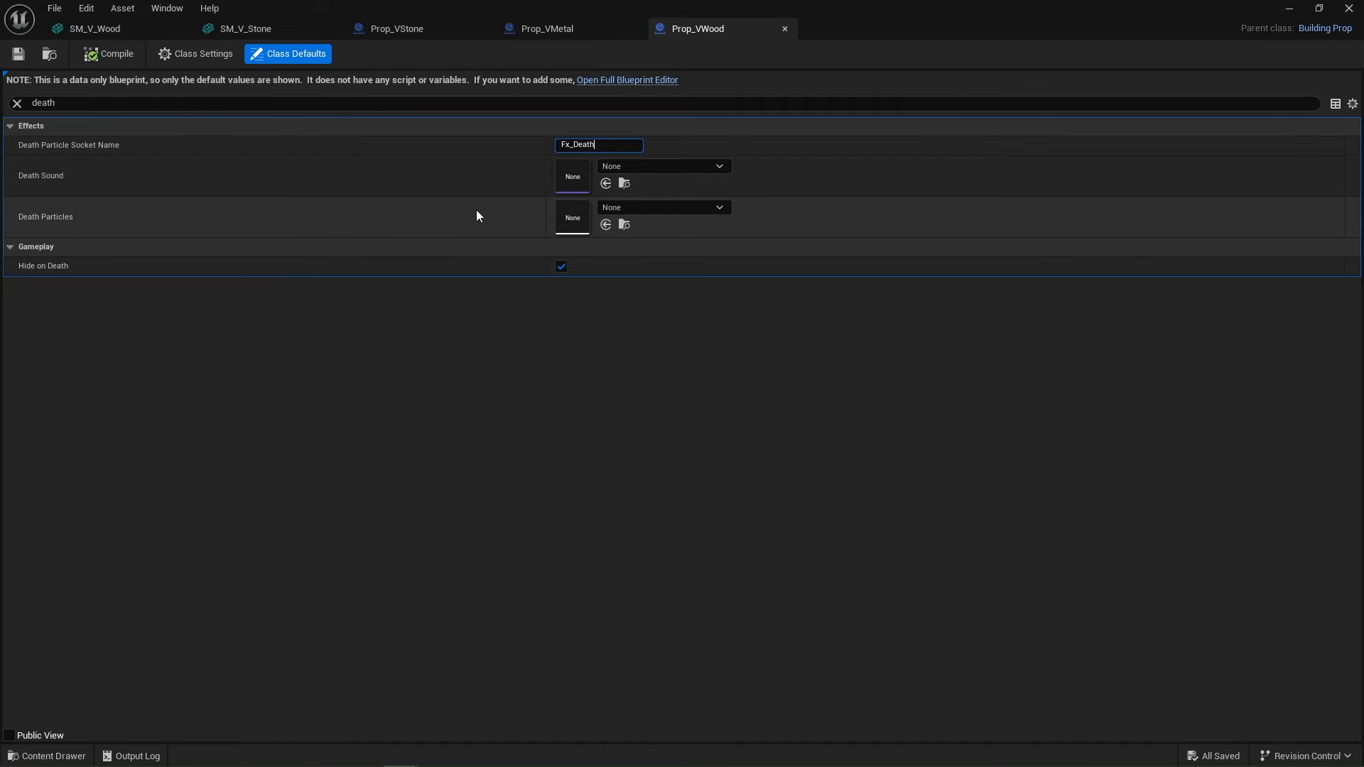
left_click(718, 207)
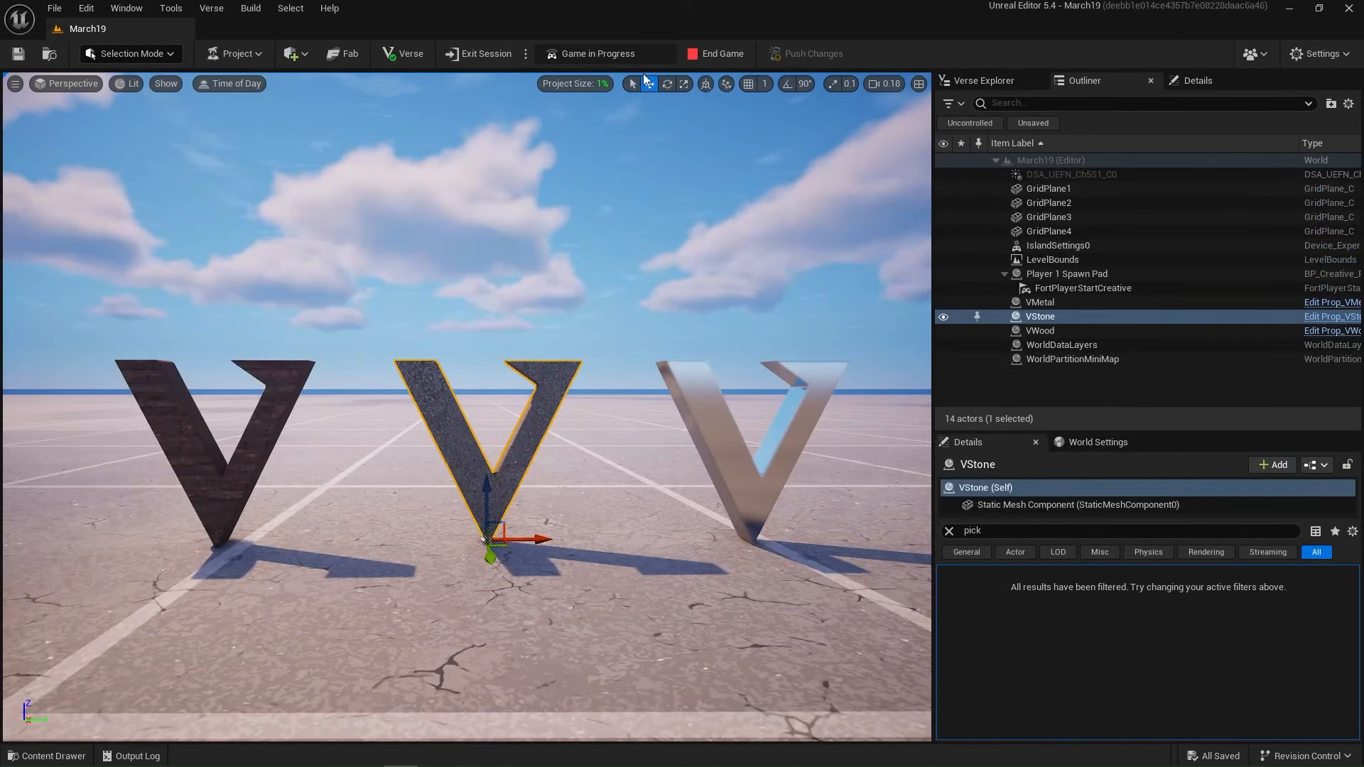
Step: Push the V prop changes to the live Fortnite session
left_click(716, 54)
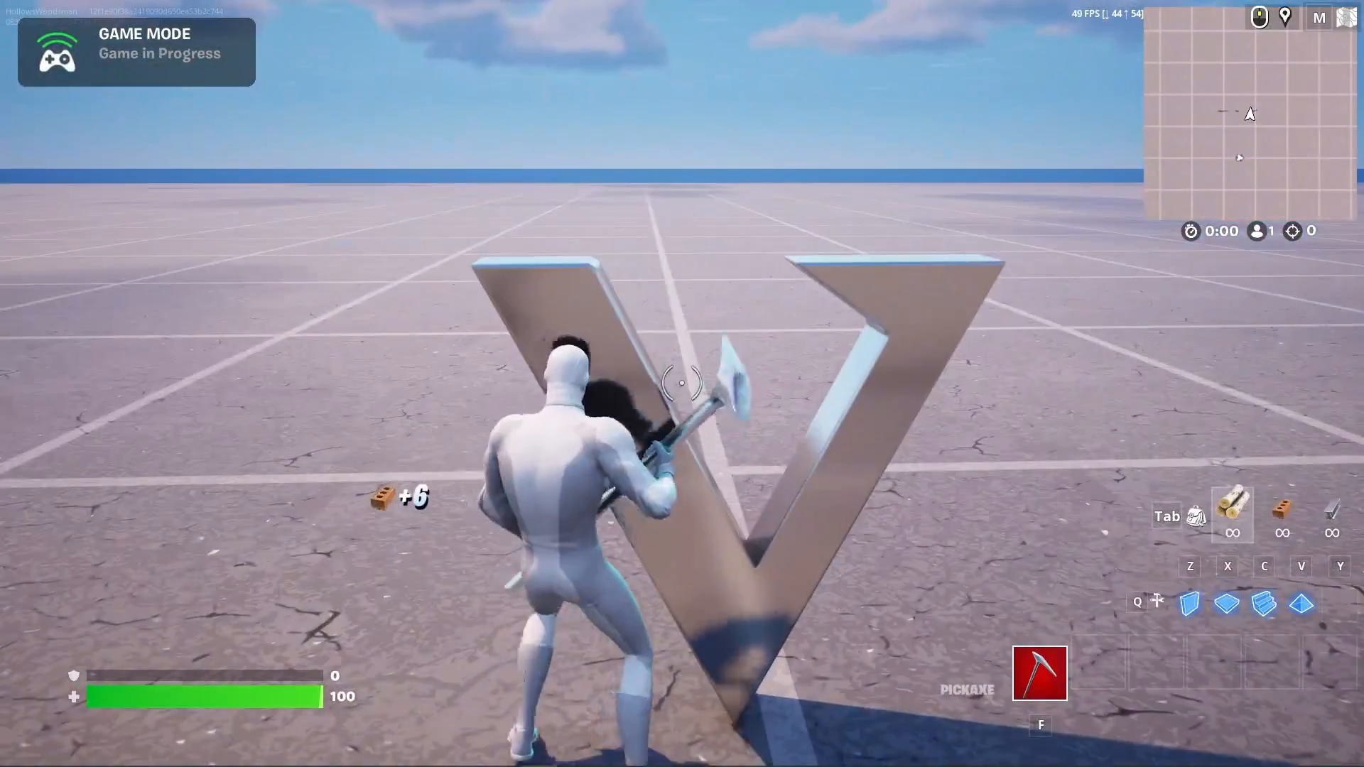
Step: Pickaxe the metal V until it shatters and drops metal
left_click(682, 383)
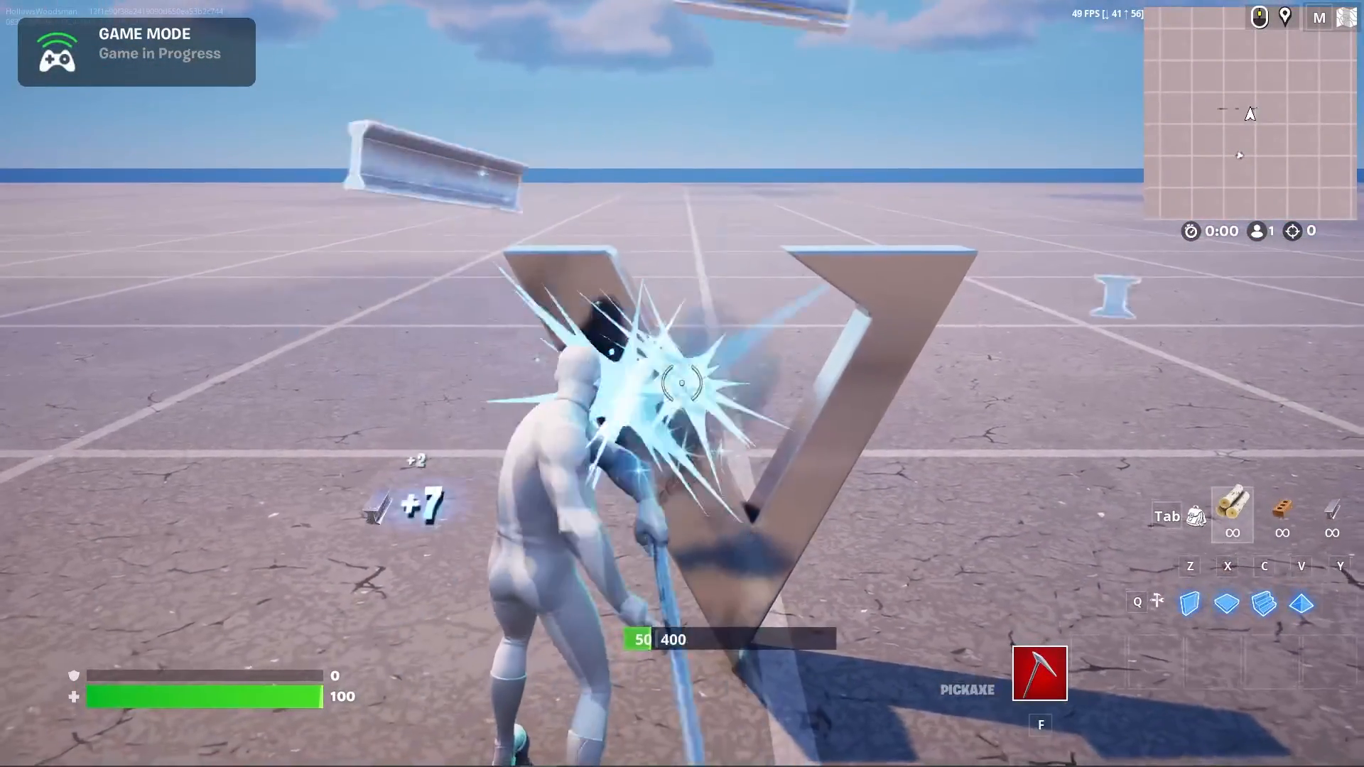